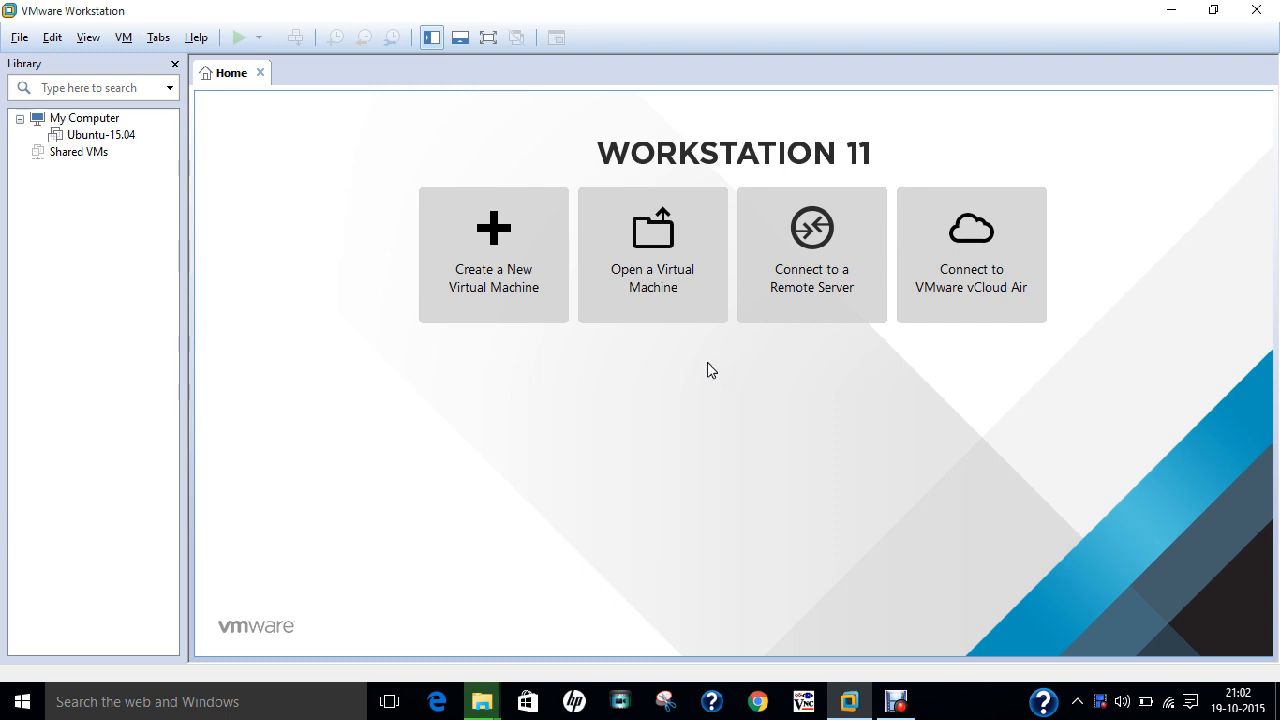
{"action": "mouse_move", "coordinate": [1148, 8]}
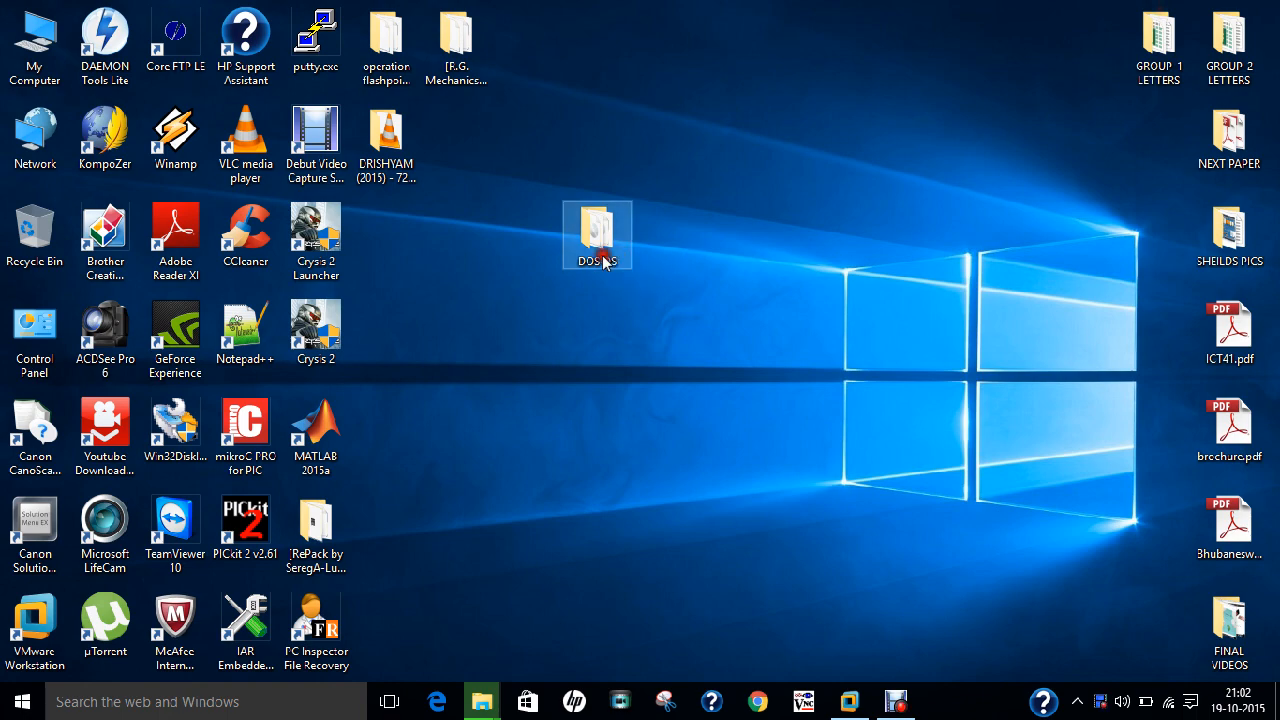
Review Disk 1.img's properties in the DOS OS folder, a 1.40 MB floppy image
{"action": "double_click", "coordinate": [596, 236]}
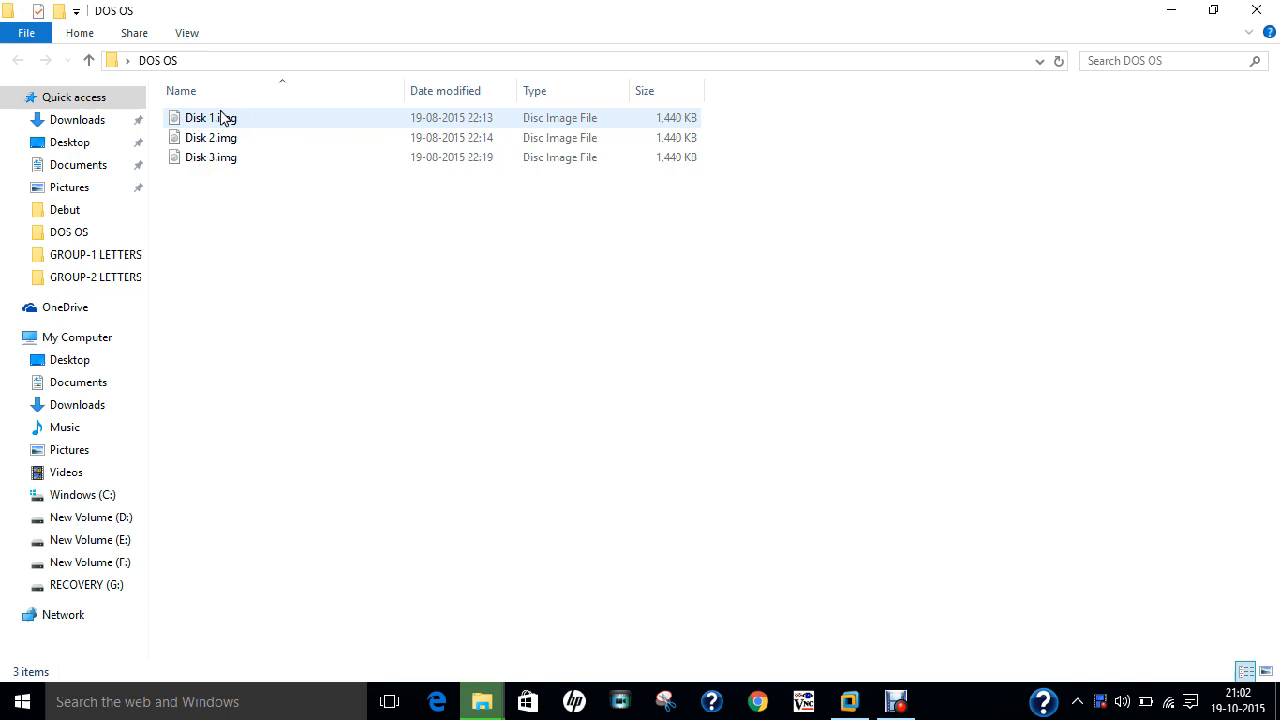
{"action": "right_click", "coordinate": [230, 120]}
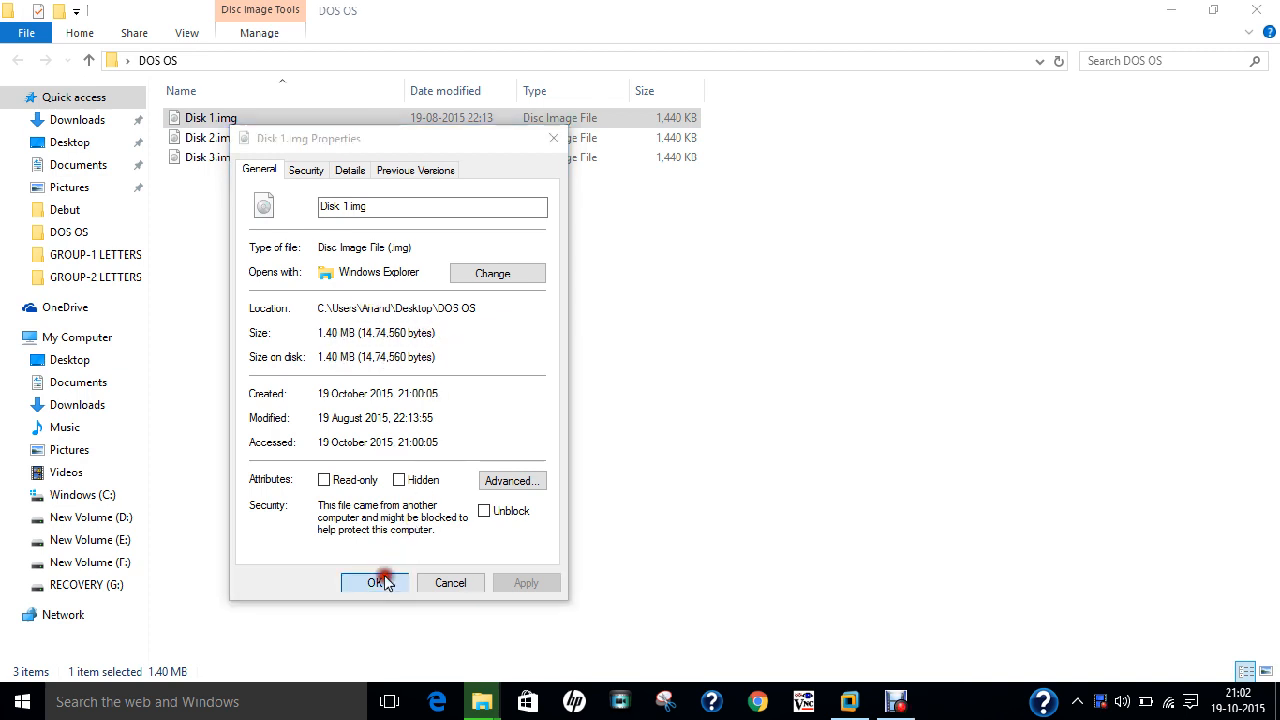
{"action": "left_click", "coordinate": [374, 582]}
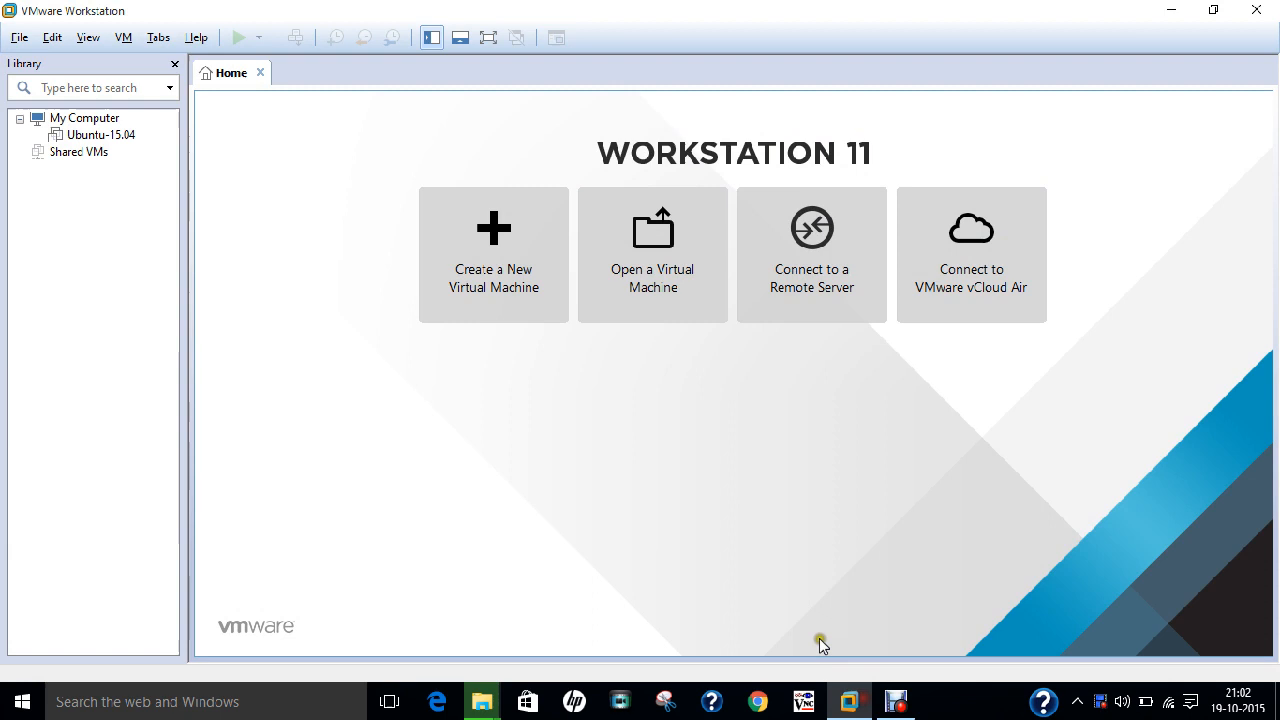
{"action": "mouse_move", "coordinate": [676, 504]}
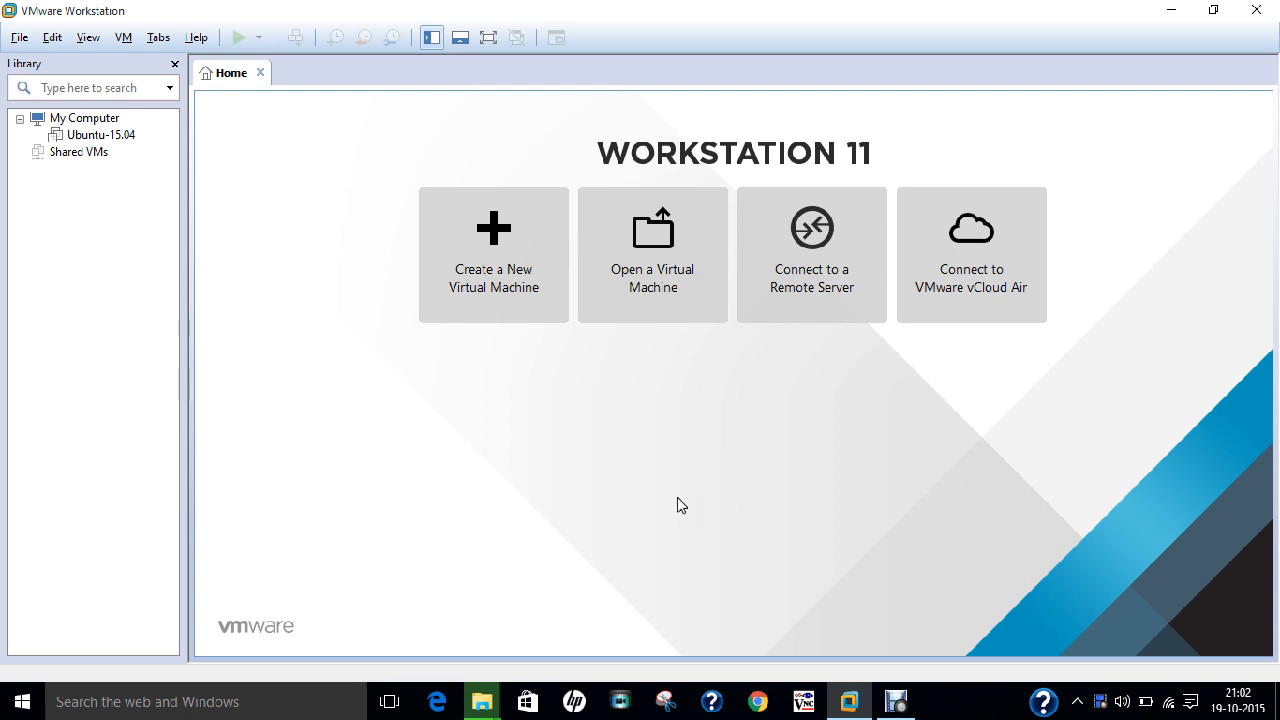
{"action": "mouse_move", "coordinate": [316, 136]}
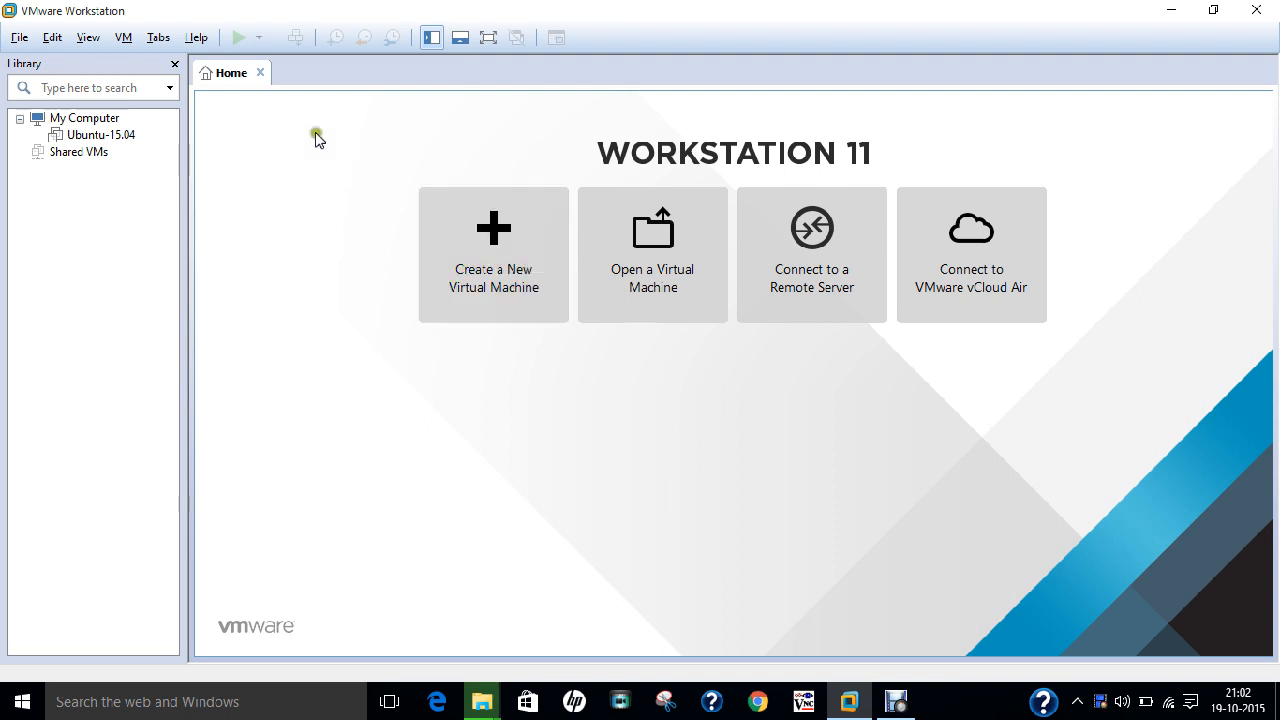
{"action": "left_click", "coordinate": [18, 36]}
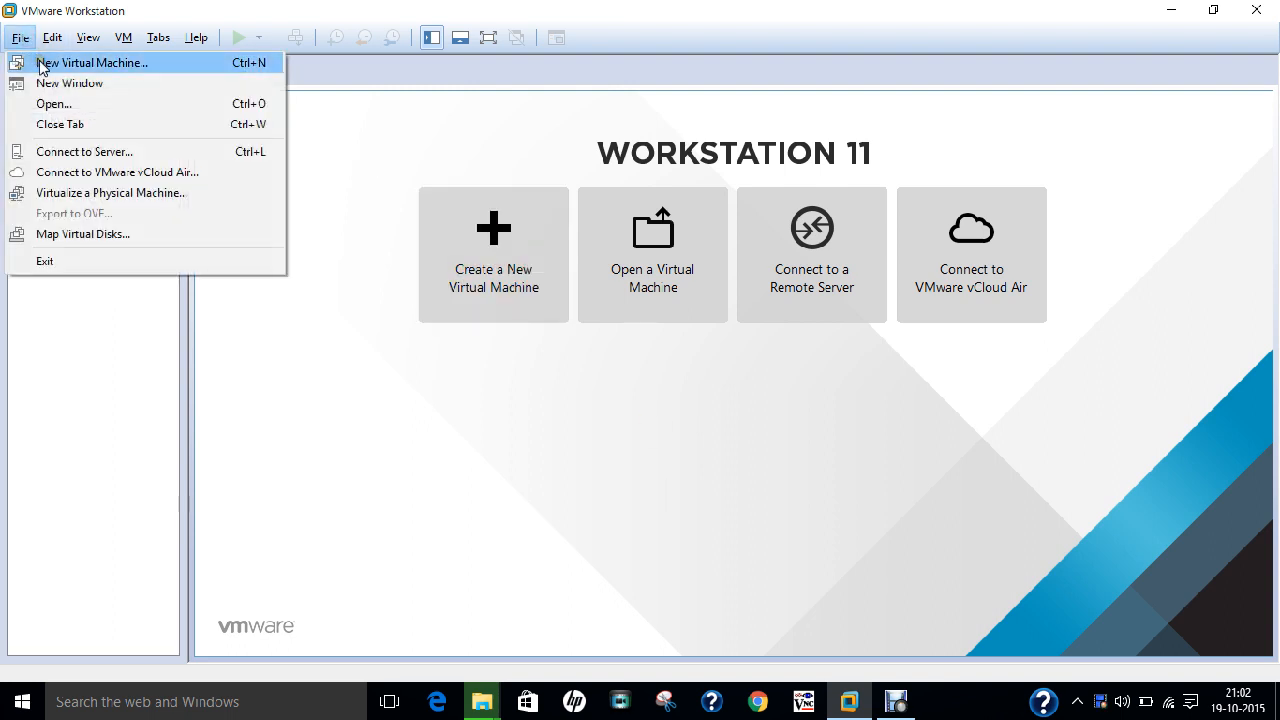
{"action": "mouse_move", "coordinate": [474, 262]}
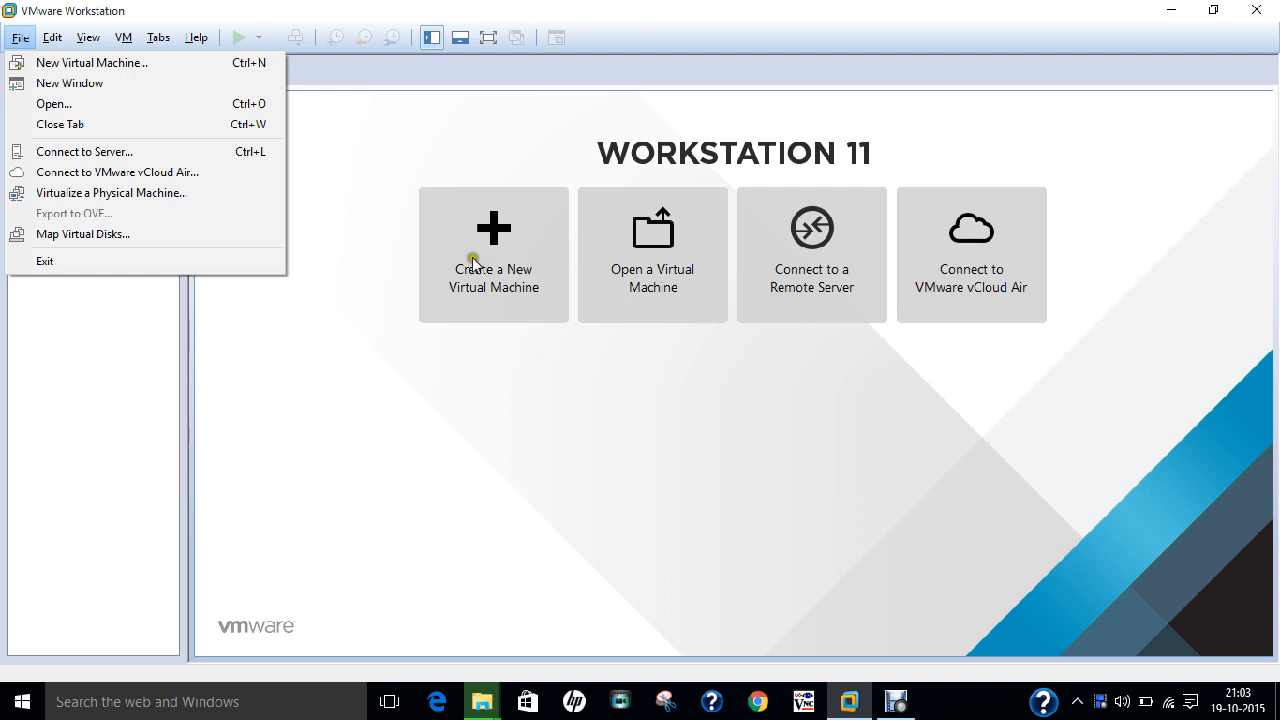
{"action": "mouse_move", "coordinate": [100, 62]}
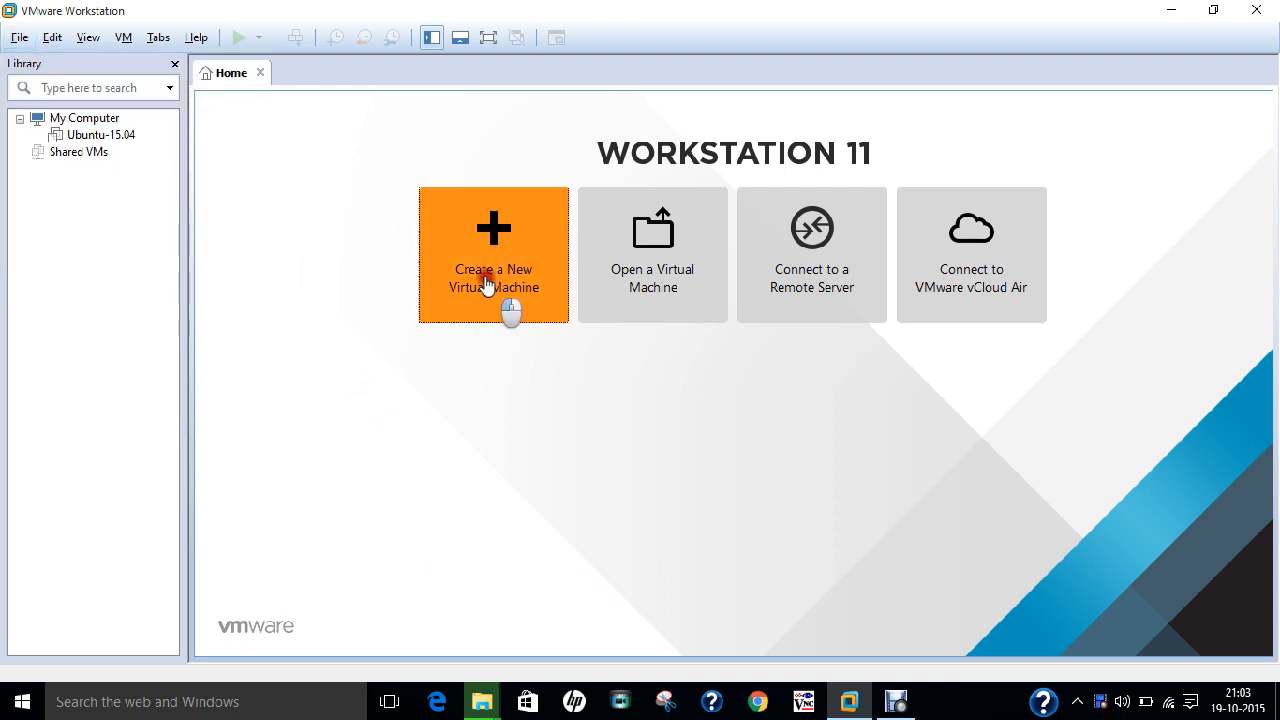
Start the New Virtual Machine Wizard with the Typical (recommended) configuration
{"action": "left_click", "coordinate": [492, 256]}
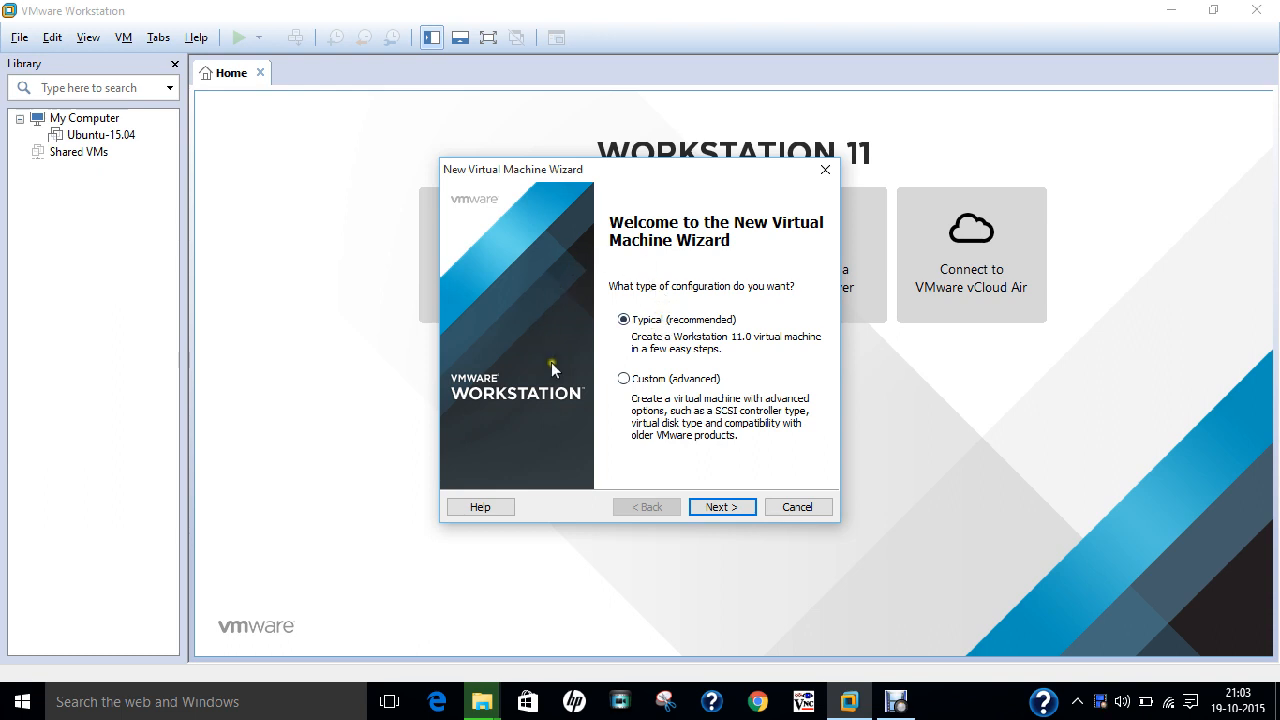
{"action": "mouse_move", "coordinate": [610, 344]}
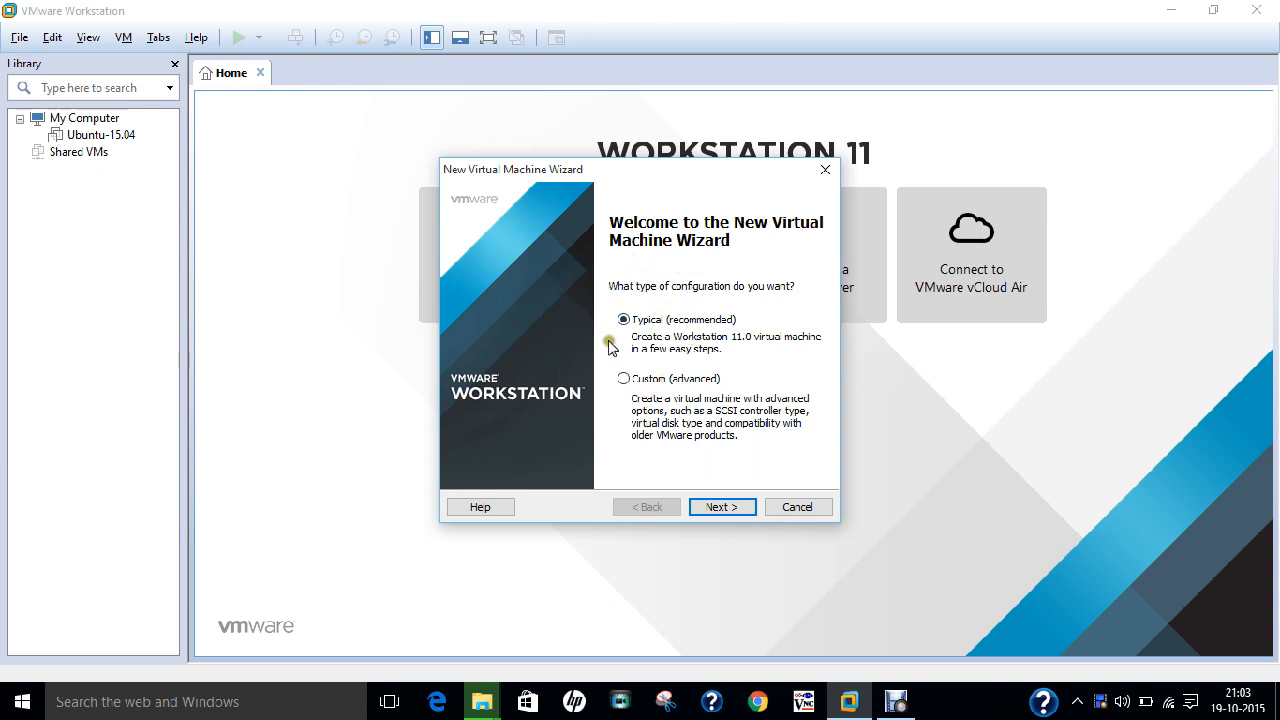
{"action": "mouse_move", "coordinate": [658, 390]}
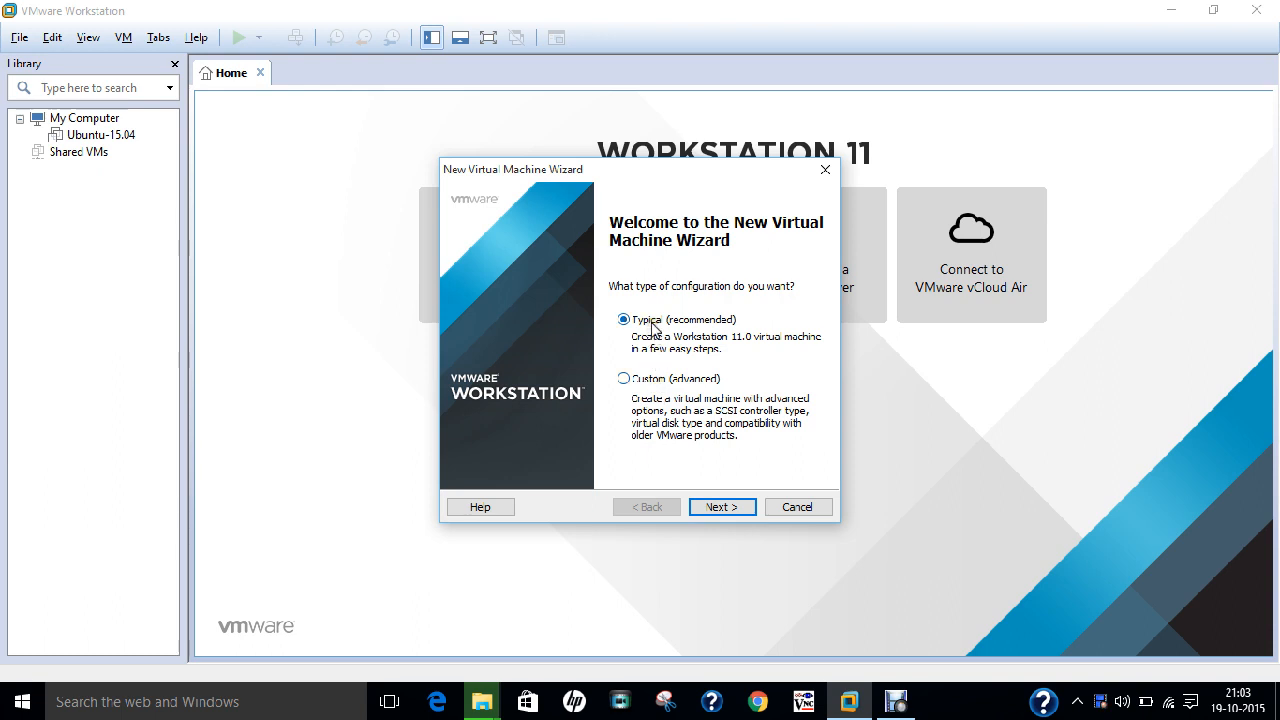
{"action": "mouse_move", "coordinate": [730, 458]}
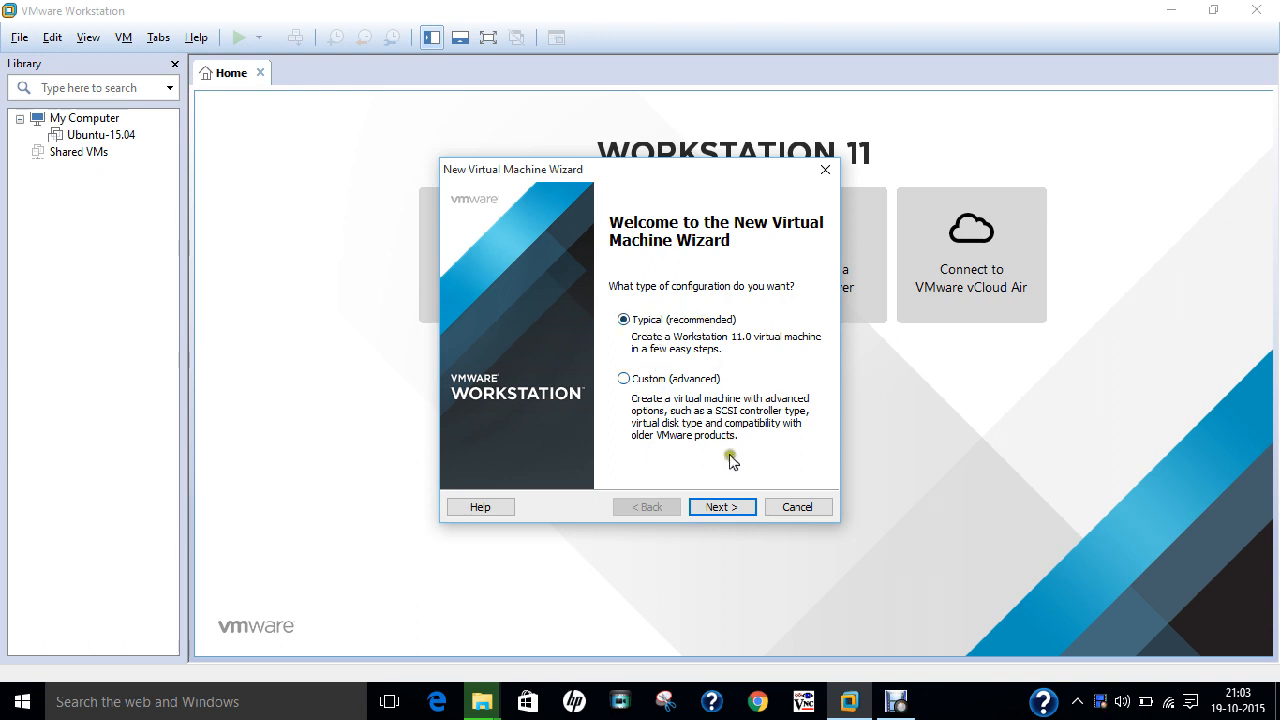
{"action": "left_click", "coordinate": [722, 508]}
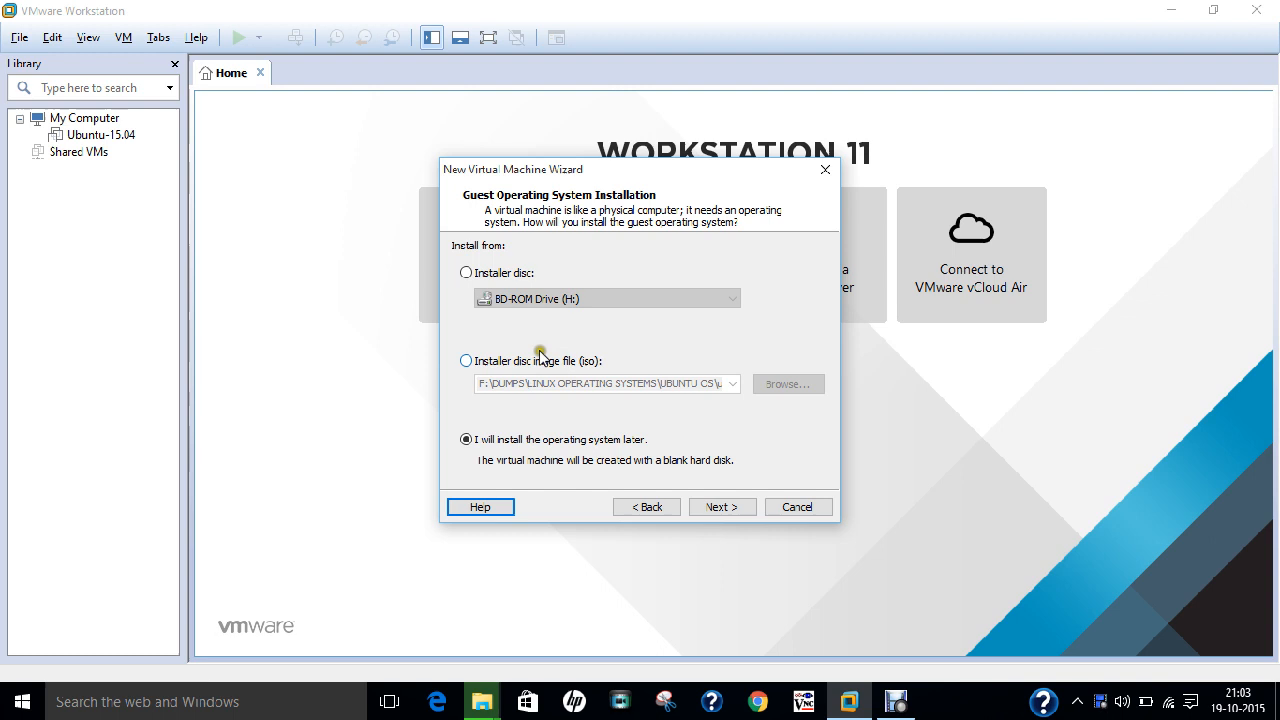
{"action": "mouse_move", "coordinate": [488, 278]}
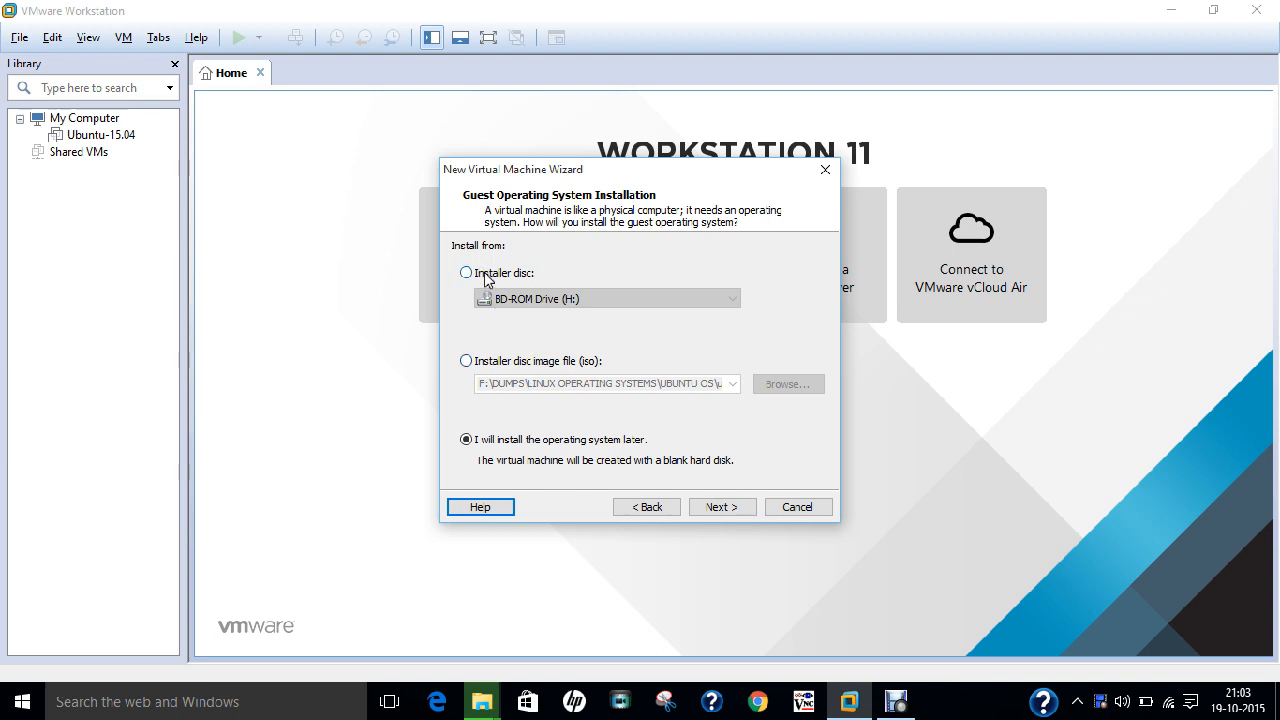
{"action": "mouse_move", "coordinate": [572, 376]}
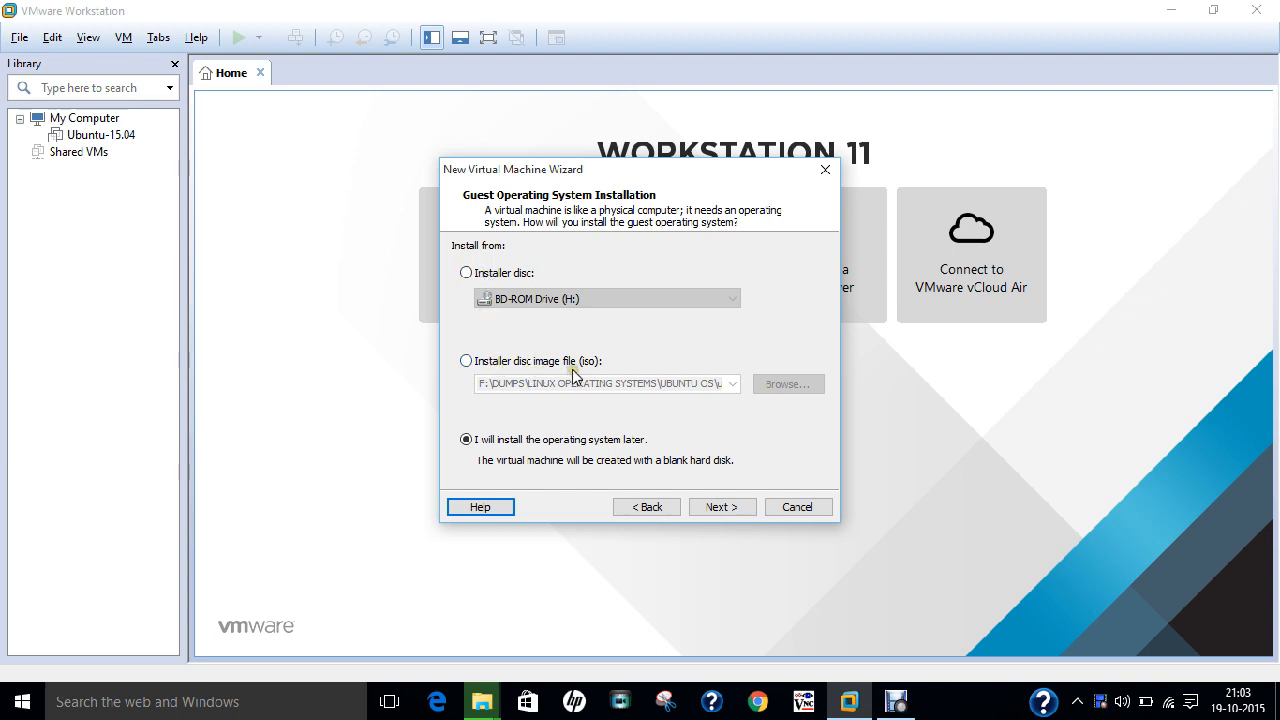
{"action": "mouse_move", "coordinate": [518, 452]}
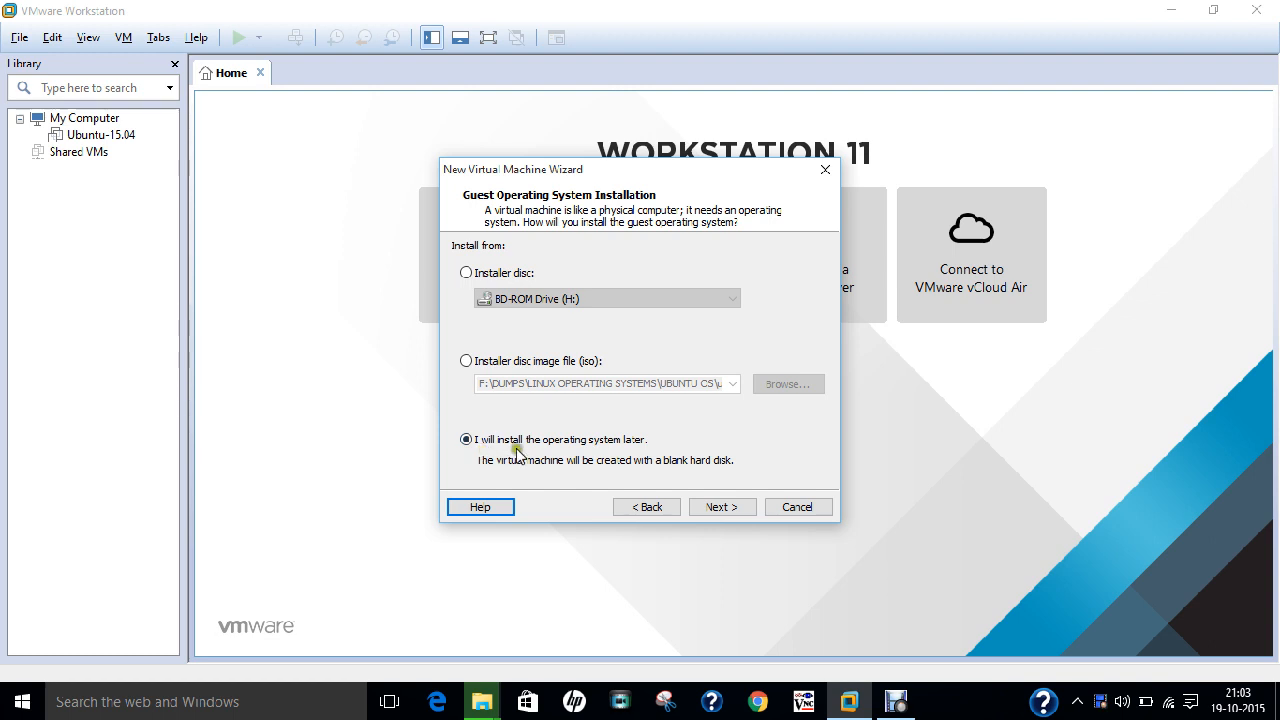
{"action": "mouse_move", "coordinate": [620, 448]}
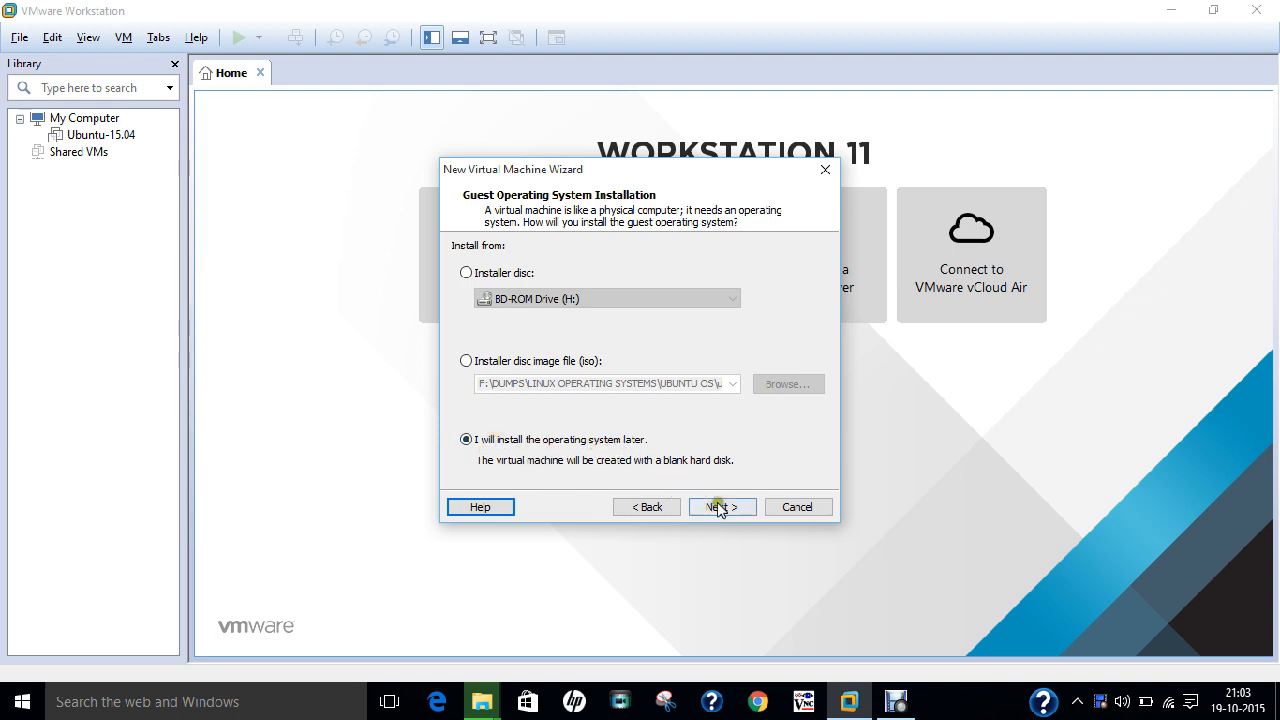
Choose to install the OS later, with guest type Other and version MS-DOS
{"action": "left_click", "coordinate": [720, 506]}
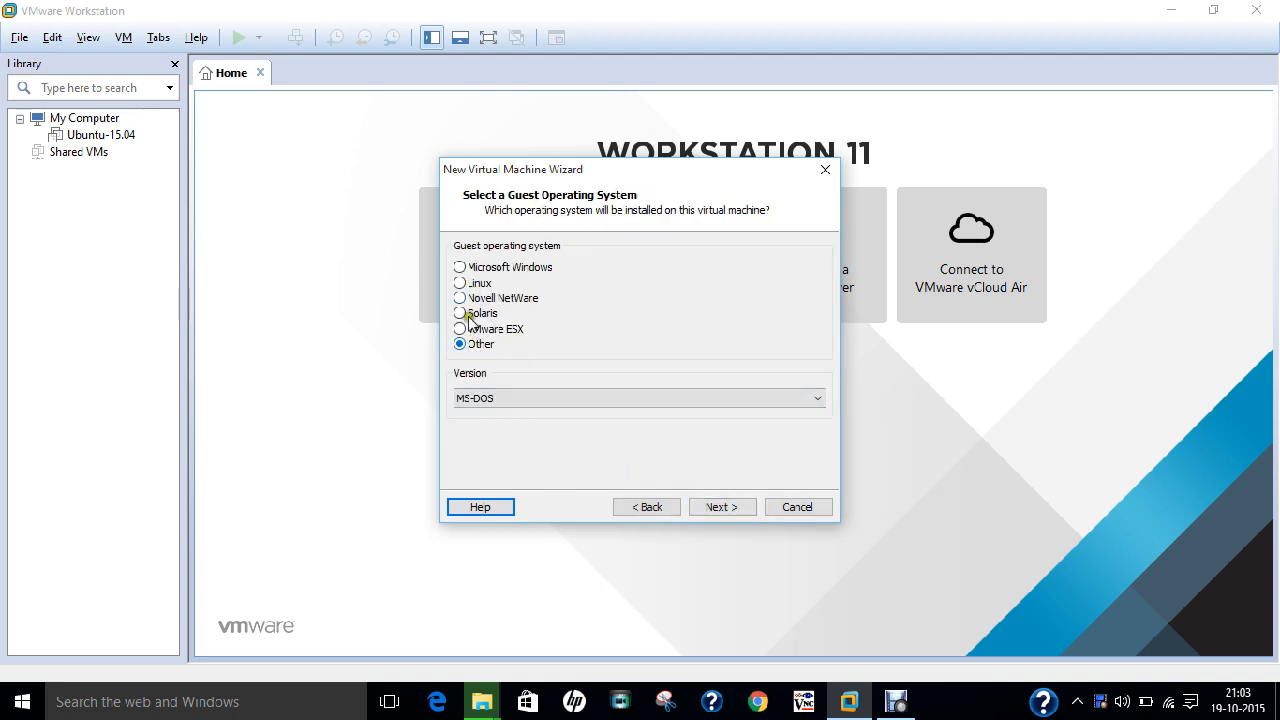
{"action": "mouse_move", "coordinate": [536, 256]}
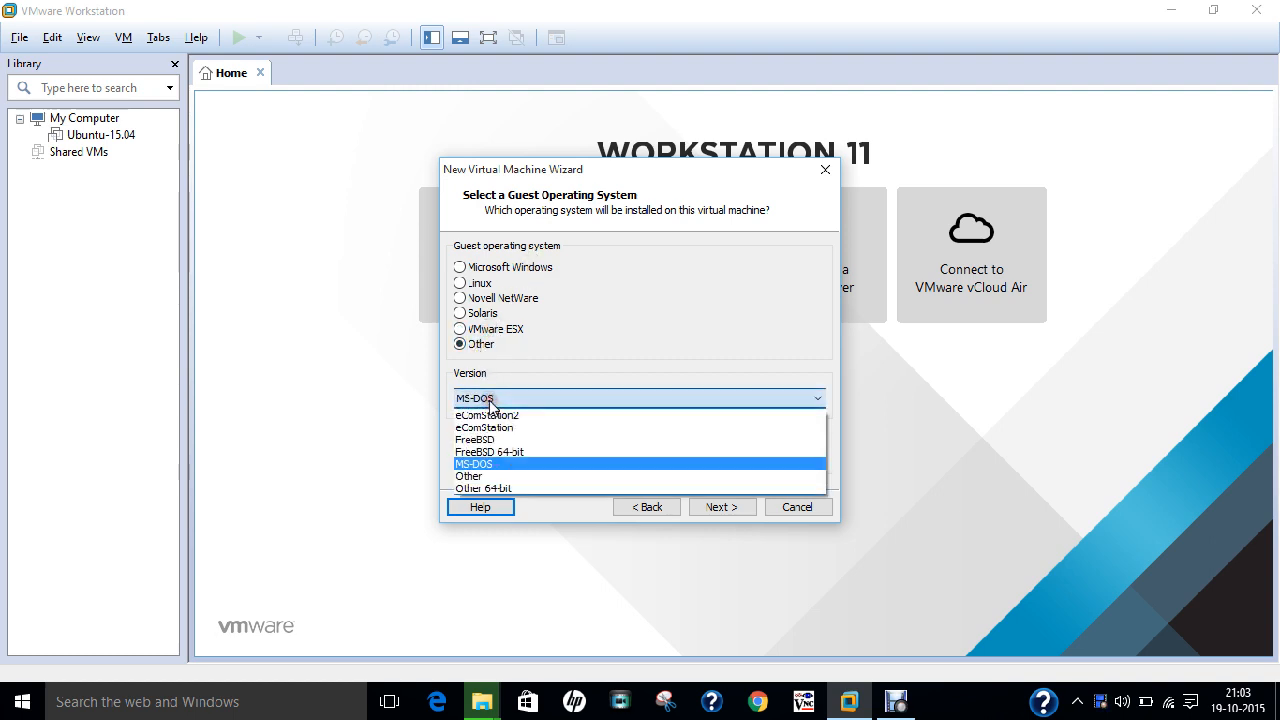
{"action": "left_click", "coordinate": [474, 464]}
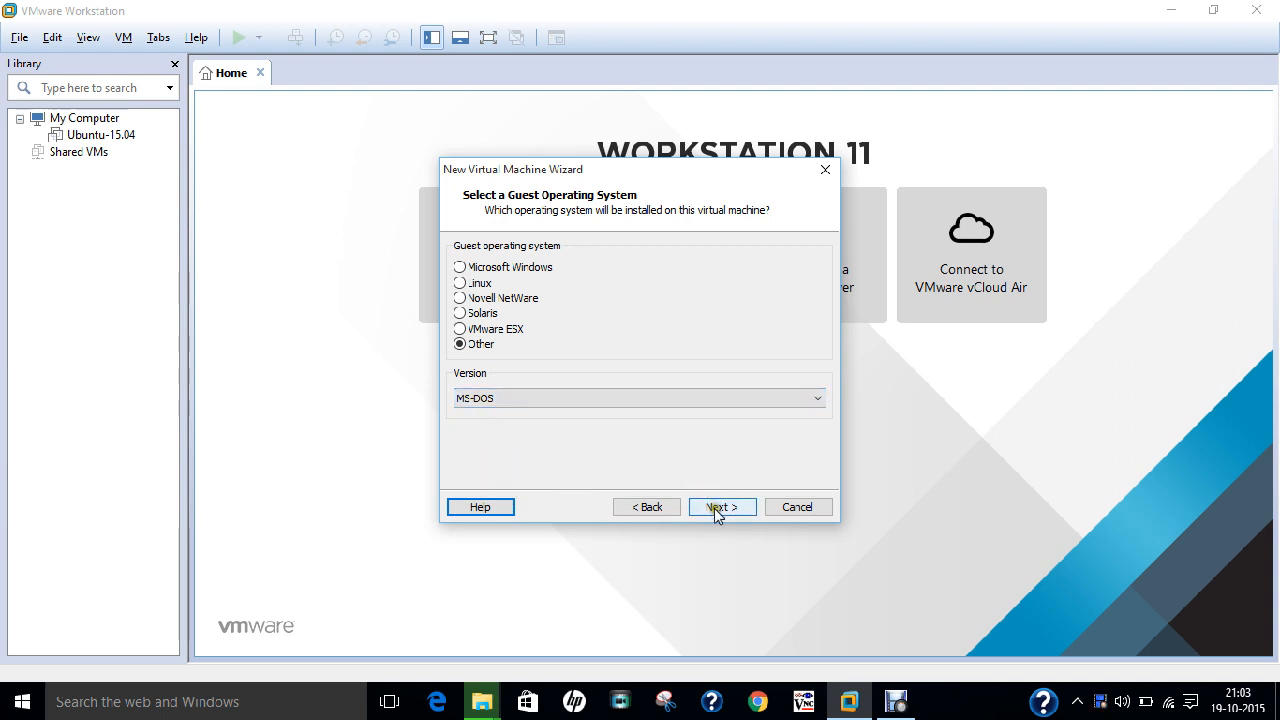
{"action": "left_click", "coordinate": [720, 508]}
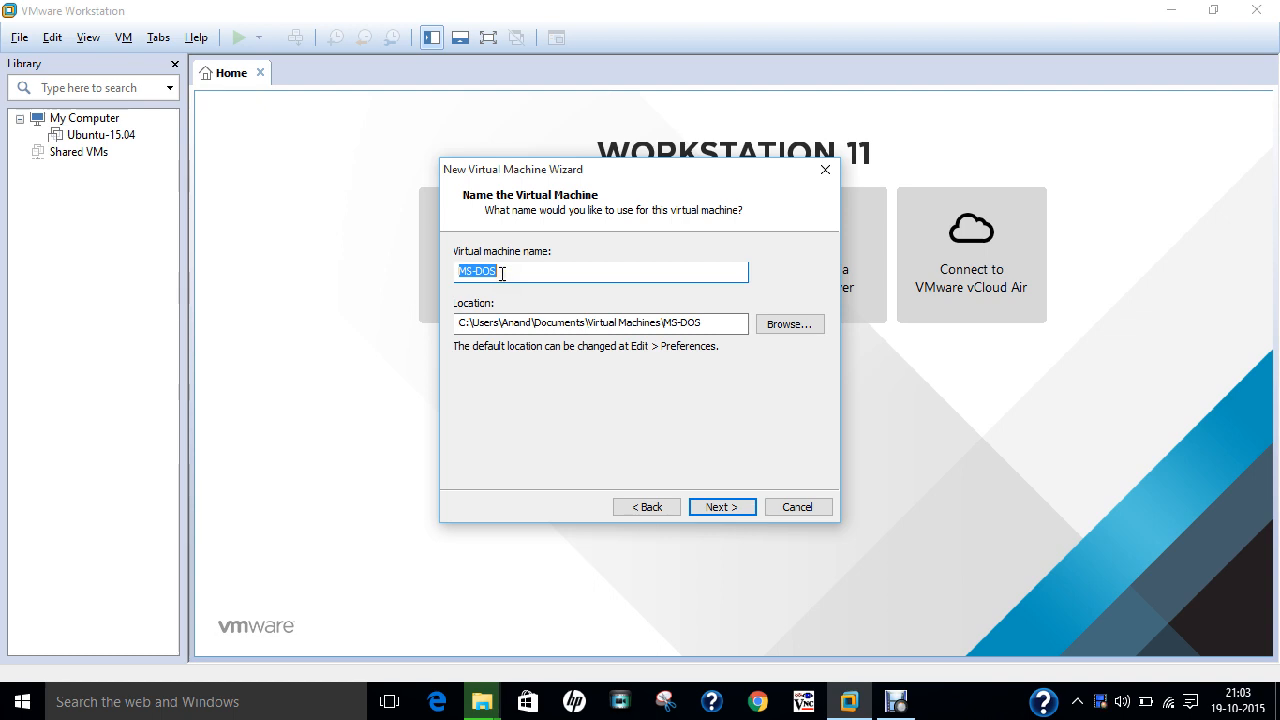
Name the machine MS-DOS and place it in a new F:\MS-DOS OPERATING SYSTEM folder
{"action": "left_click", "coordinate": [648, 324]}
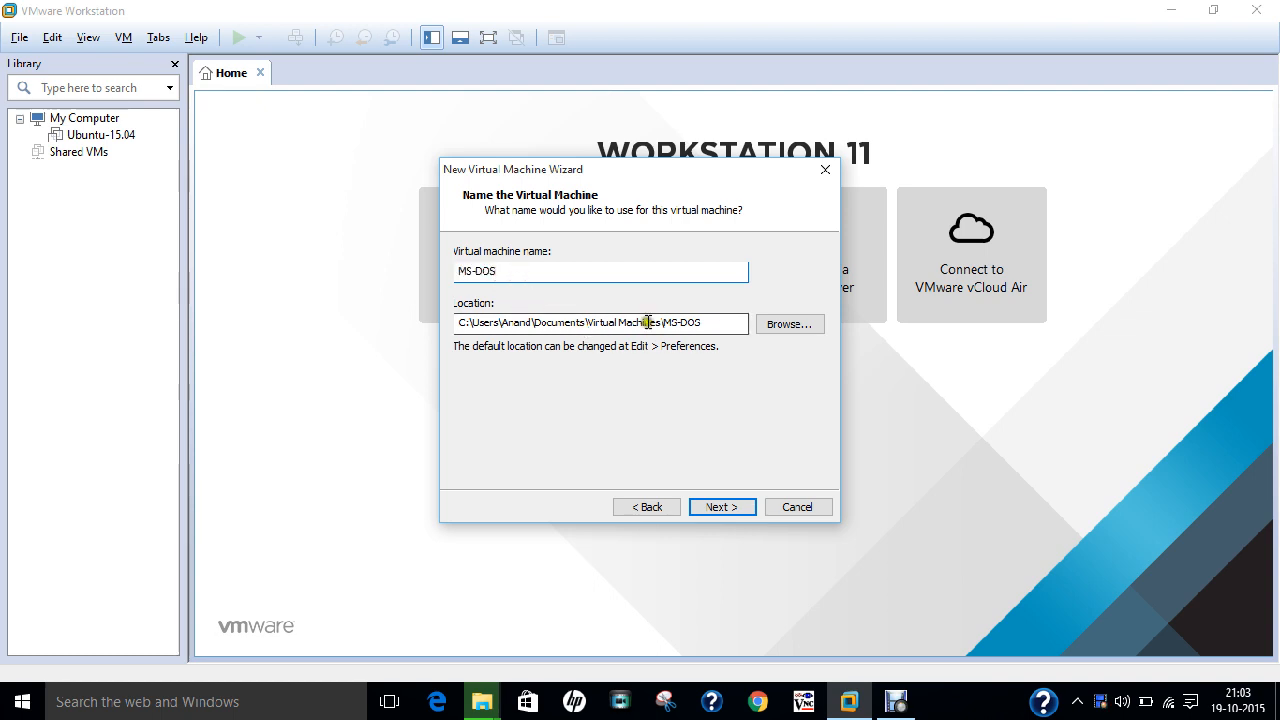
{"action": "left_click", "coordinate": [788, 324]}
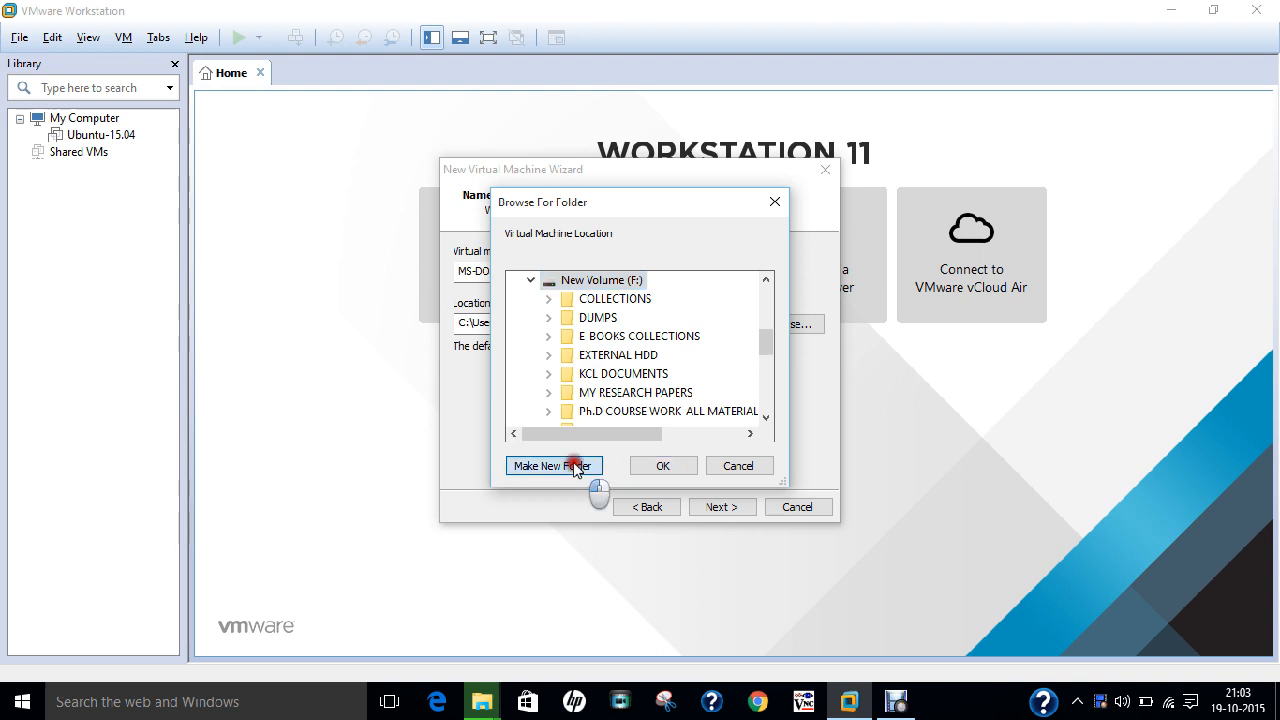
{"action": "left_click", "coordinate": [552, 464]}
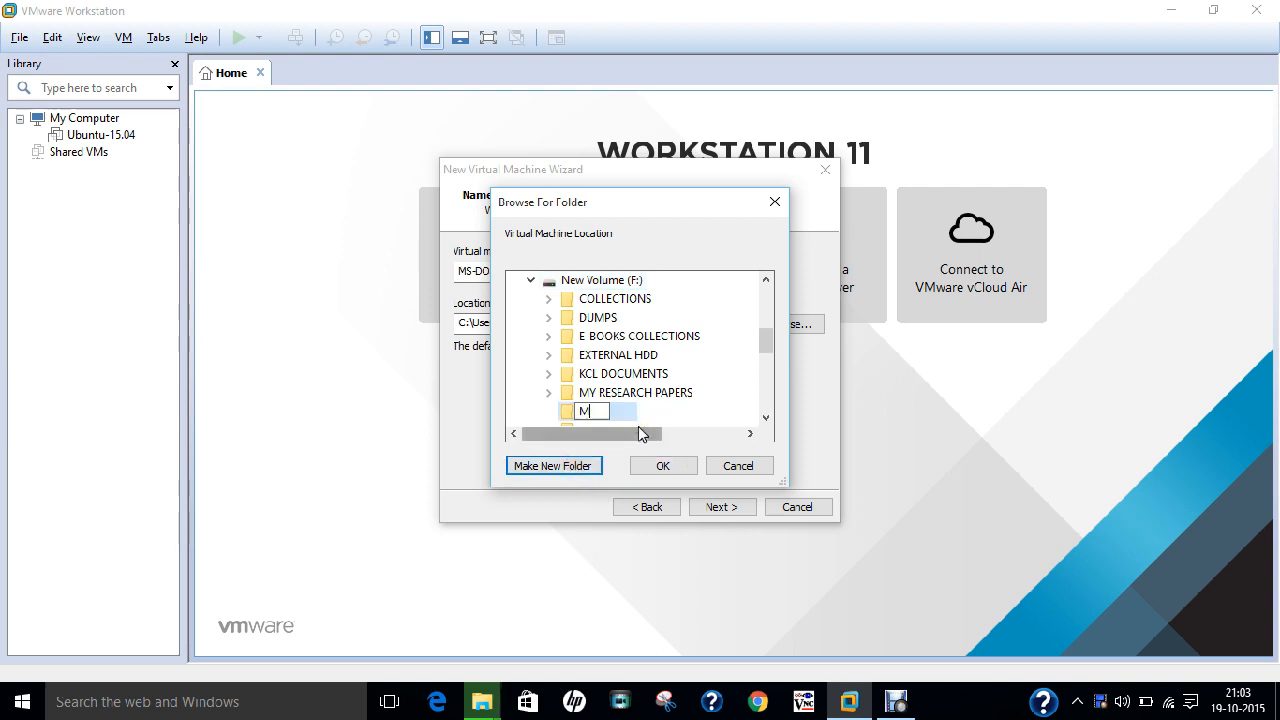
{"action": "type", "text": "S DOS OP"}
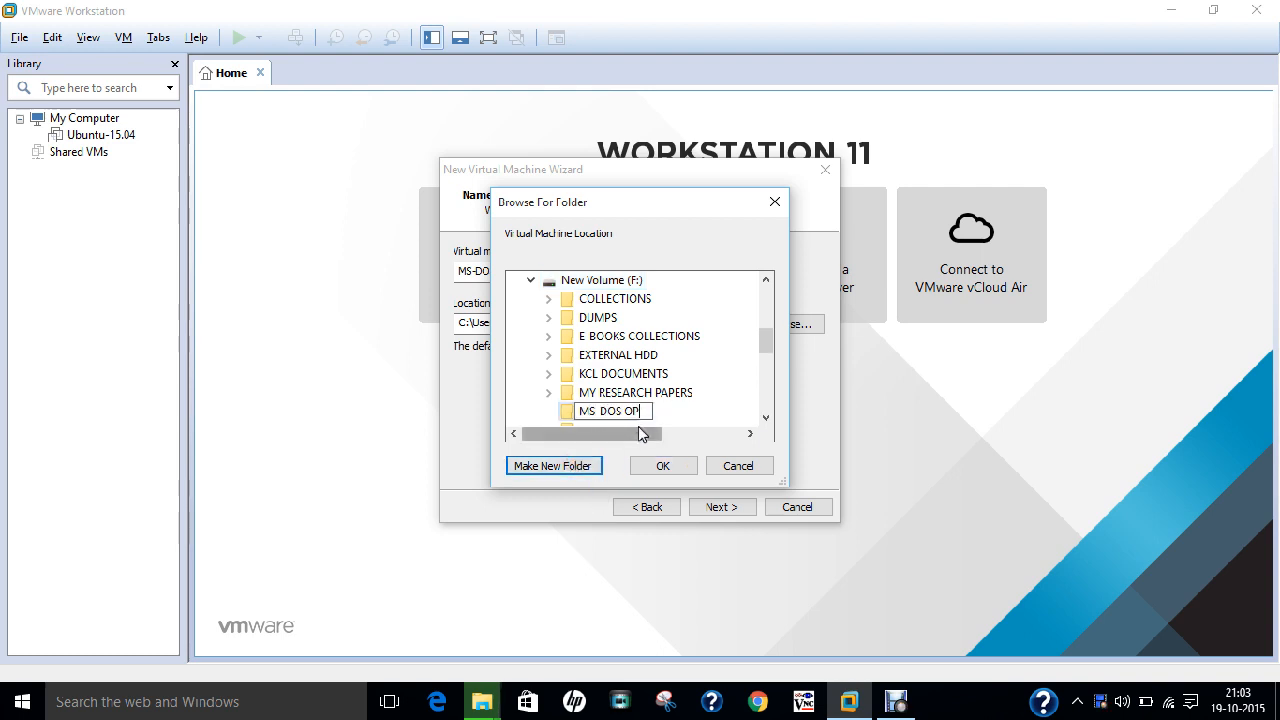
{"action": "type", "text": "ERATING SYSTEM"}
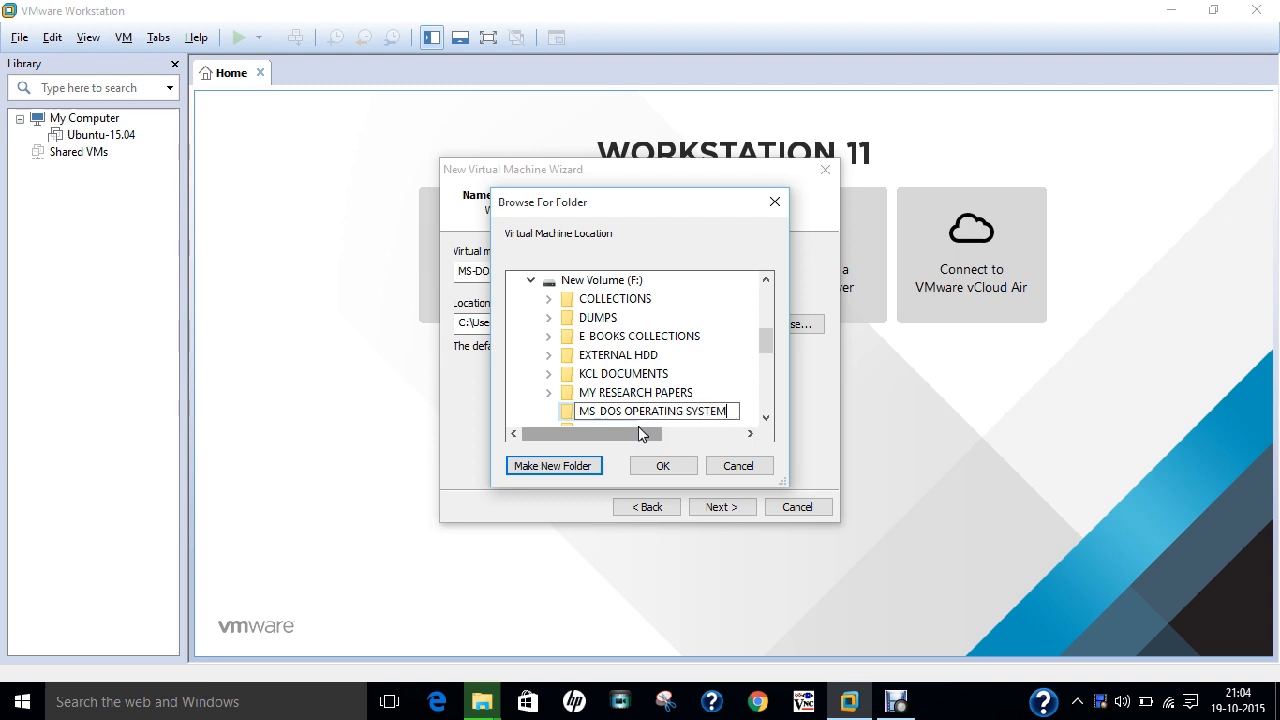
{"action": "left_click", "coordinate": [662, 464]}
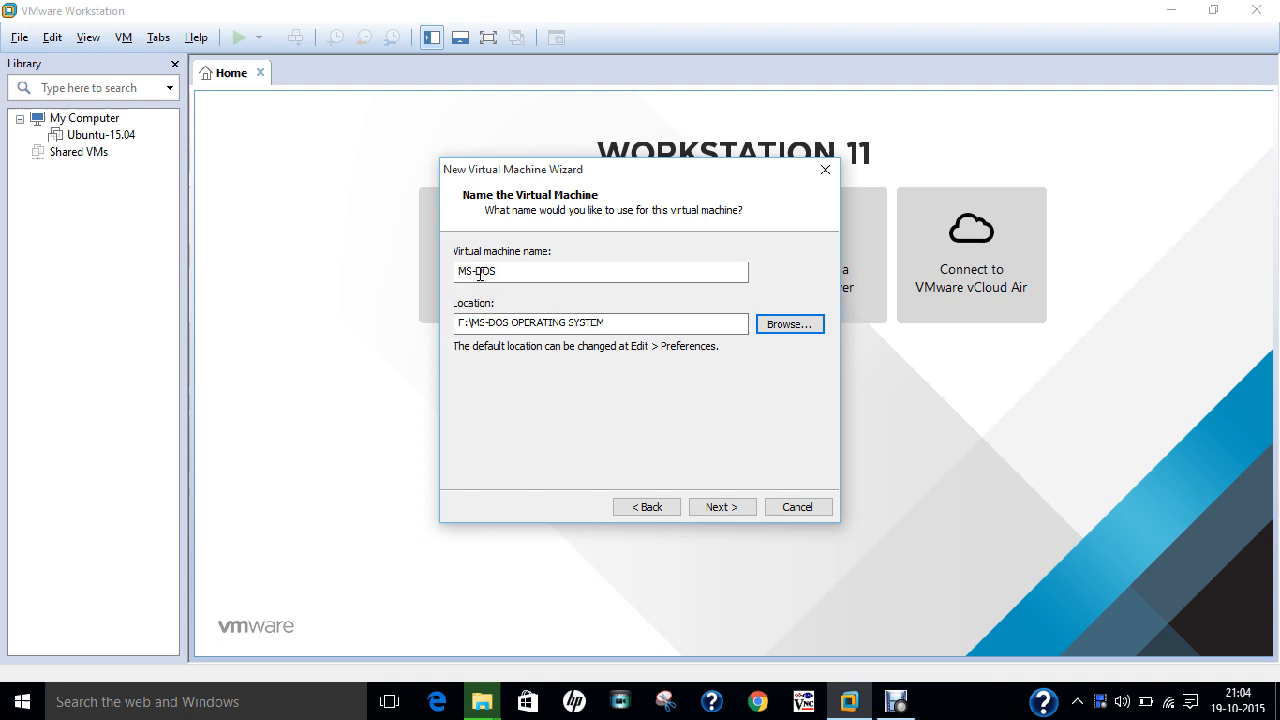
{"action": "left_click", "coordinate": [600, 324]}
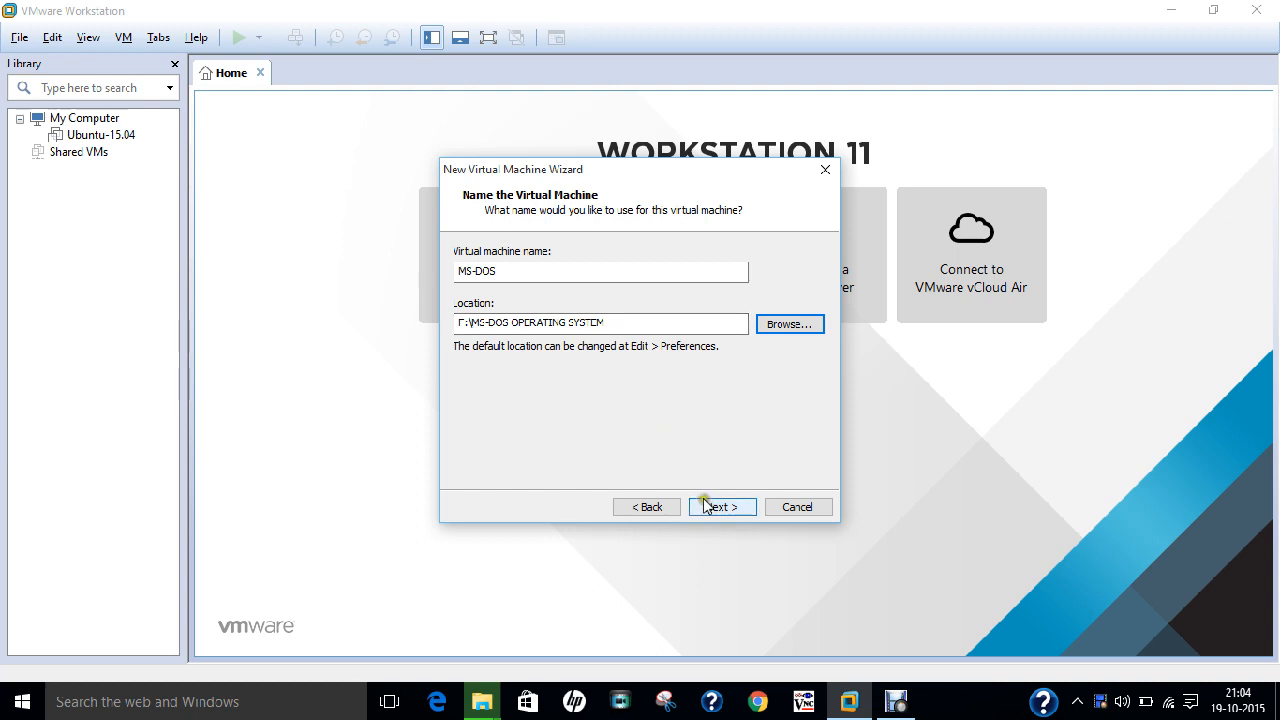
Keep a 2.0 GB disk split into multiple files and reach the Ready to Create summary
{"action": "left_click", "coordinate": [718, 506]}
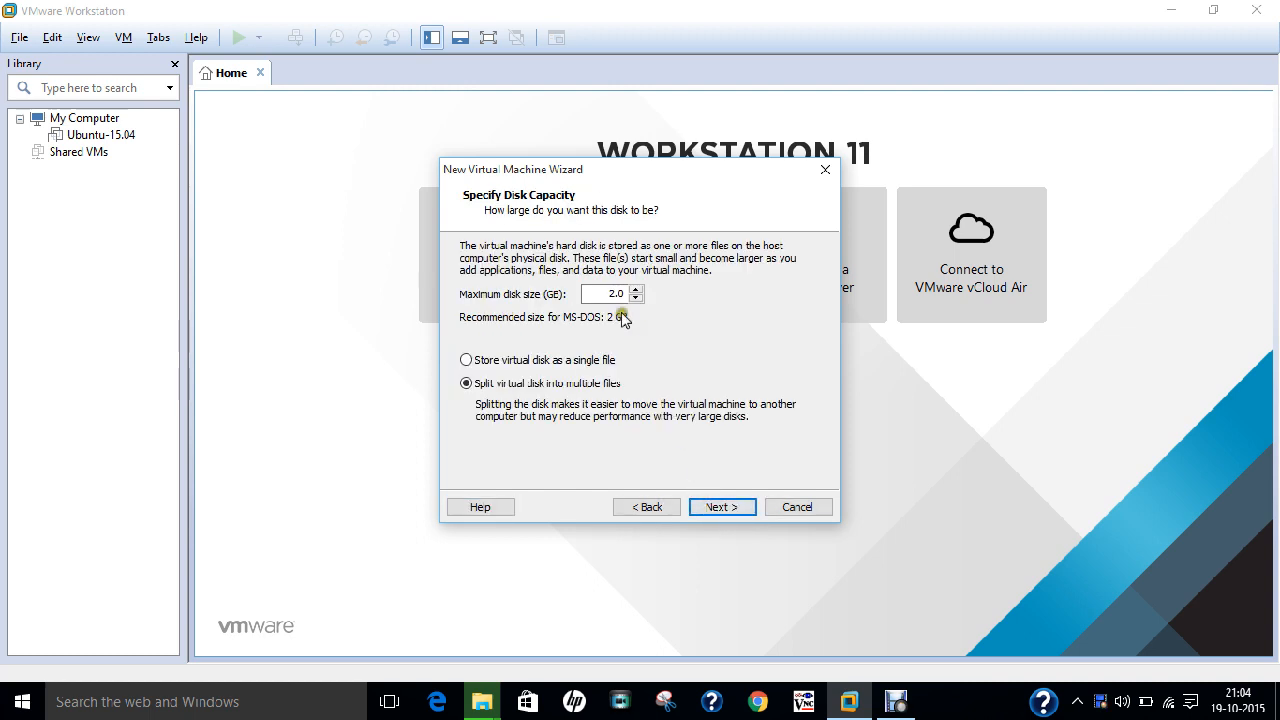
{"action": "mouse_move", "coordinate": [648, 314]}
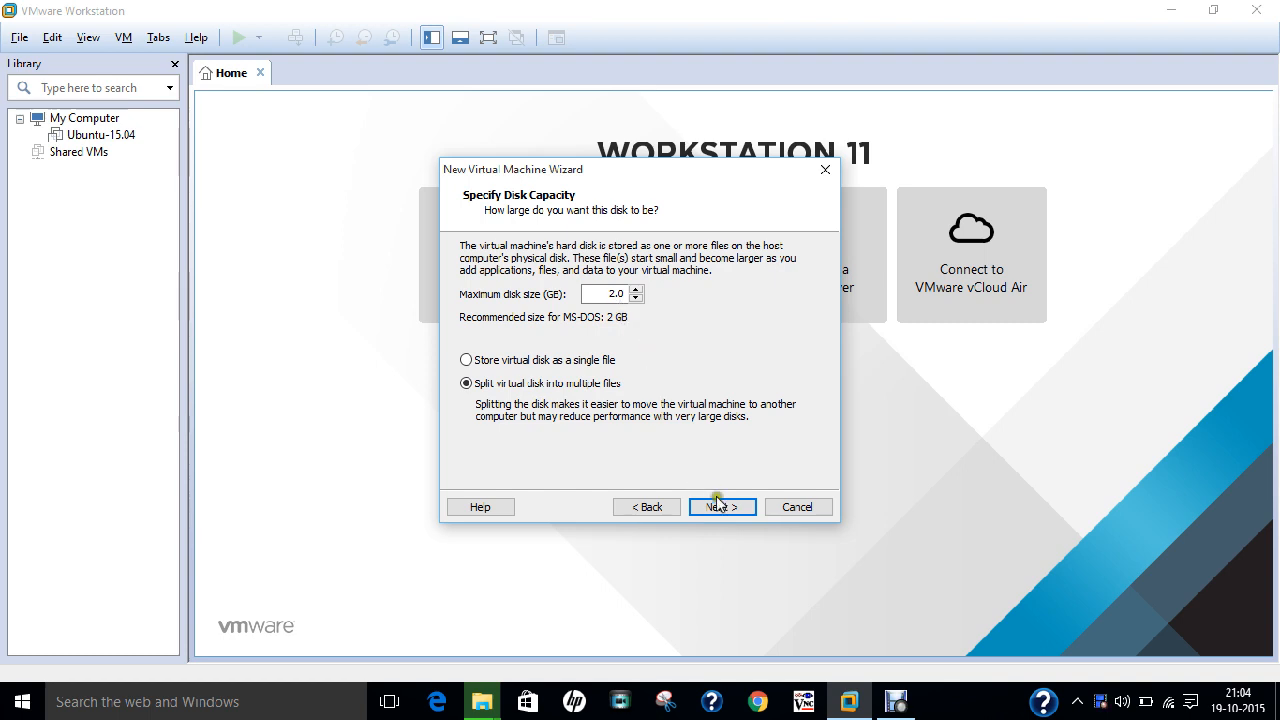
{"action": "left_click", "coordinate": [722, 508]}
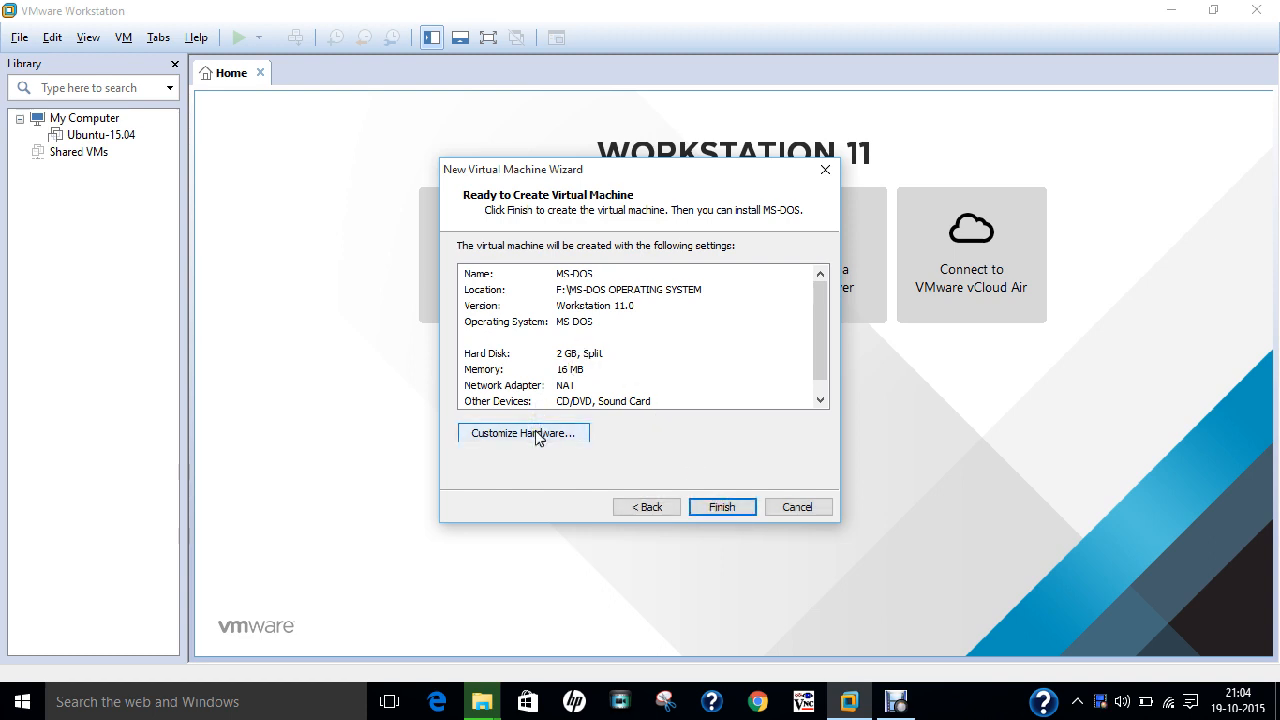
{"action": "mouse_move", "coordinate": [698, 488]}
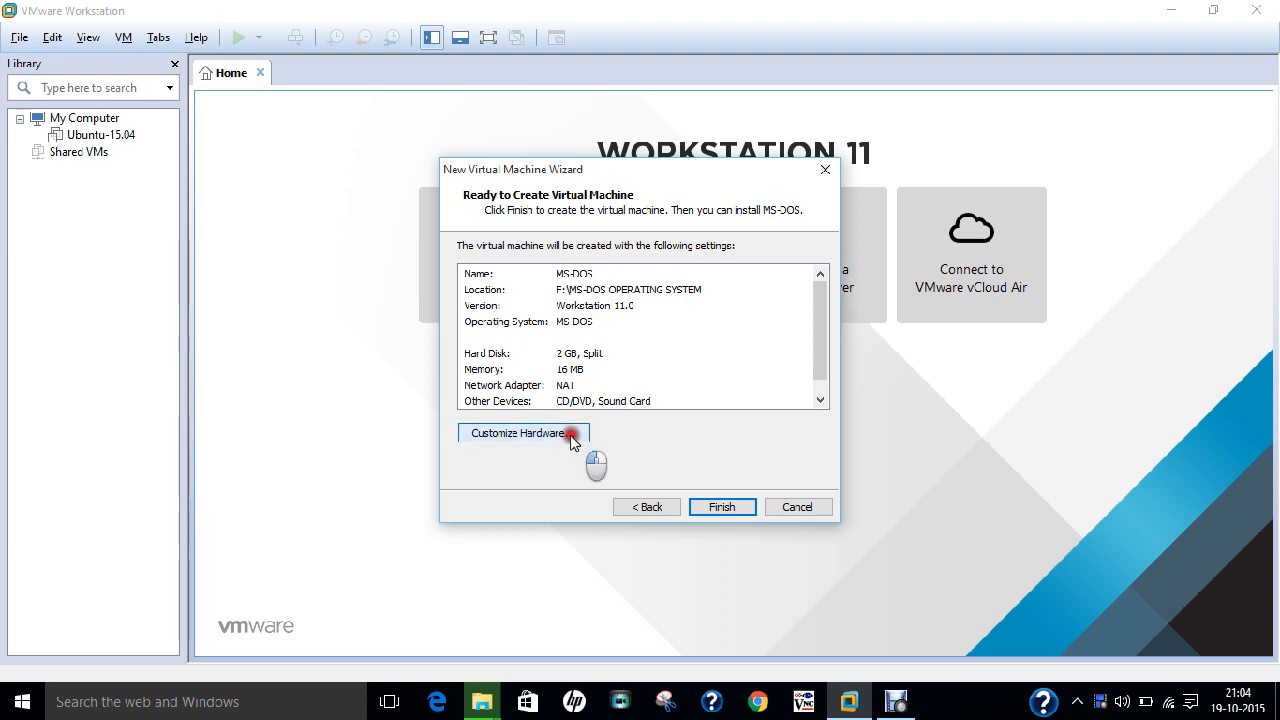
Add a floppy drive to the hardware that uses a floppy image file
{"action": "left_click", "coordinate": [520, 432]}
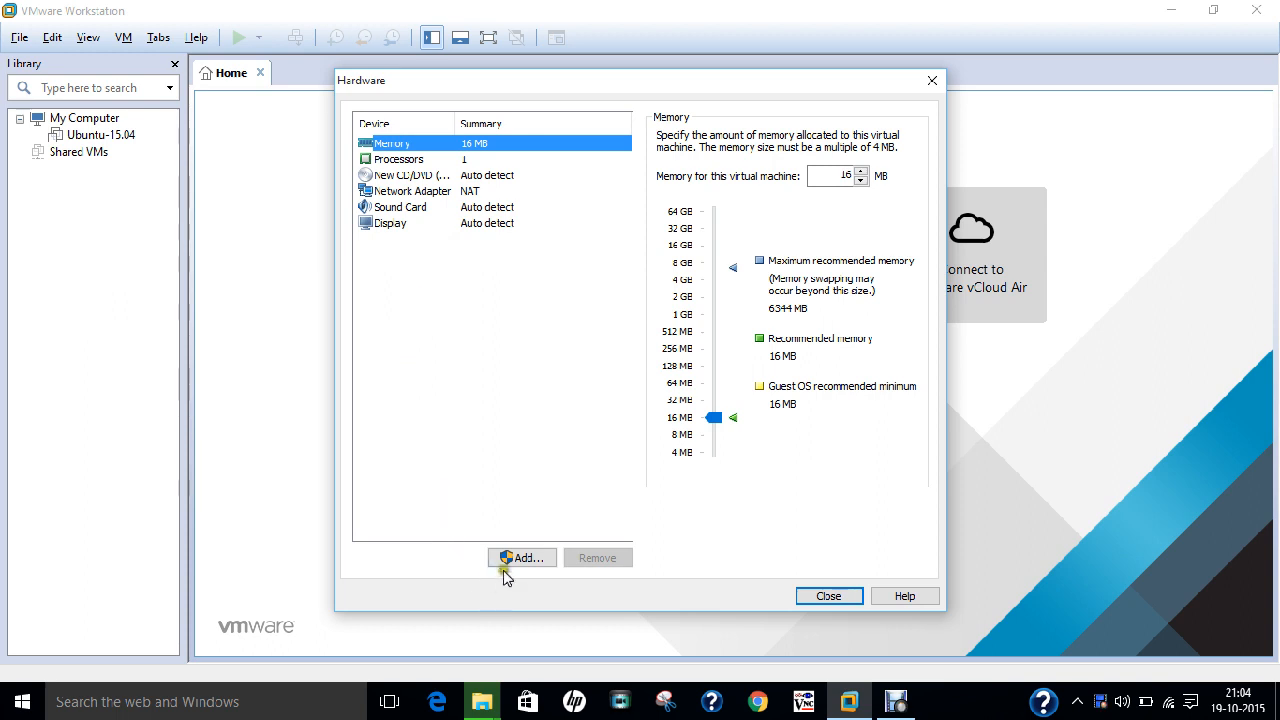
{"action": "left_click", "coordinate": [520, 556]}
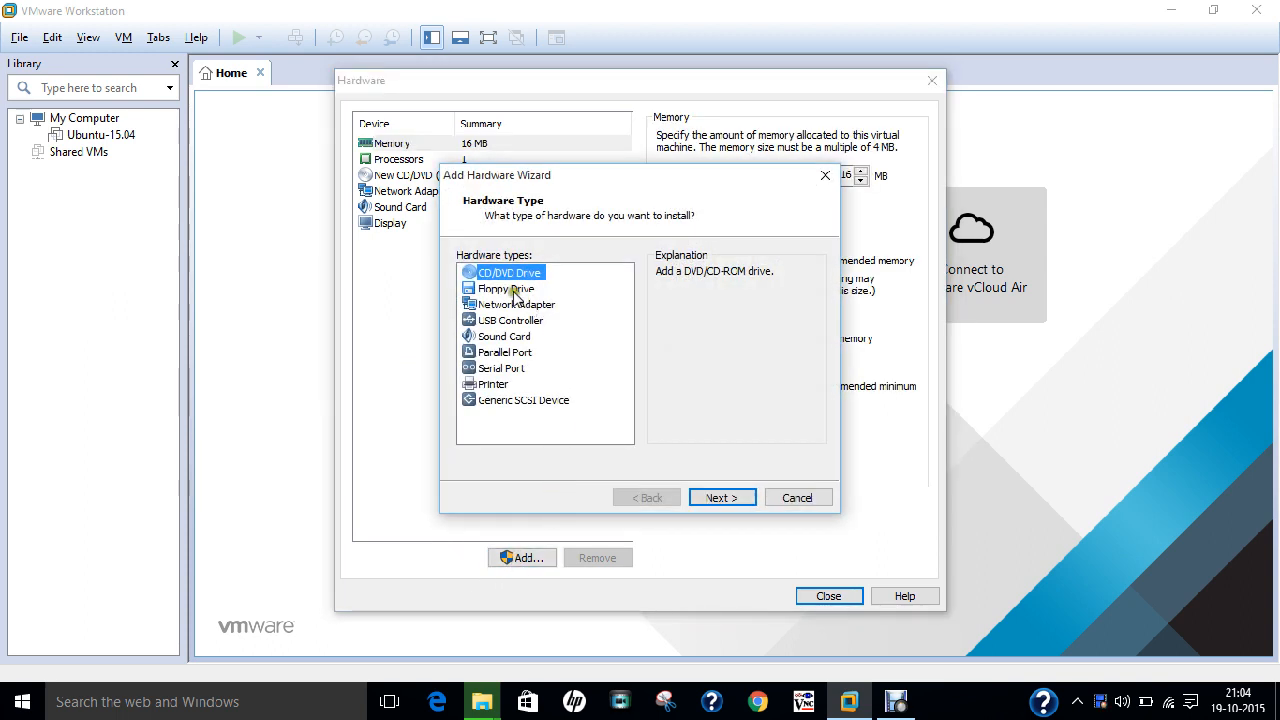
{"action": "left_click", "coordinate": [504, 288]}
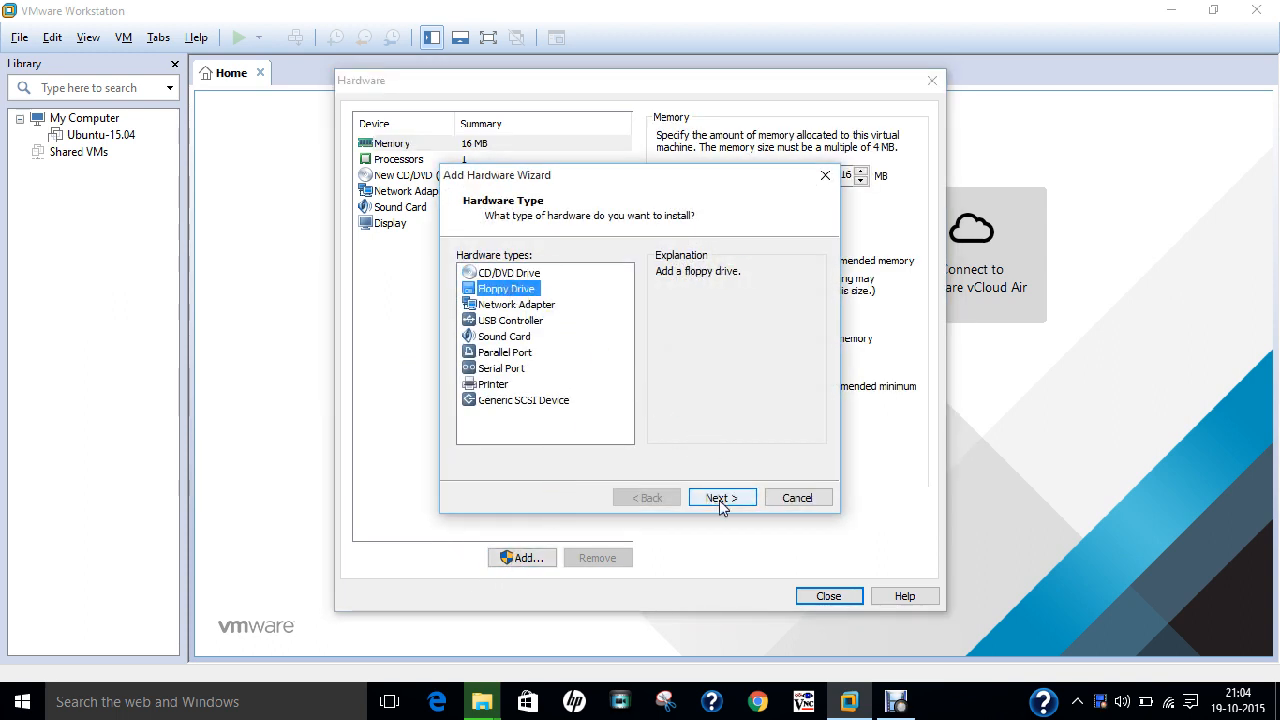
{"action": "left_click", "coordinate": [720, 496]}
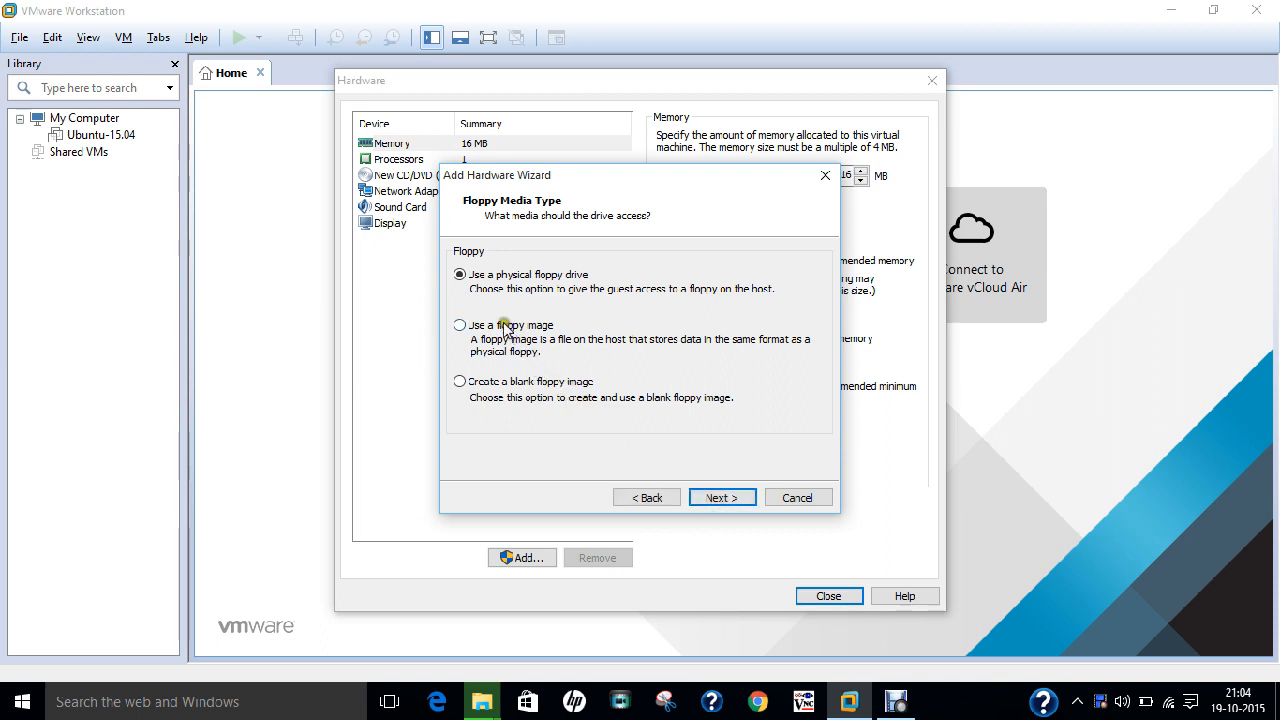
{"action": "mouse_move", "coordinate": [576, 312]}
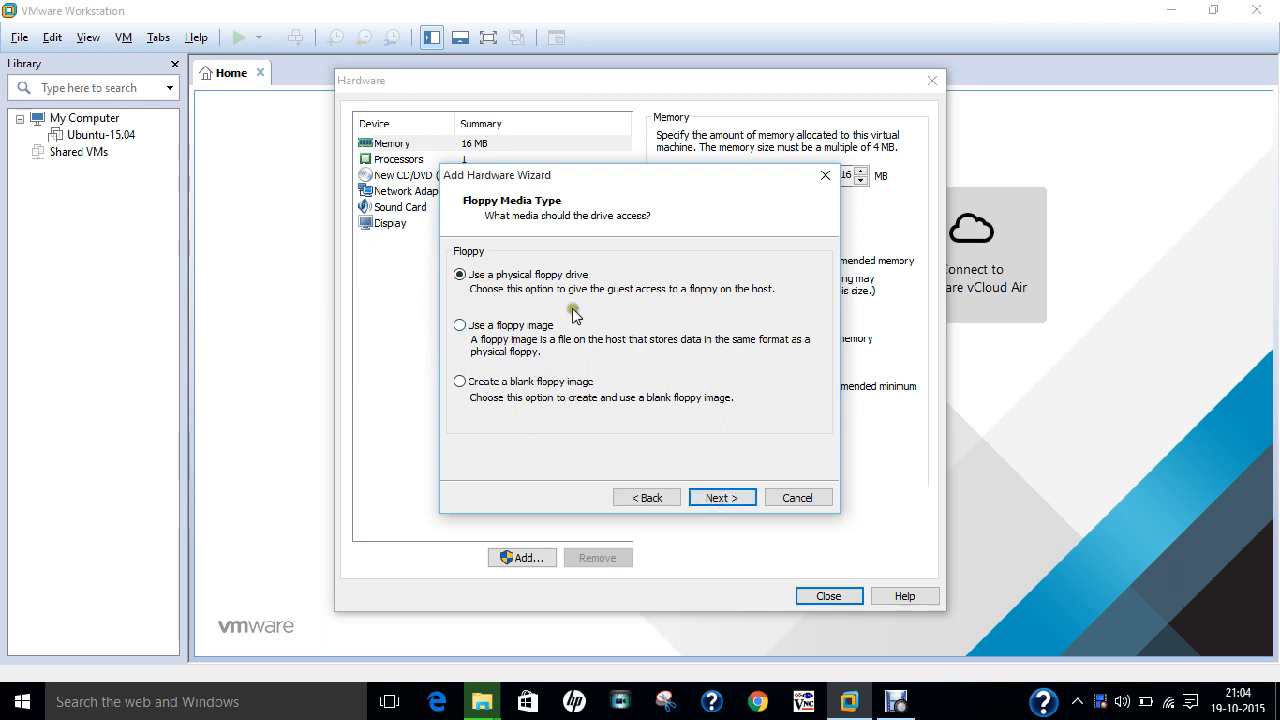
{"action": "left_click", "coordinate": [460, 324]}
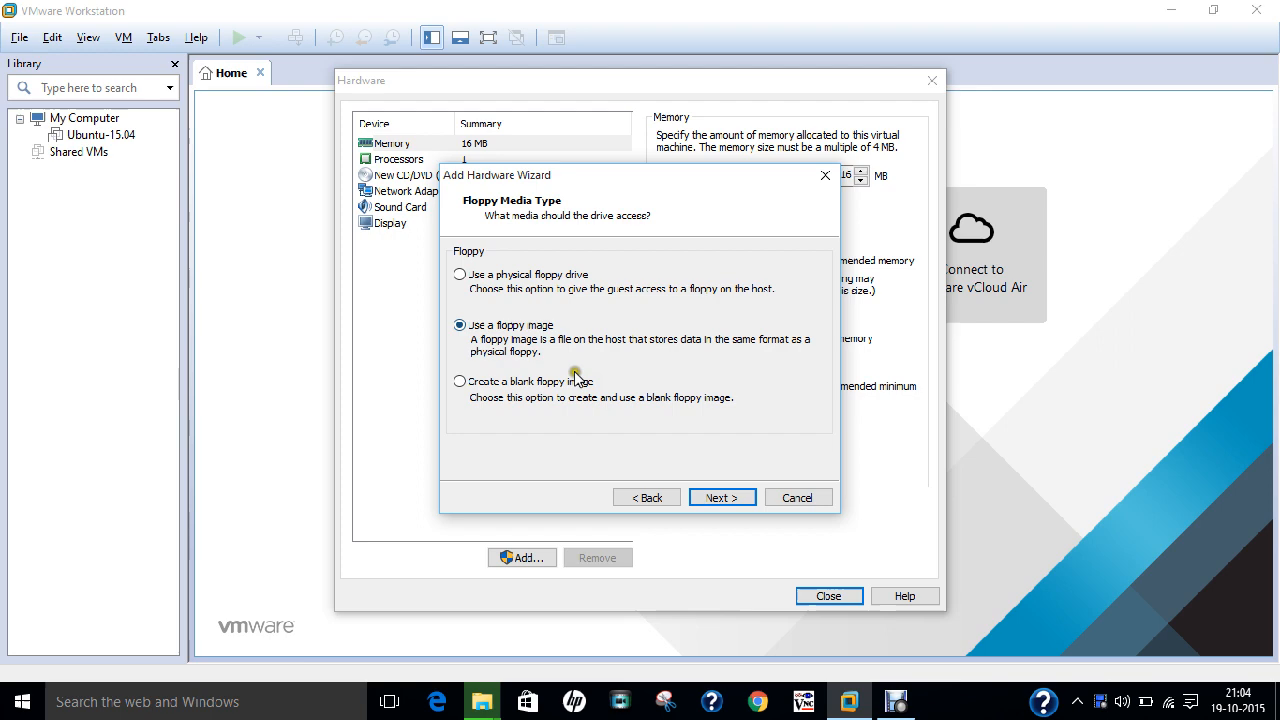
{"action": "left_click", "coordinate": [720, 496]}
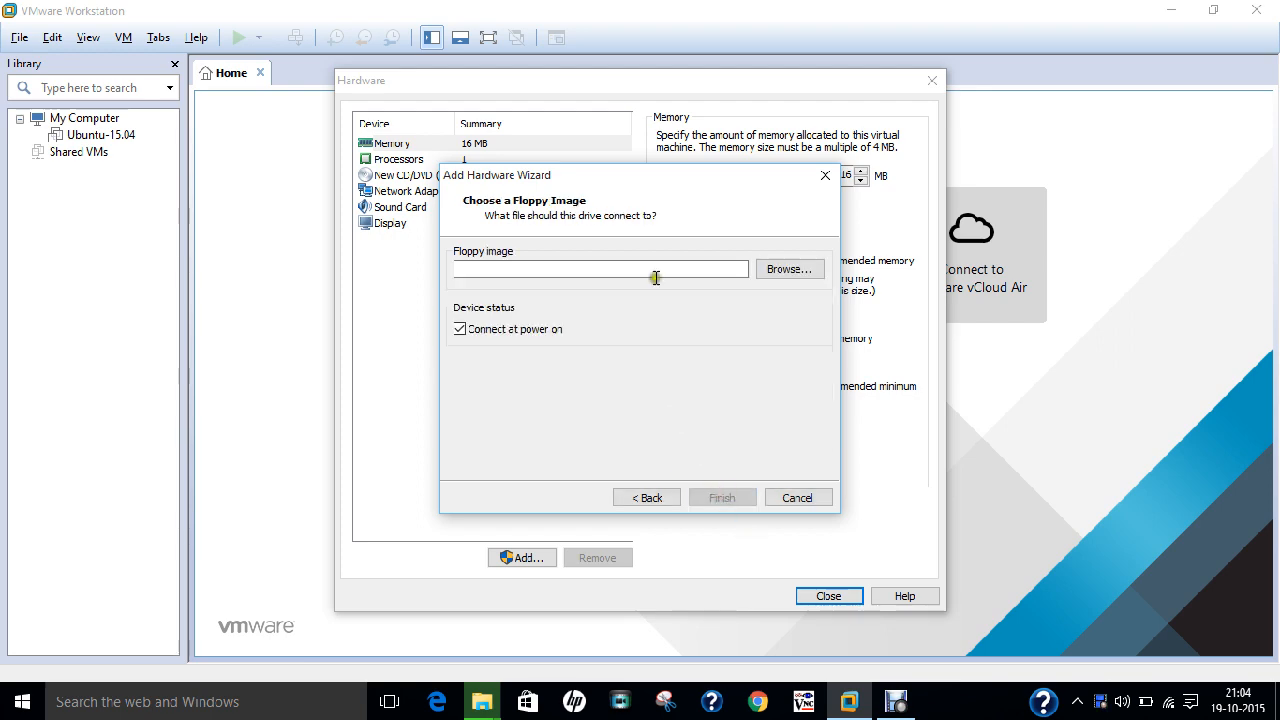
Point the floppy drive at Desktop\DOS OS\Disk 1.img and finish adding it
{"action": "left_click", "coordinate": [788, 268]}
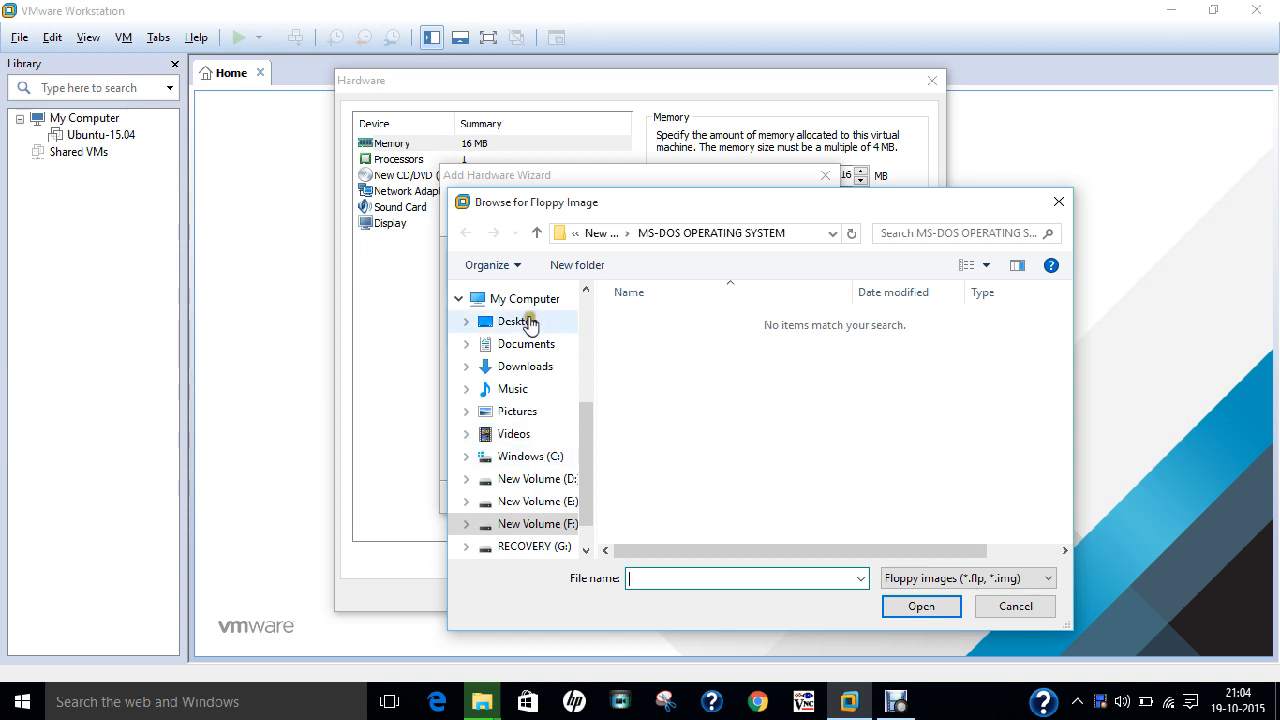
{"action": "left_click", "coordinate": [518, 320]}
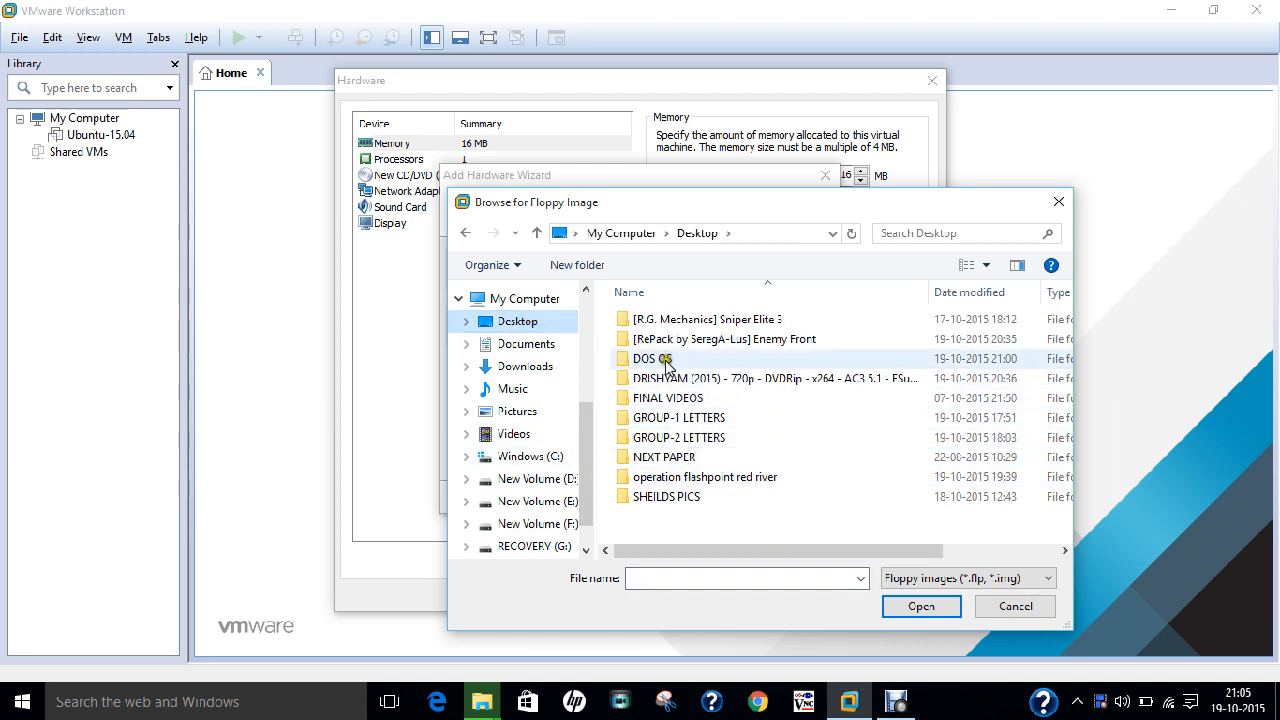
{"action": "double_click", "coordinate": [650, 358]}
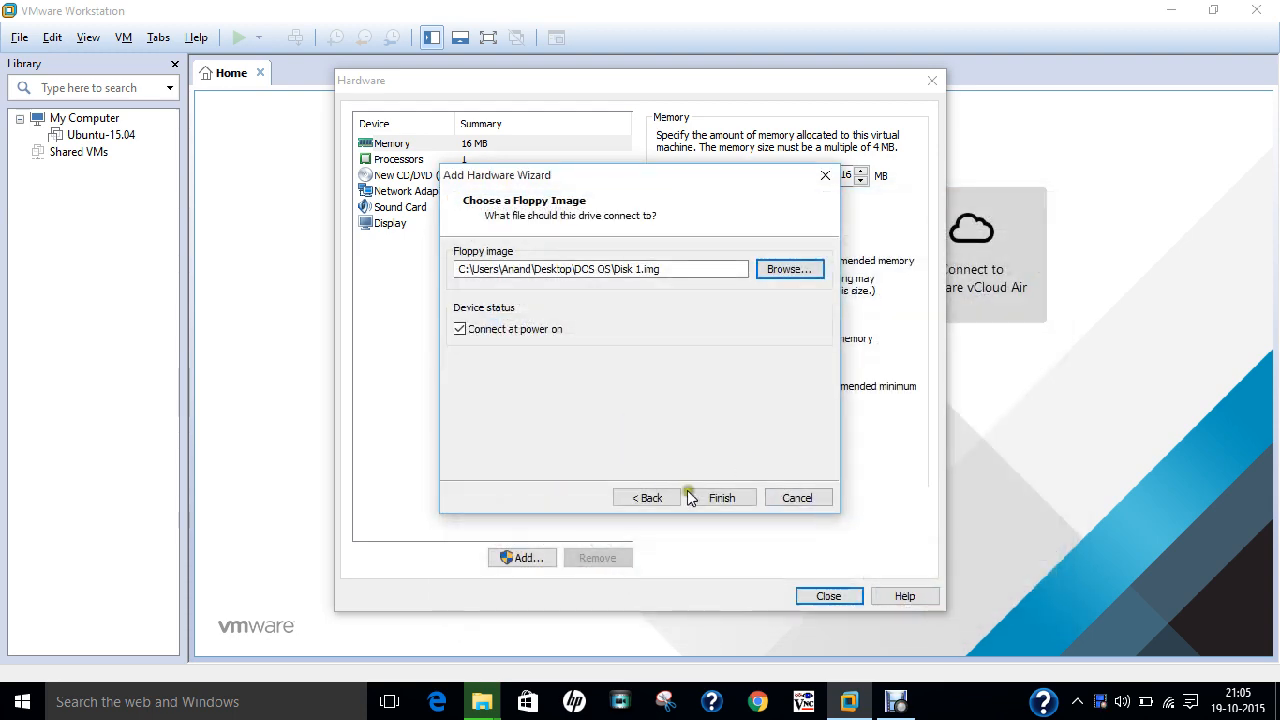
{"action": "mouse_move", "coordinate": [690, 470]}
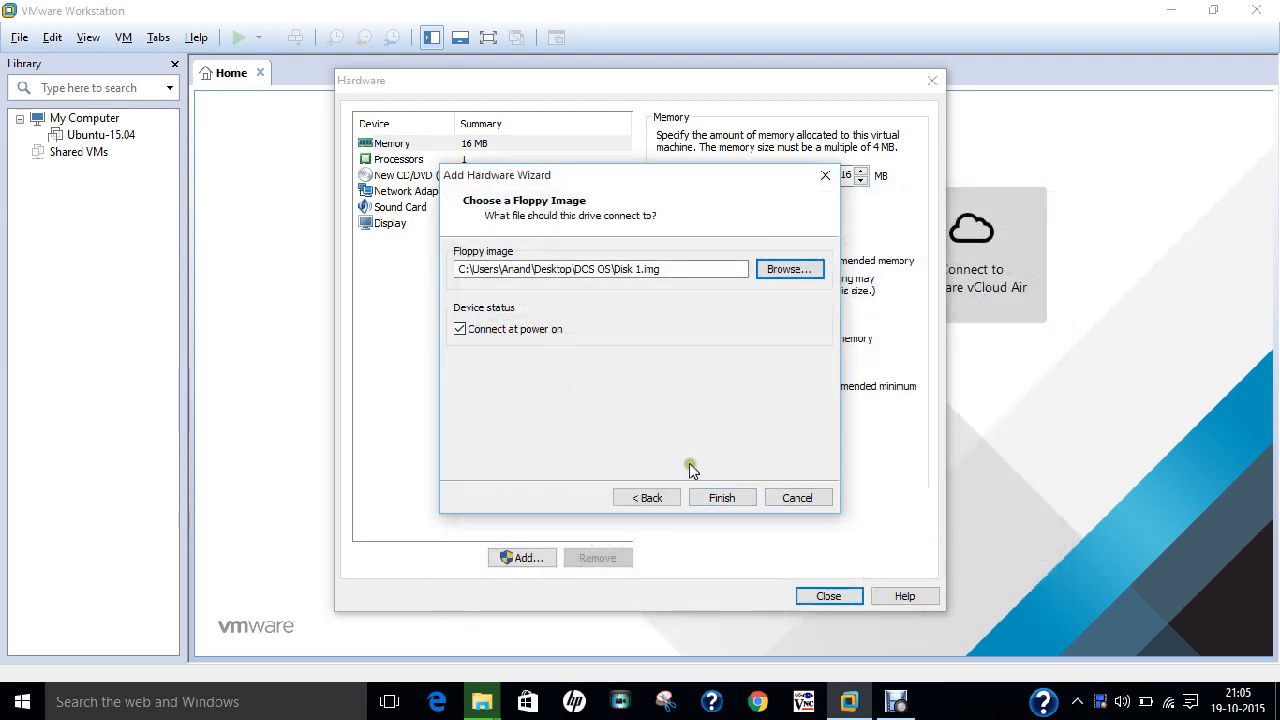
{"action": "mouse_move", "coordinate": [696, 464]}
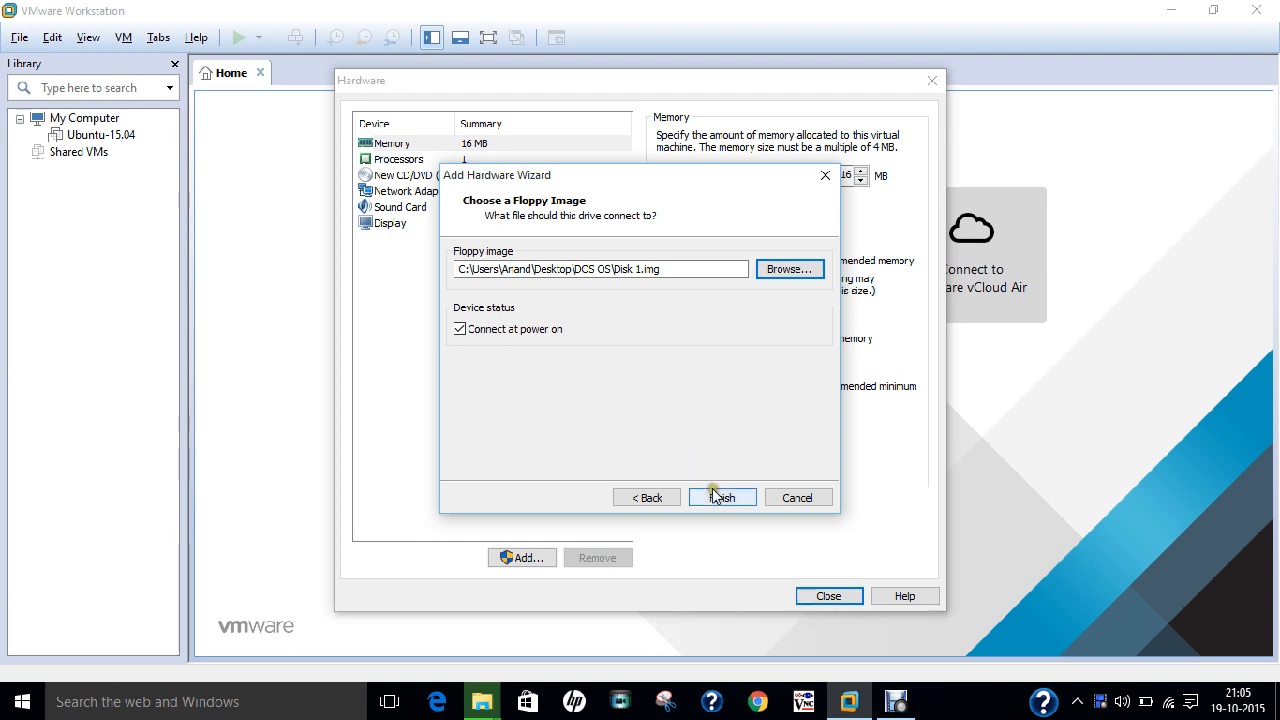
{"action": "left_click", "coordinate": [720, 496]}
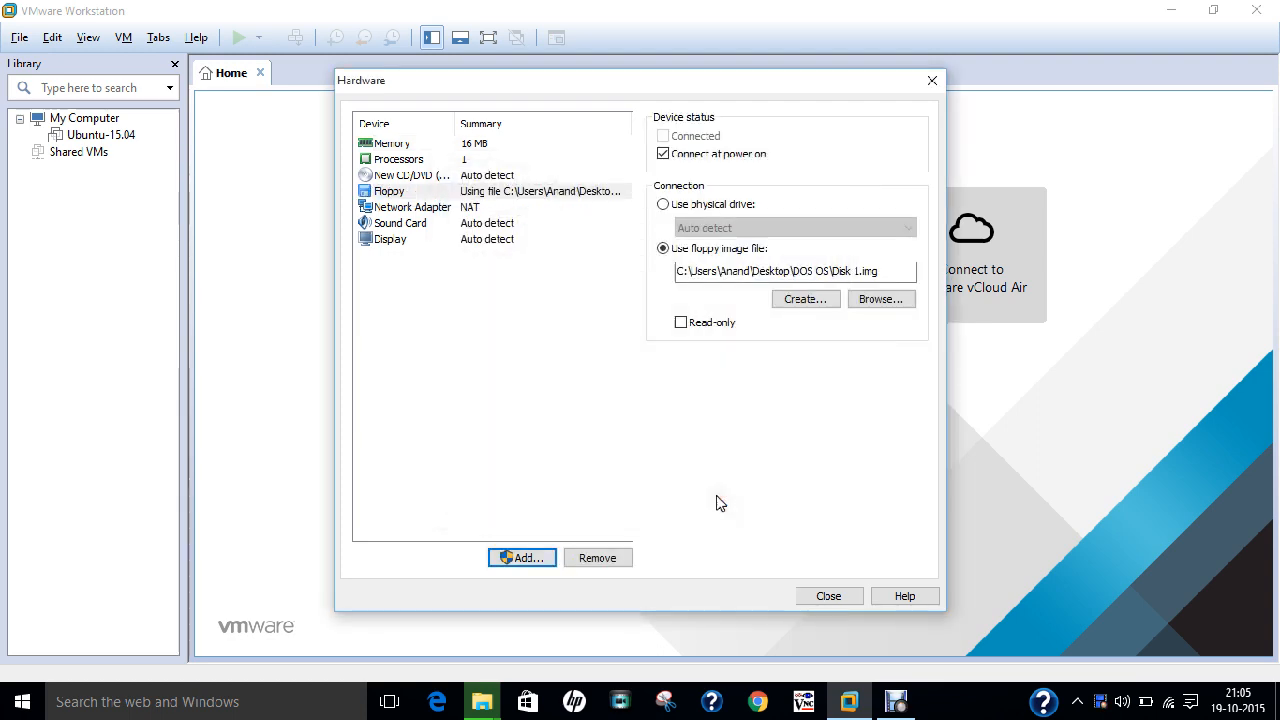
Finish the wizard, creating the powered-off MS-DOS virtual machine in the library
{"action": "left_click", "coordinate": [828, 596]}
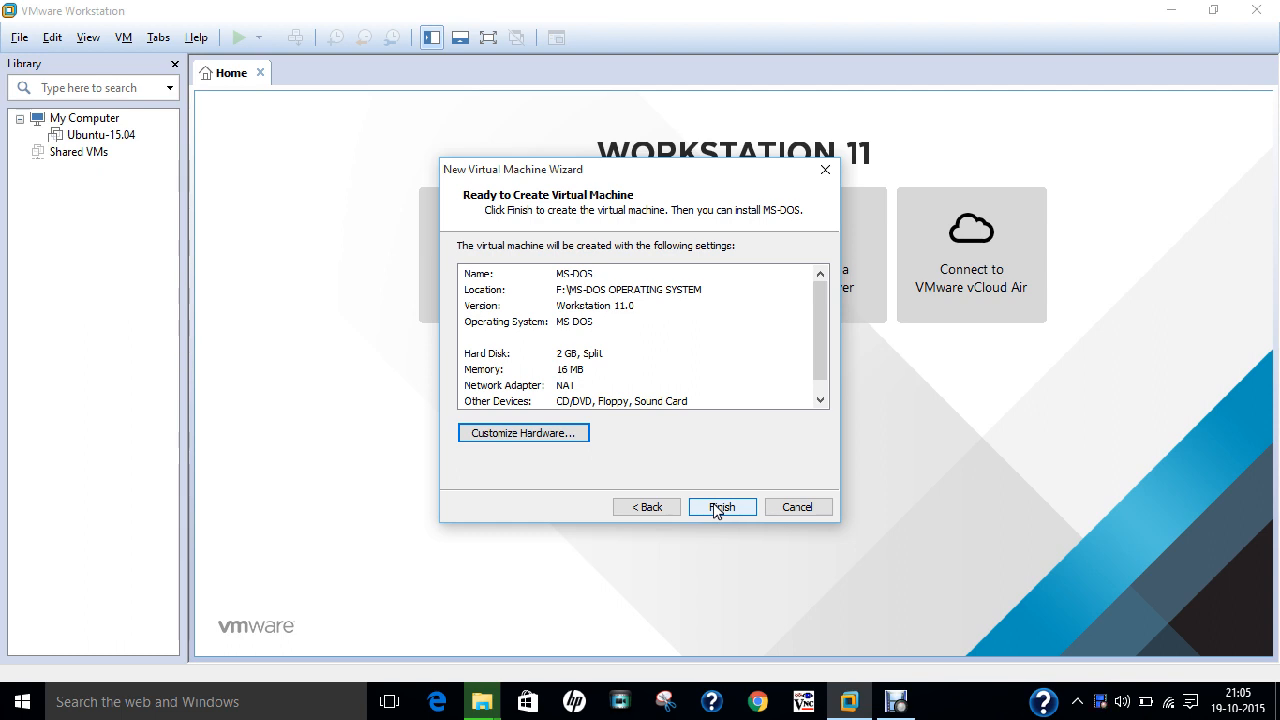
{"action": "left_click", "coordinate": [720, 506]}
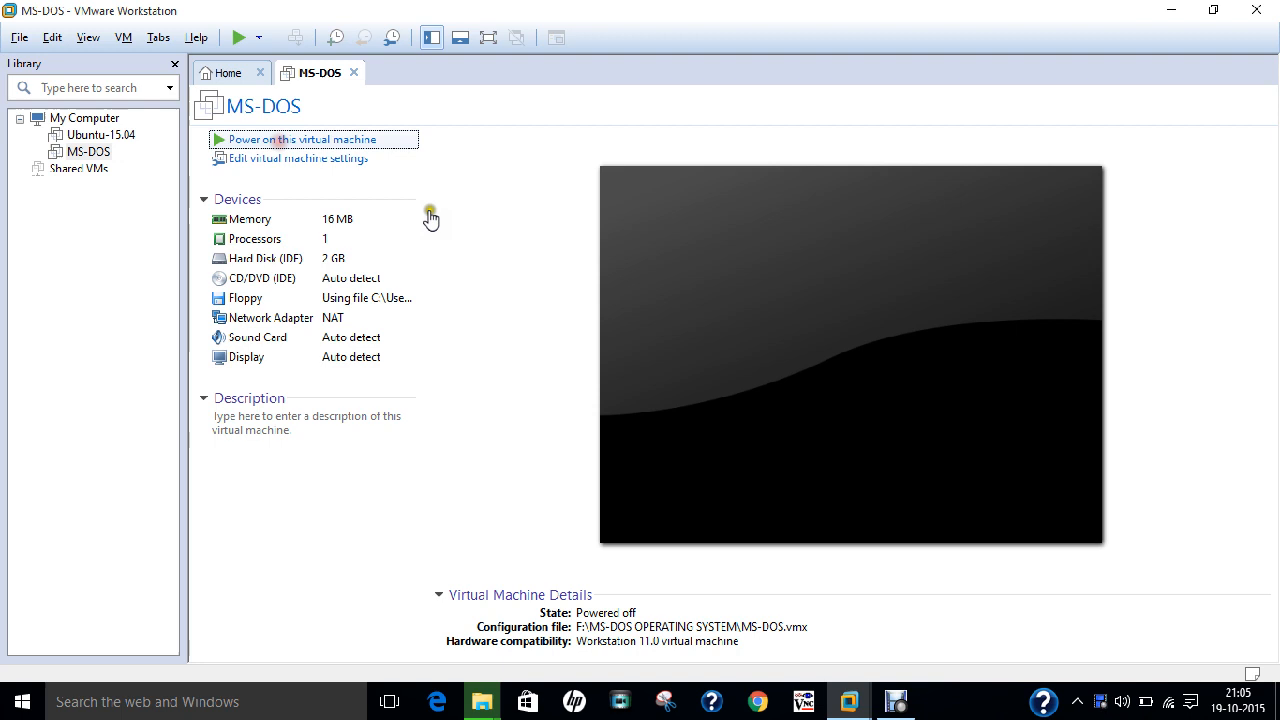
Power on the MS-DOS machine and give its window keyboard focus for Setup
{"action": "left_click", "coordinate": [300, 140]}
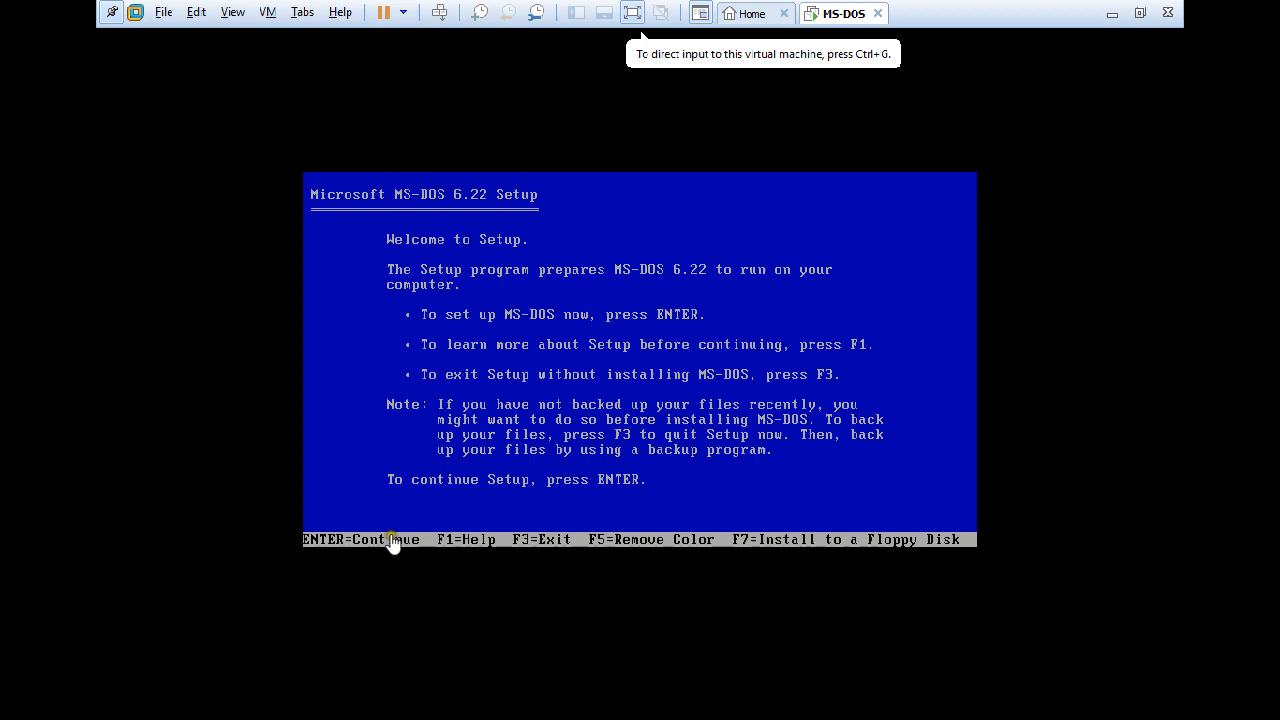
{"action": "mouse_move", "coordinate": [530, 552]}
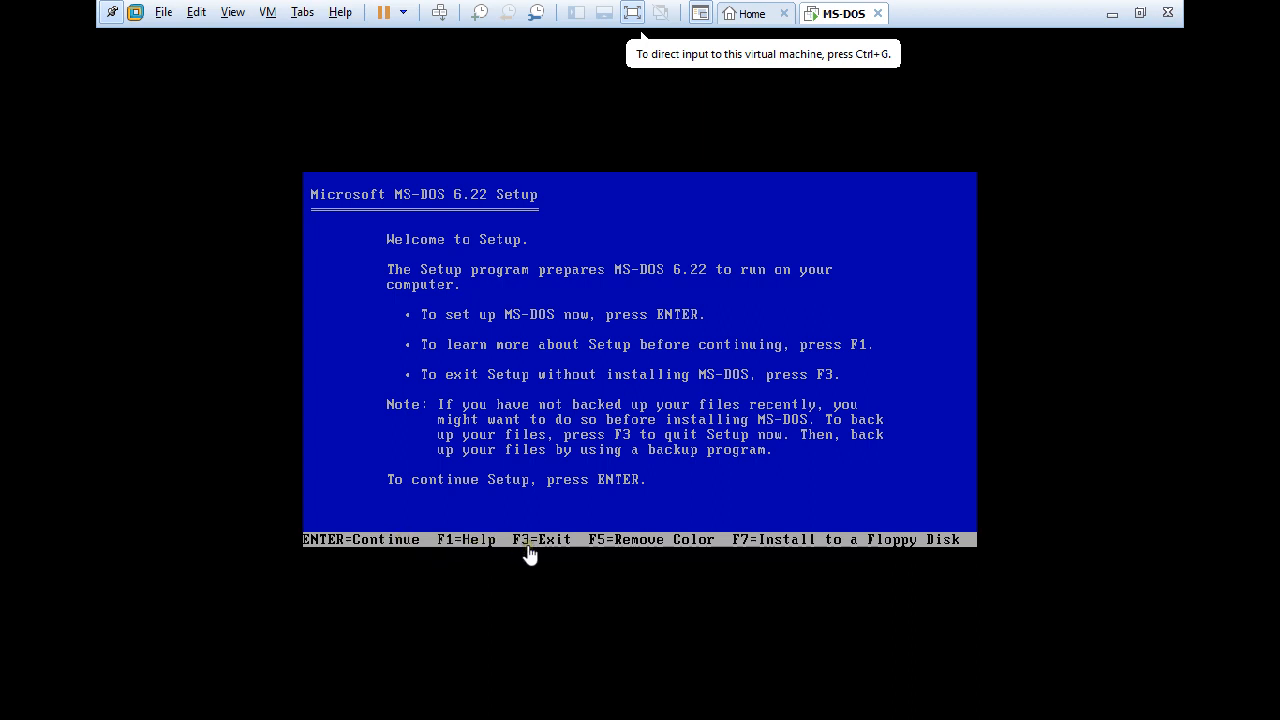
{"action": "mouse_move", "coordinate": [748, 550]}
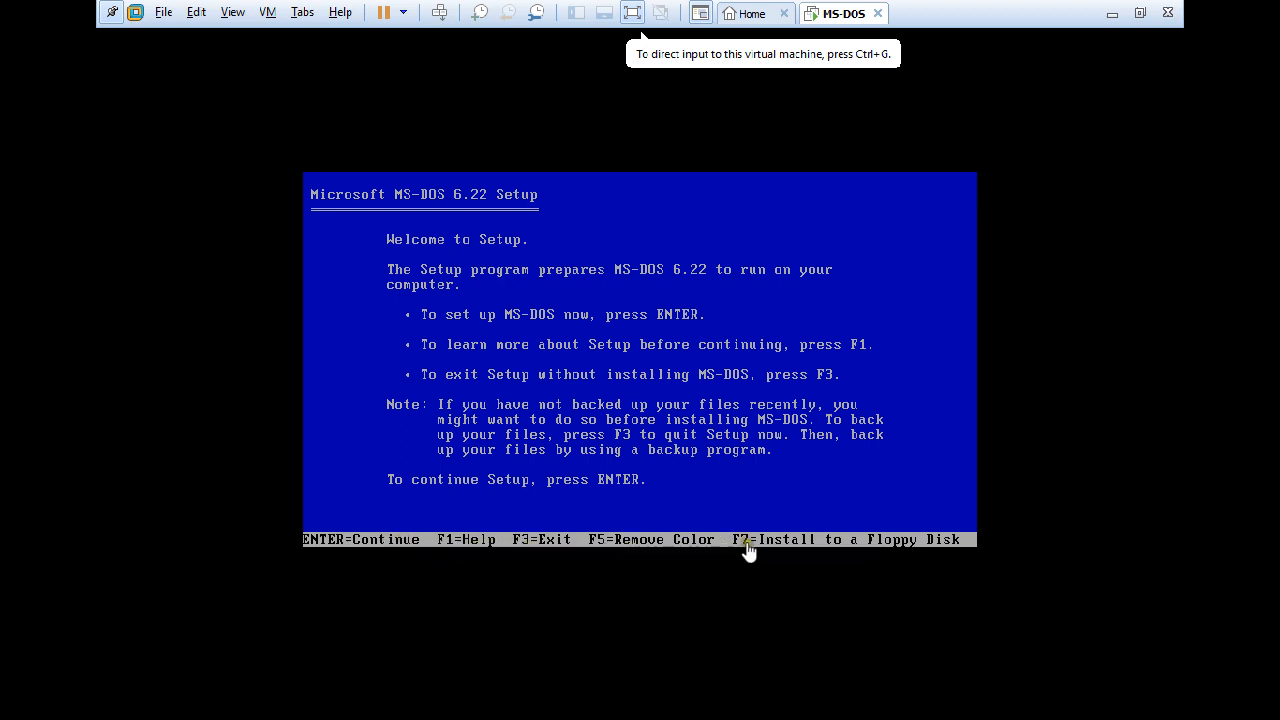
{"action": "mouse_move", "coordinate": [870, 460]}
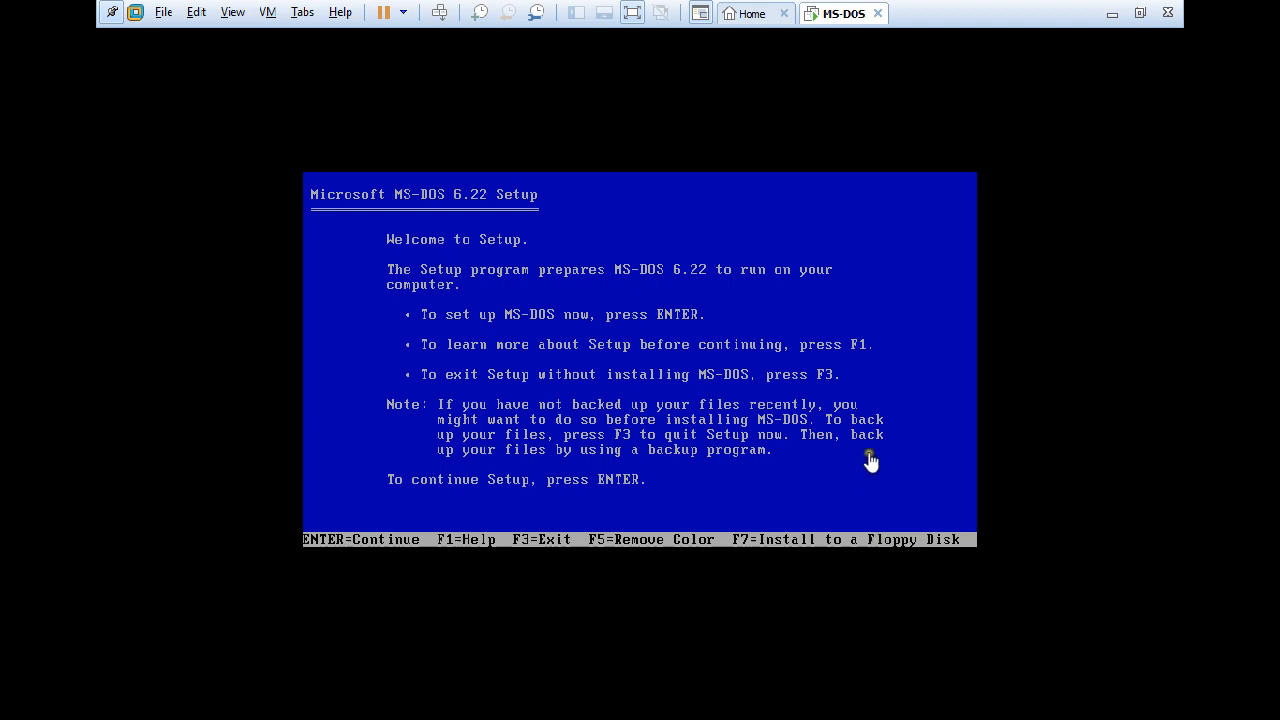
{"action": "left_click", "coordinate": [868, 444]}
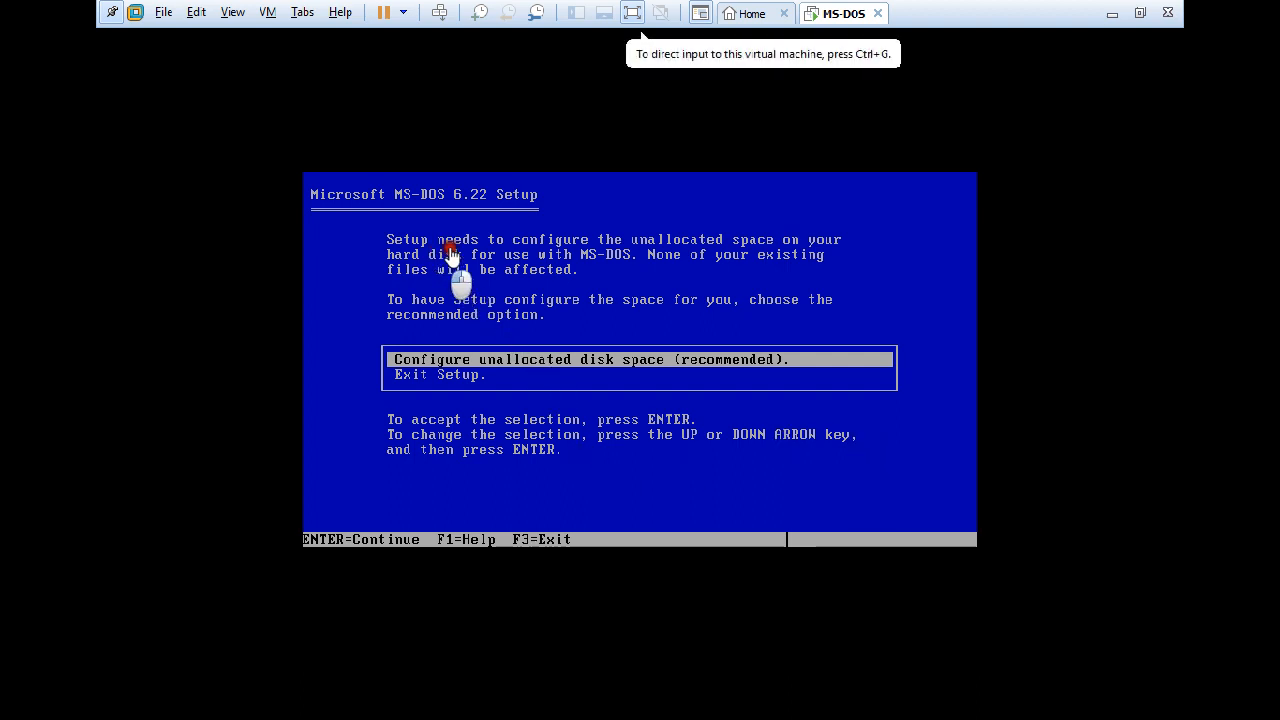
{"action": "mouse_move", "coordinate": [600, 256]}
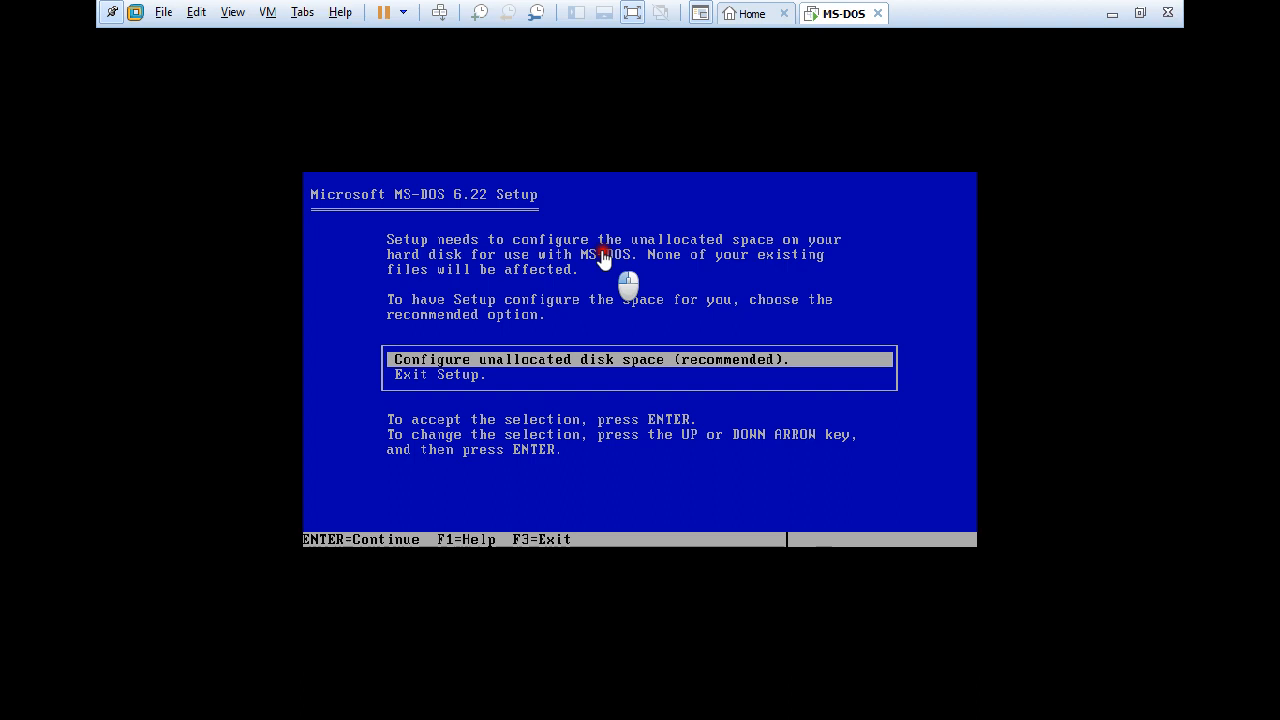
{"action": "mouse_move", "coordinate": [560, 278]}
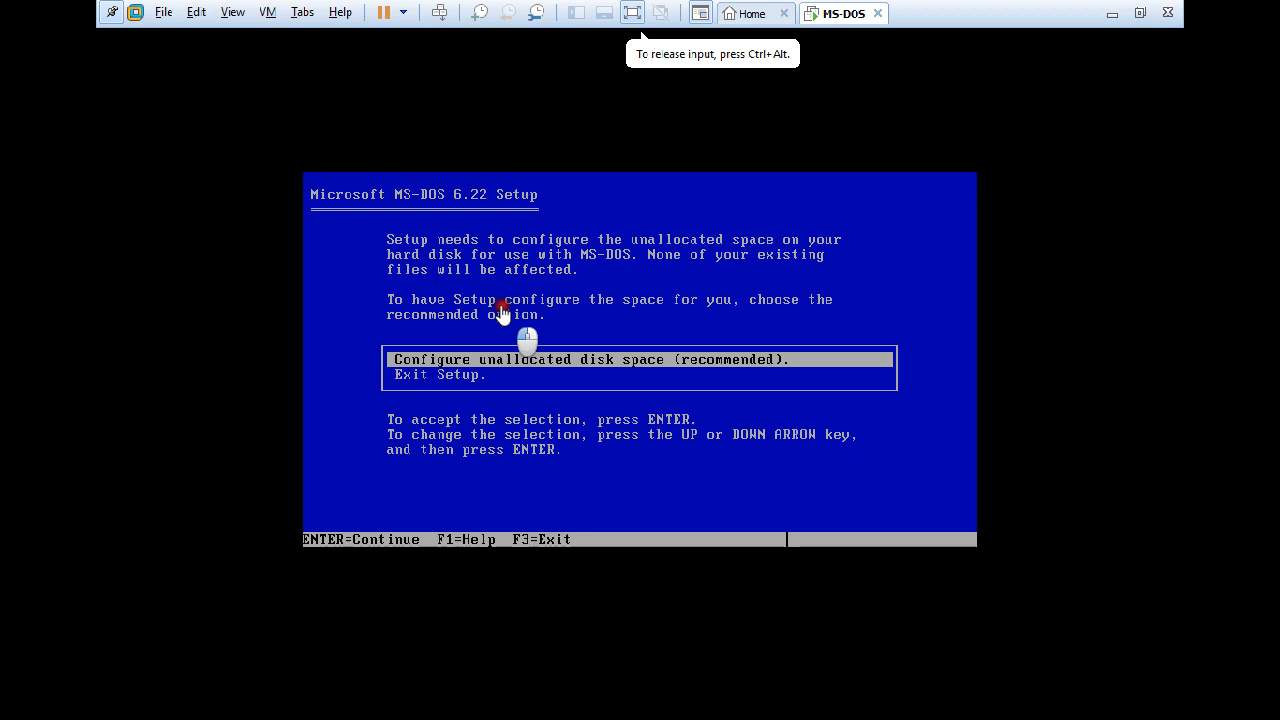
{"action": "mouse_move", "coordinate": [590, 280]}
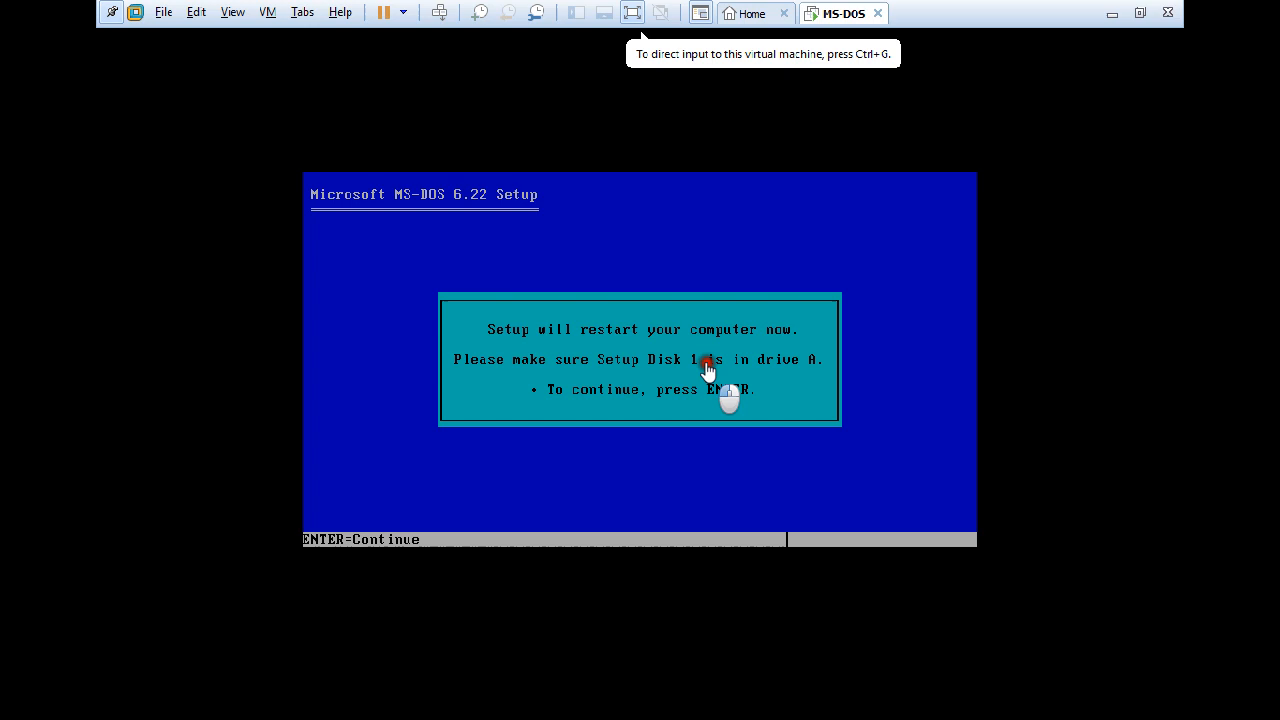
{"action": "mouse_move", "coordinate": [788, 362]}
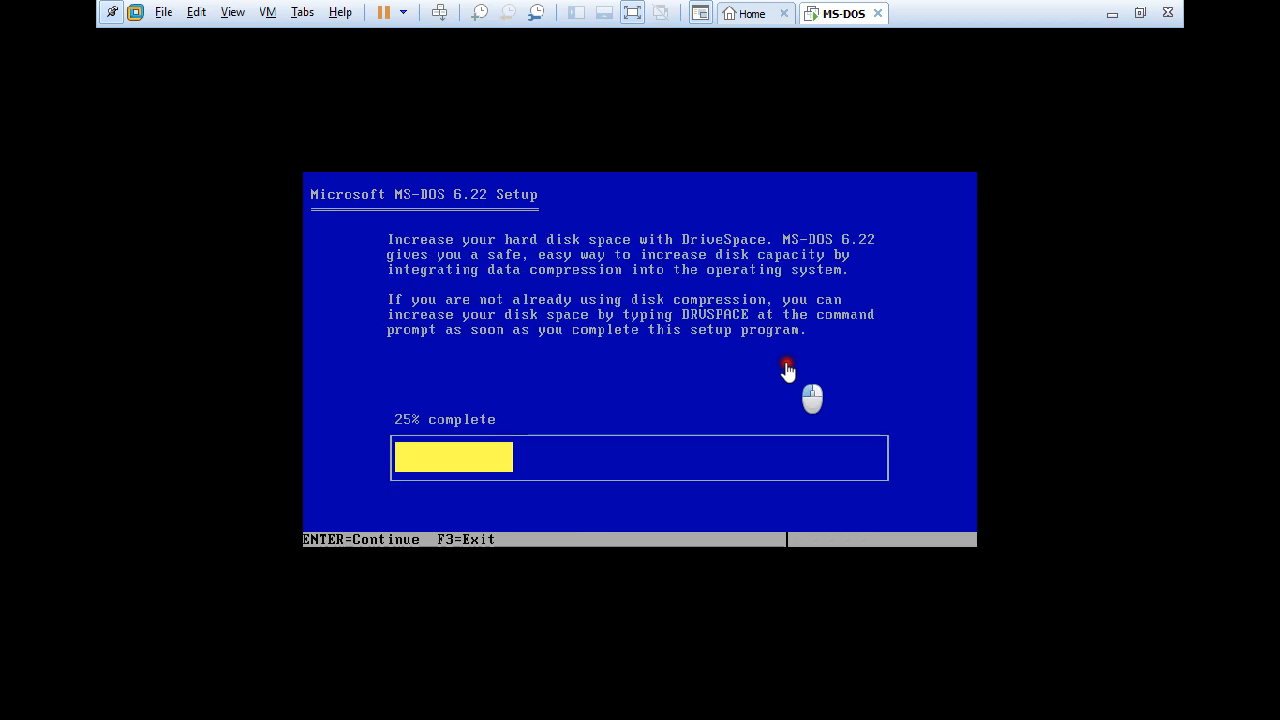
Let Setup configure the unallocated space and copy files until Setup Disk #2 is requested
{"action": "key", "text": "Return"}
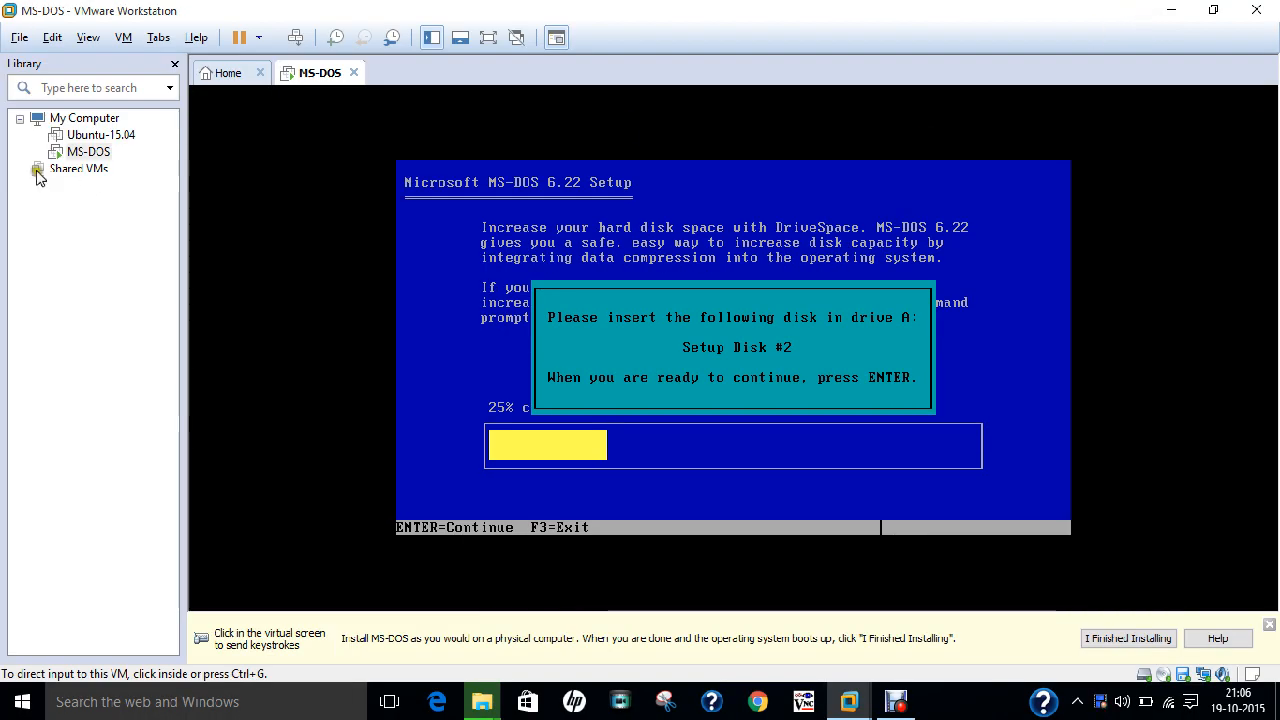
Swap the floppy image to Disk 2.img in the machine settings and continue Setup to 53%
{"action": "right_click", "coordinate": [88, 152]}
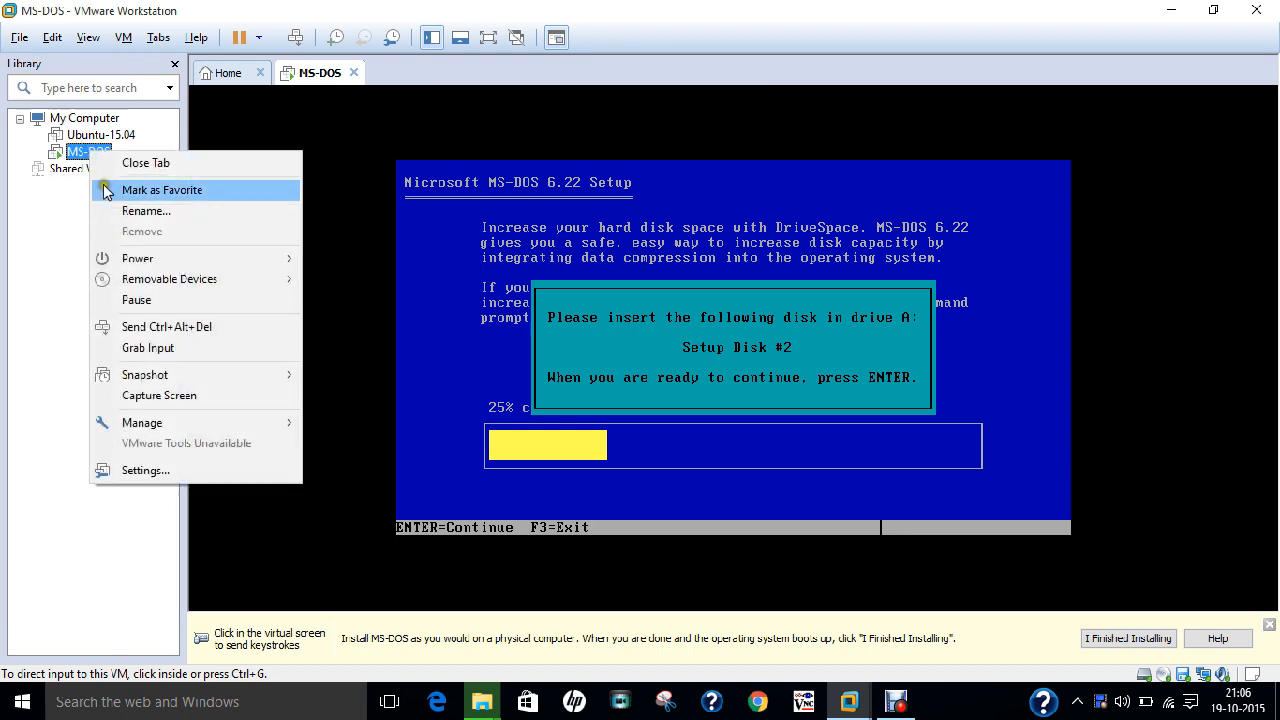
{"action": "left_click", "coordinate": [144, 478]}
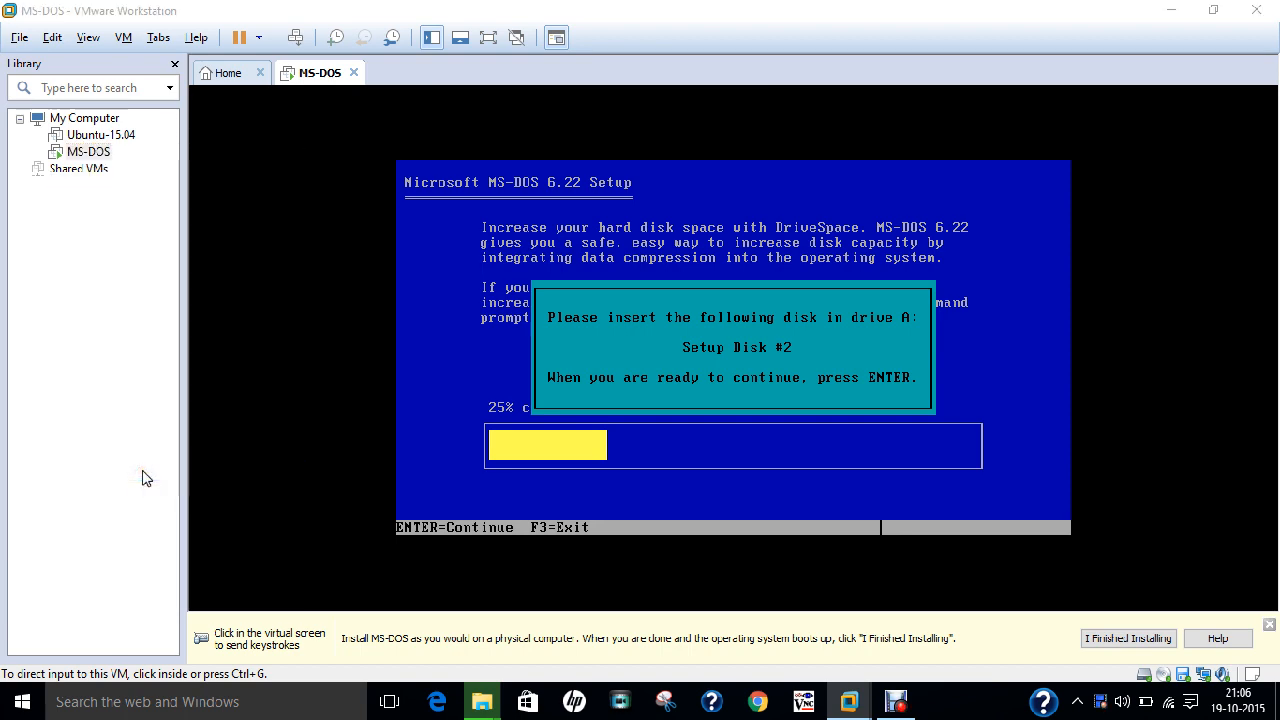
{"action": "left_click", "coordinate": [124, 36]}
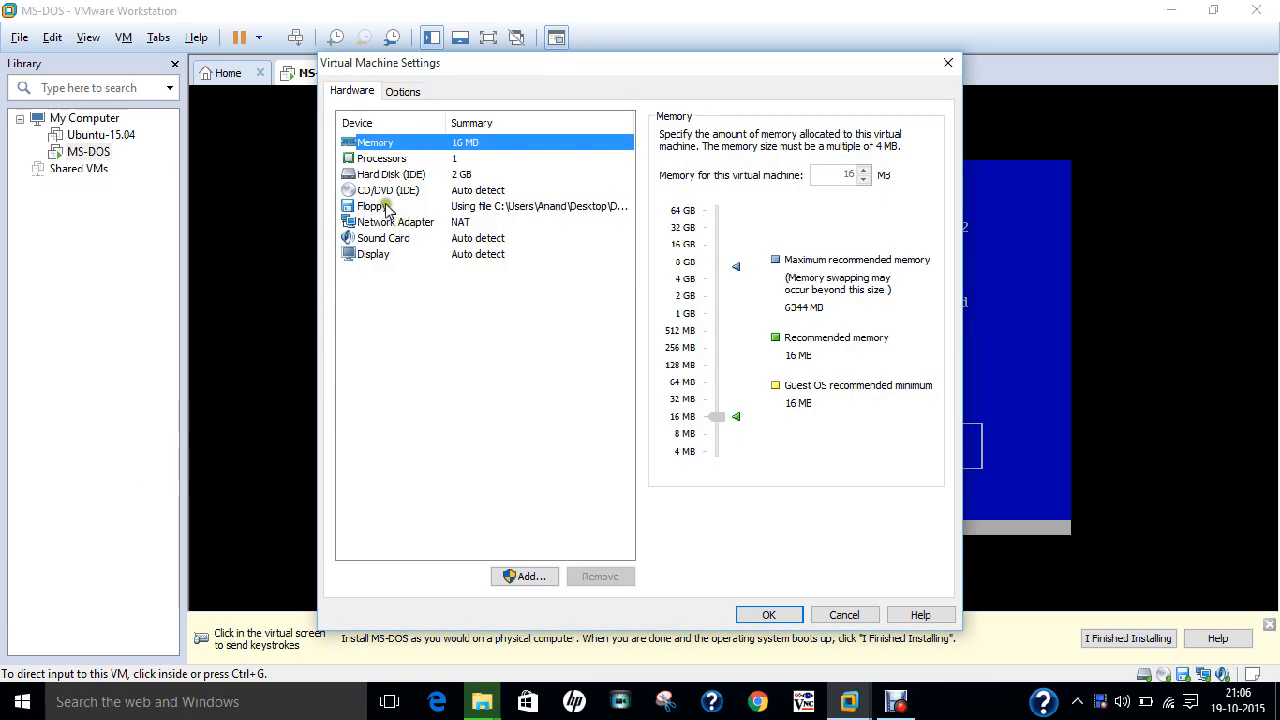
{"action": "left_click", "coordinate": [372, 204]}
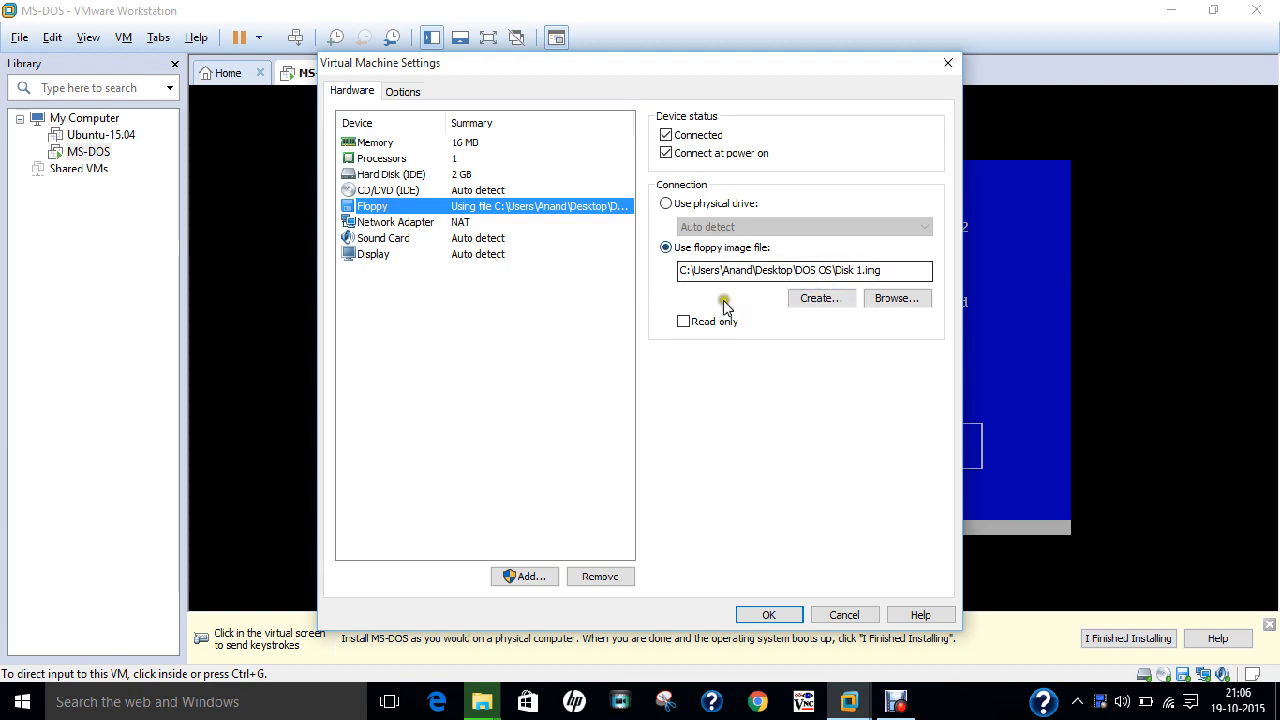
{"action": "left_click", "coordinate": [896, 298]}
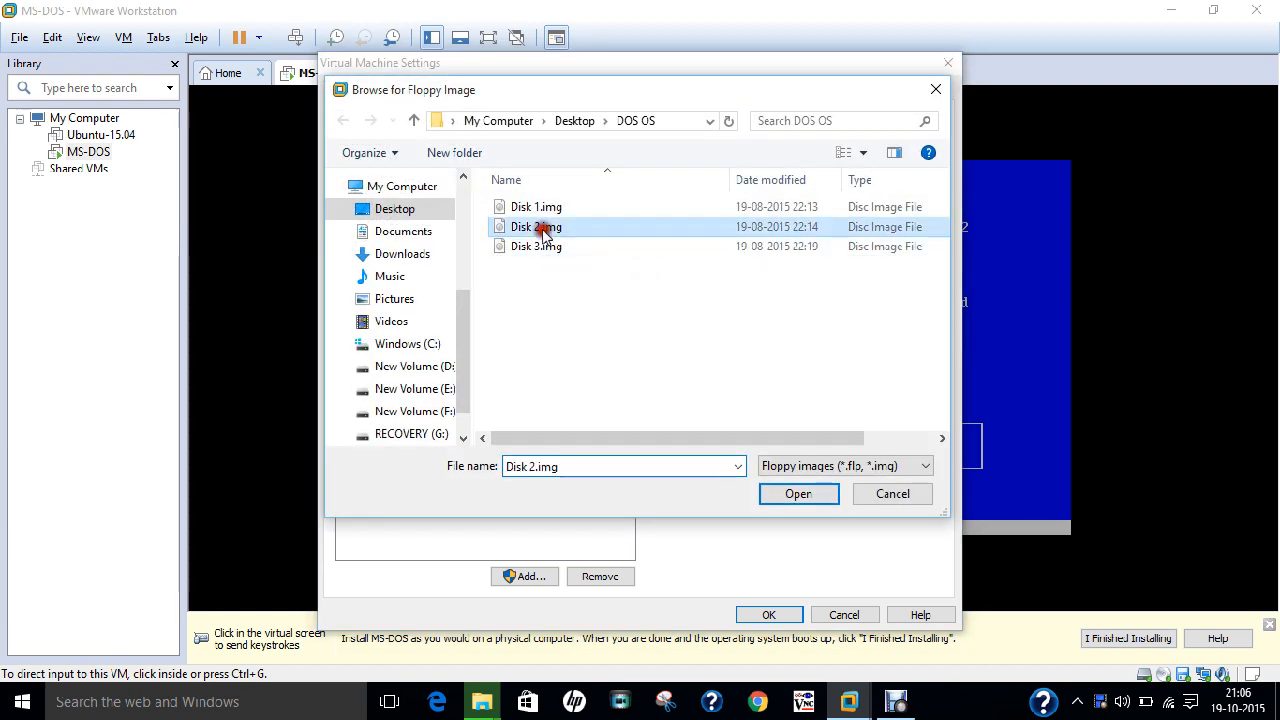
{"action": "left_click", "coordinate": [798, 492]}
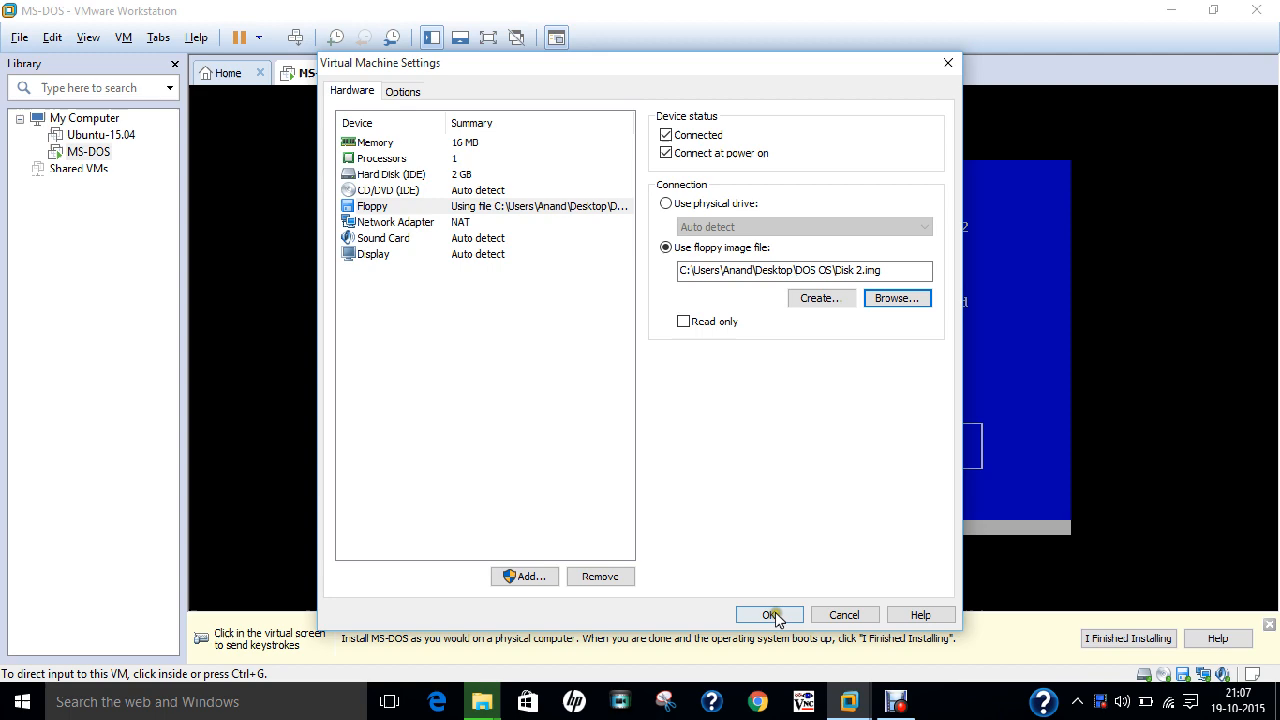
{"action": "left_click", "coordinate": [770, 614]}
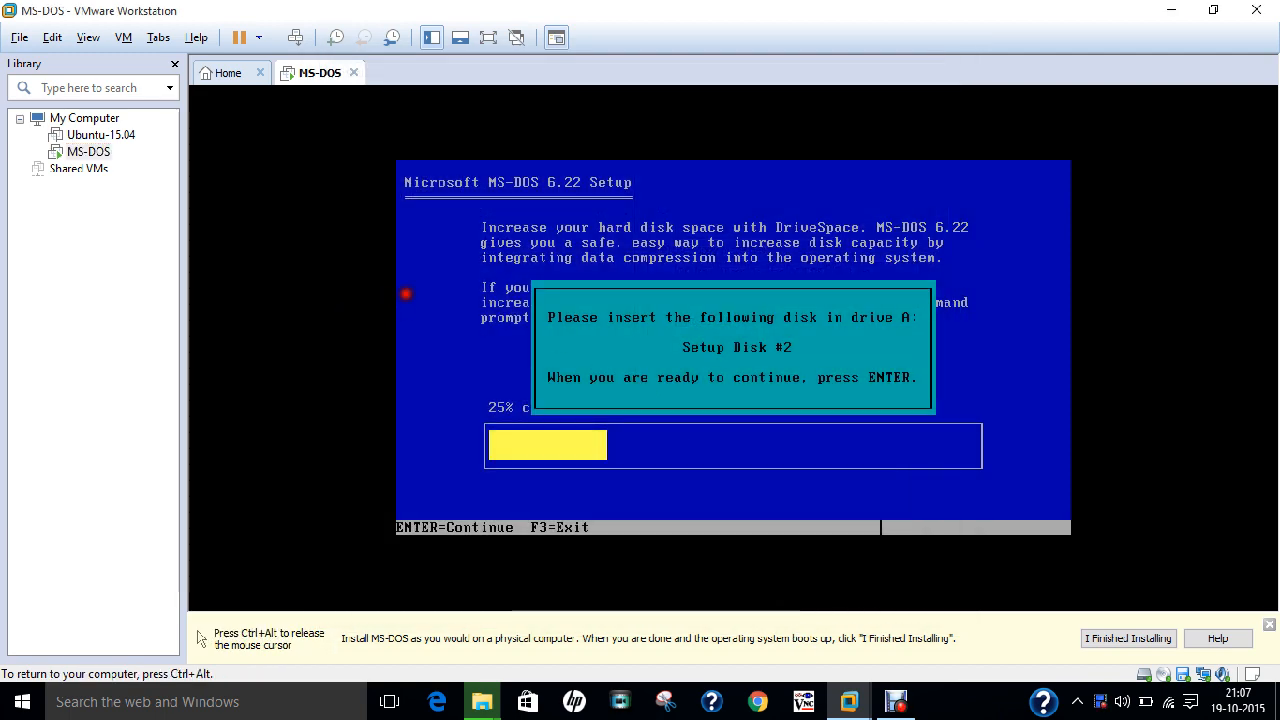
{"action": "key", "text": "Return"}
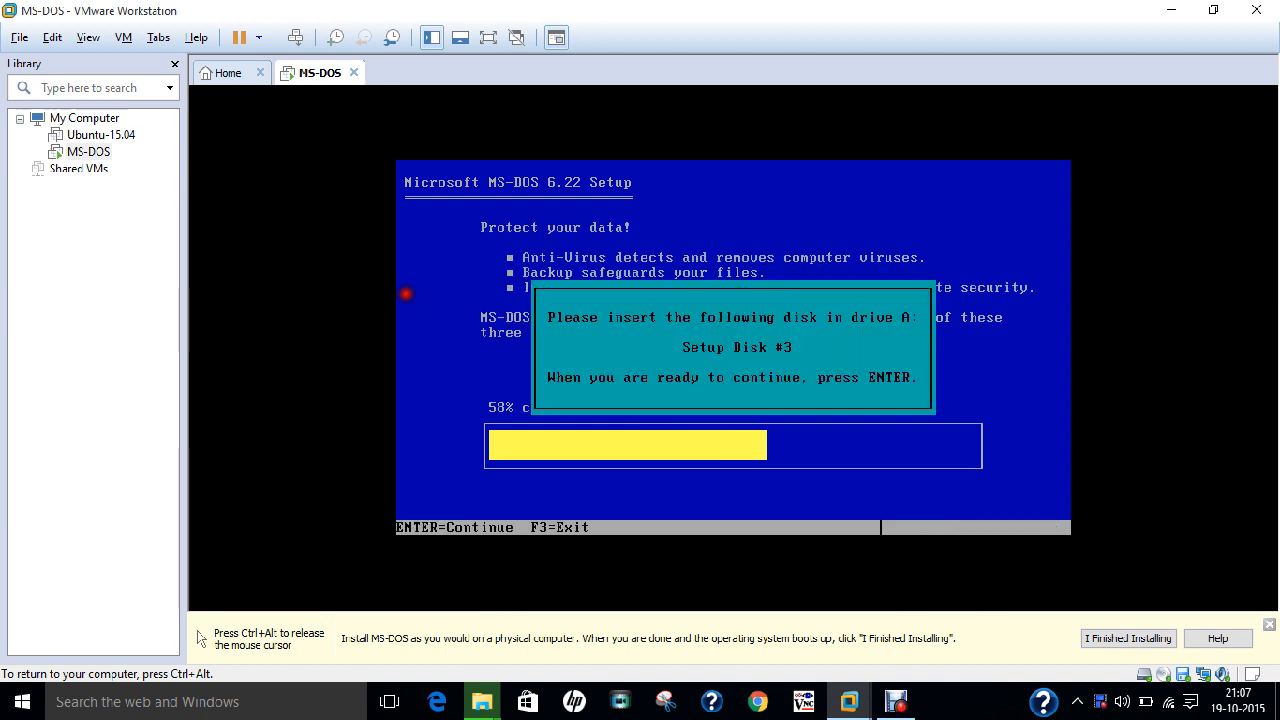
Swap the VM's floppy image to Disk 3.img in the MS-DOS machine's hardware settings
{"action": "right_click", "coordinate": [88, 152]}
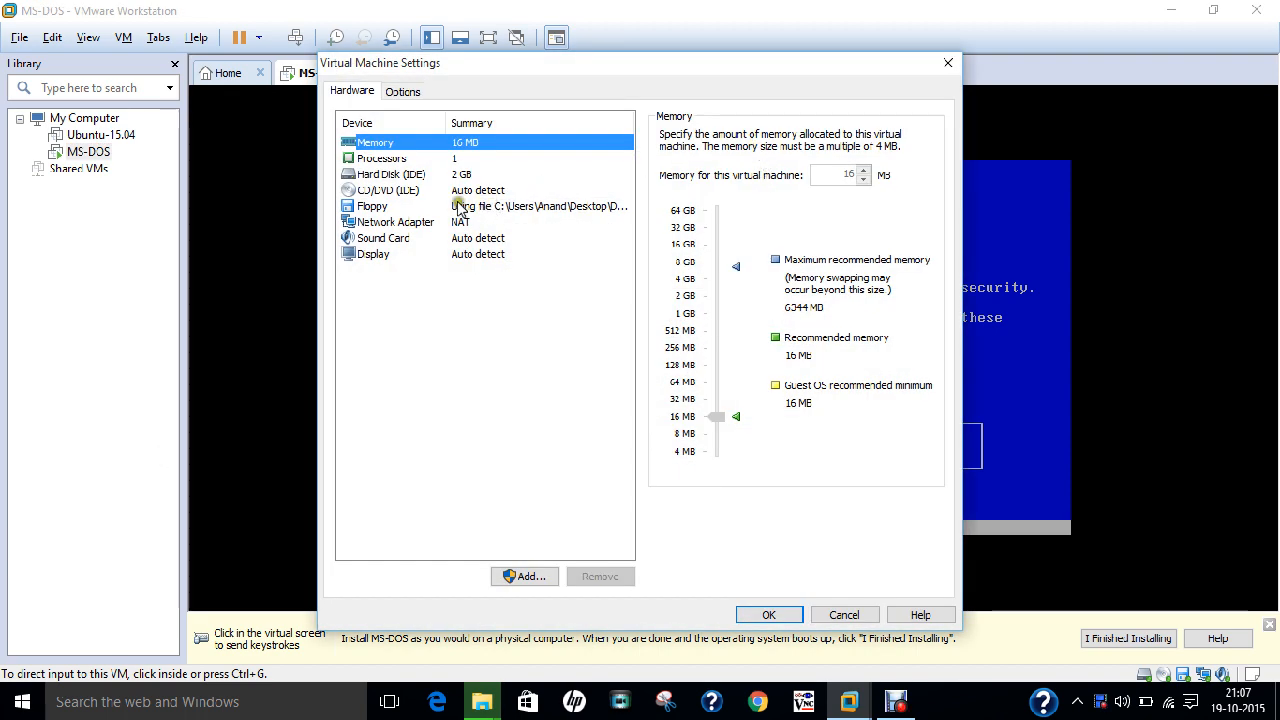
{"action": "left_click", "coordinate": [372, 206]}
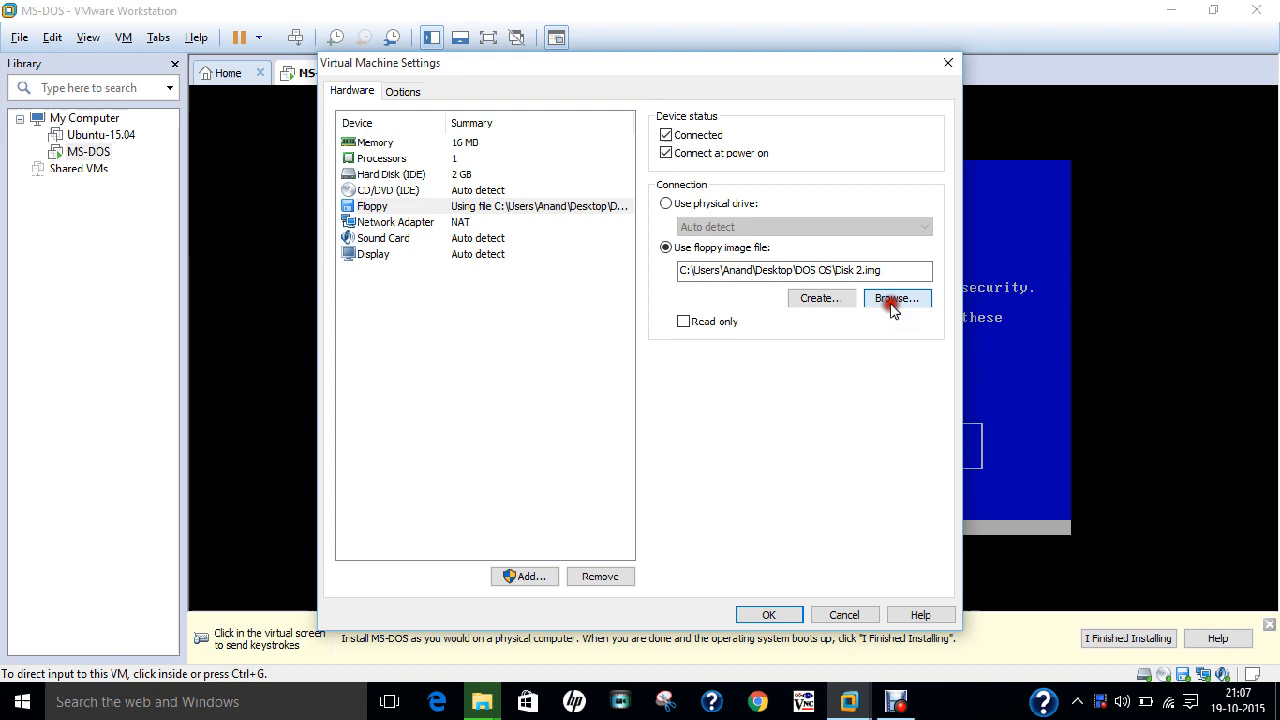
{"action": "left_click", "coordinate": [896, 298]}
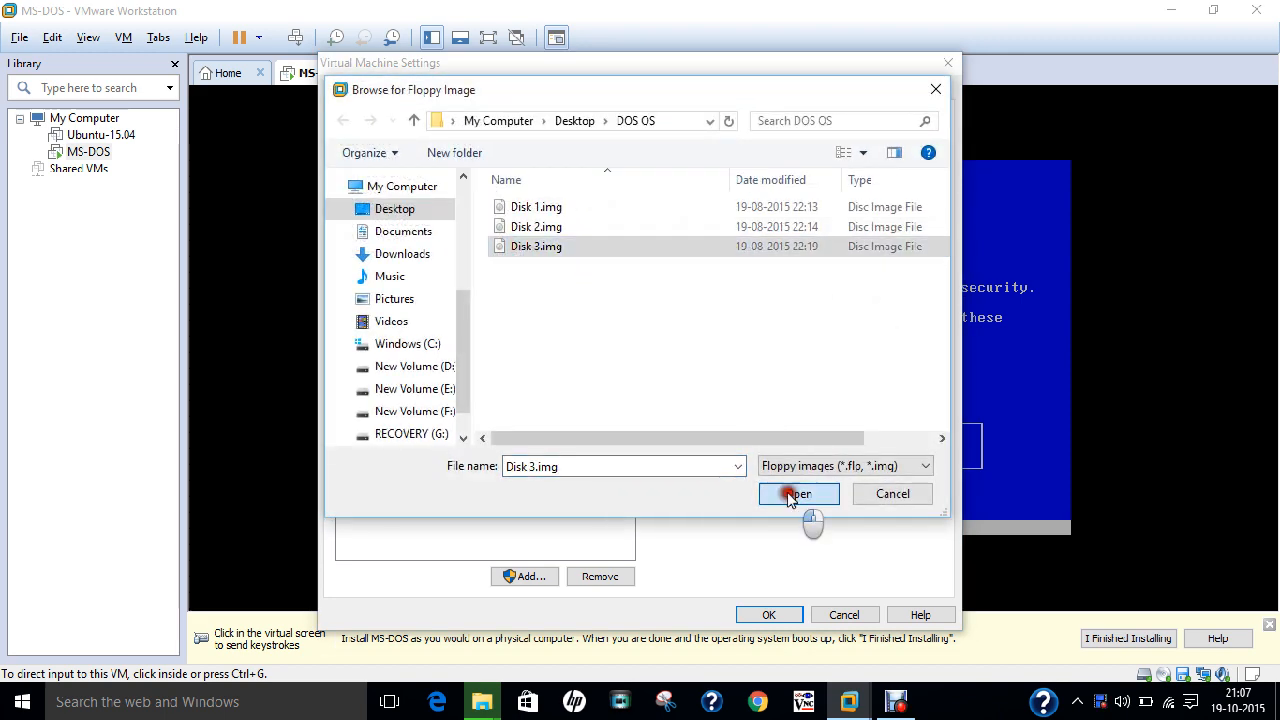
{"action": "left_click", "coordinate": [798, 492]}
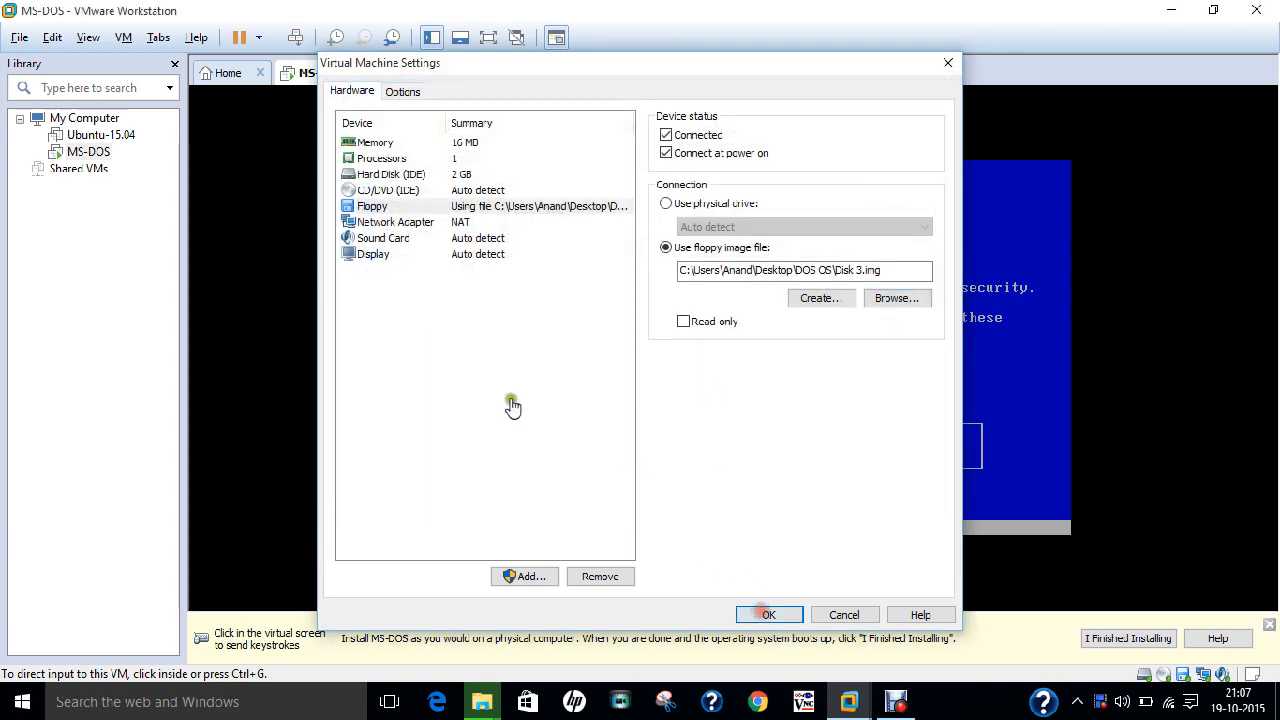
{"action": "left_click", "coordinate": [768, 614]}
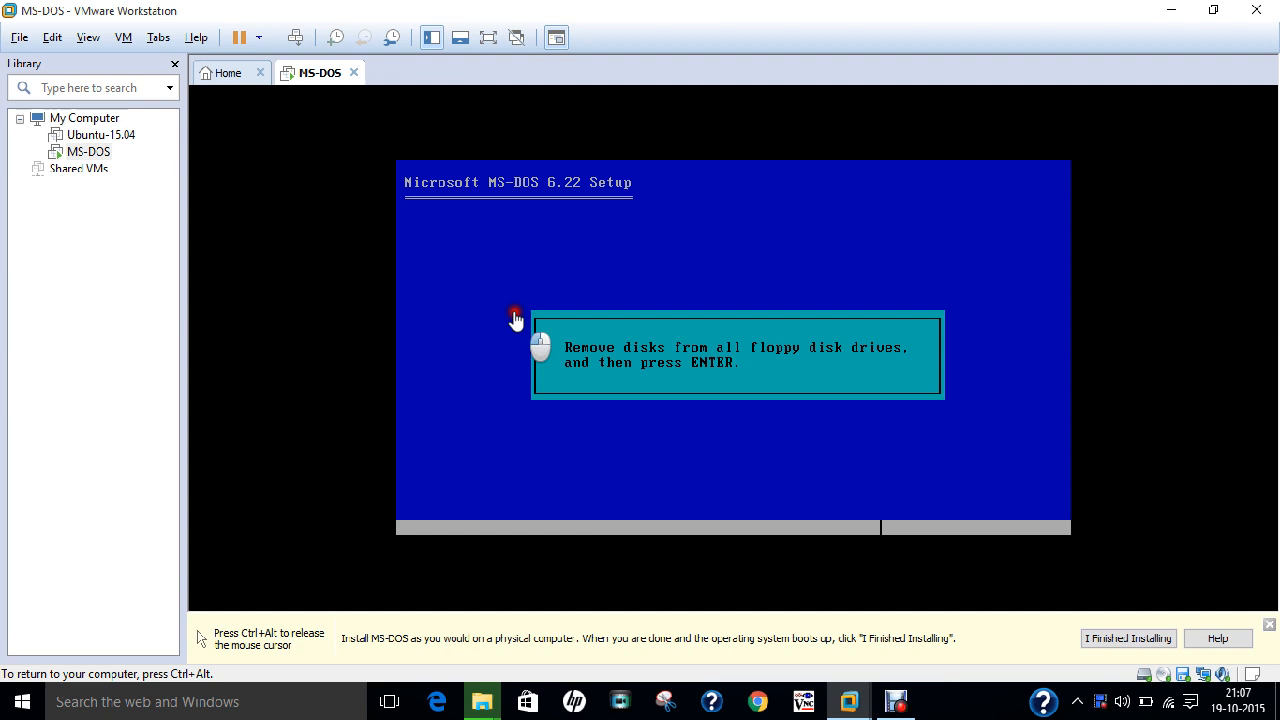
{"action": "mouse_move", "coordinate": [4, 136]}
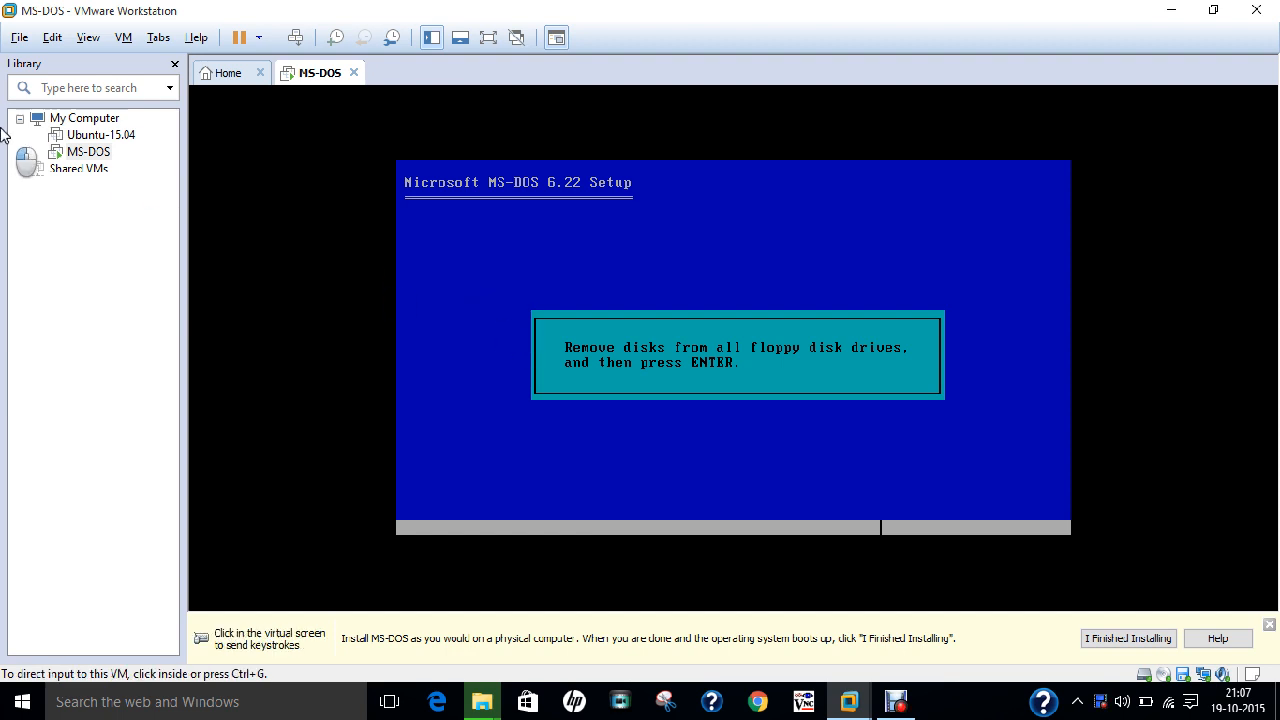
Uncheck Connected and Connect at power on for the floppy drive and apply
{"action": "right_click", "coordinate": [88, 152]}
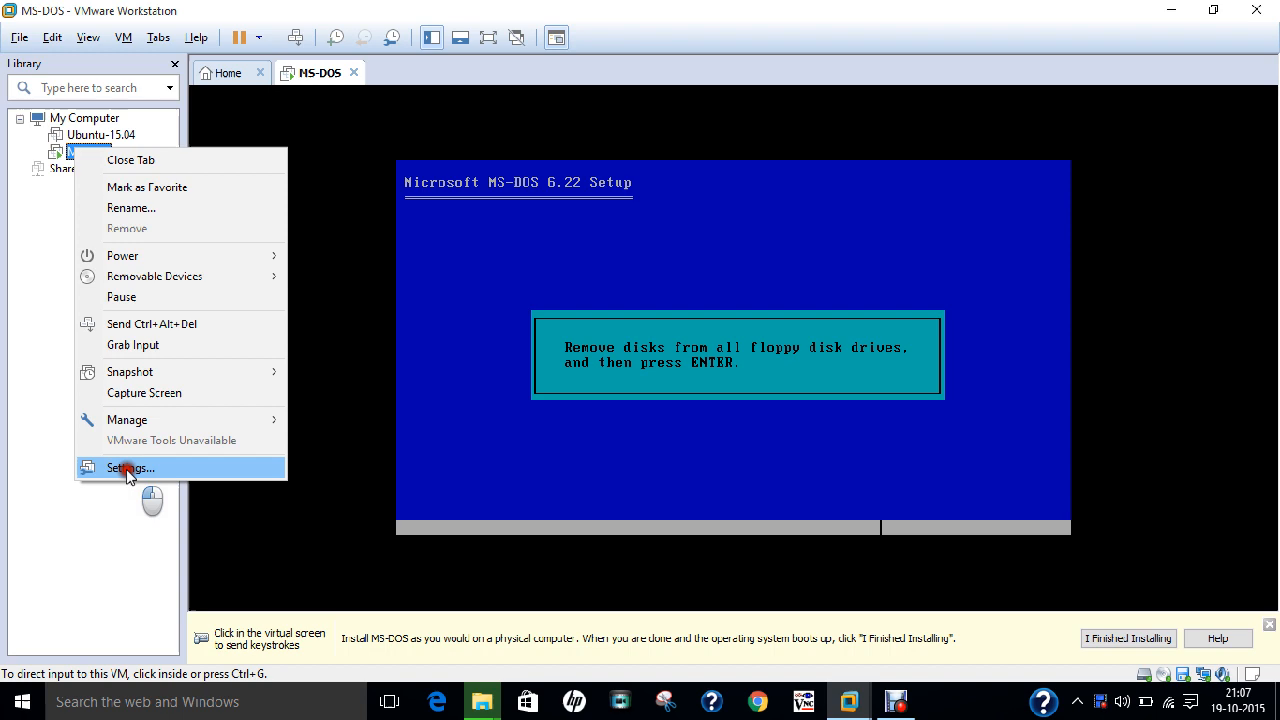
{"action": "left_click", "coordinate": [130, 468]}
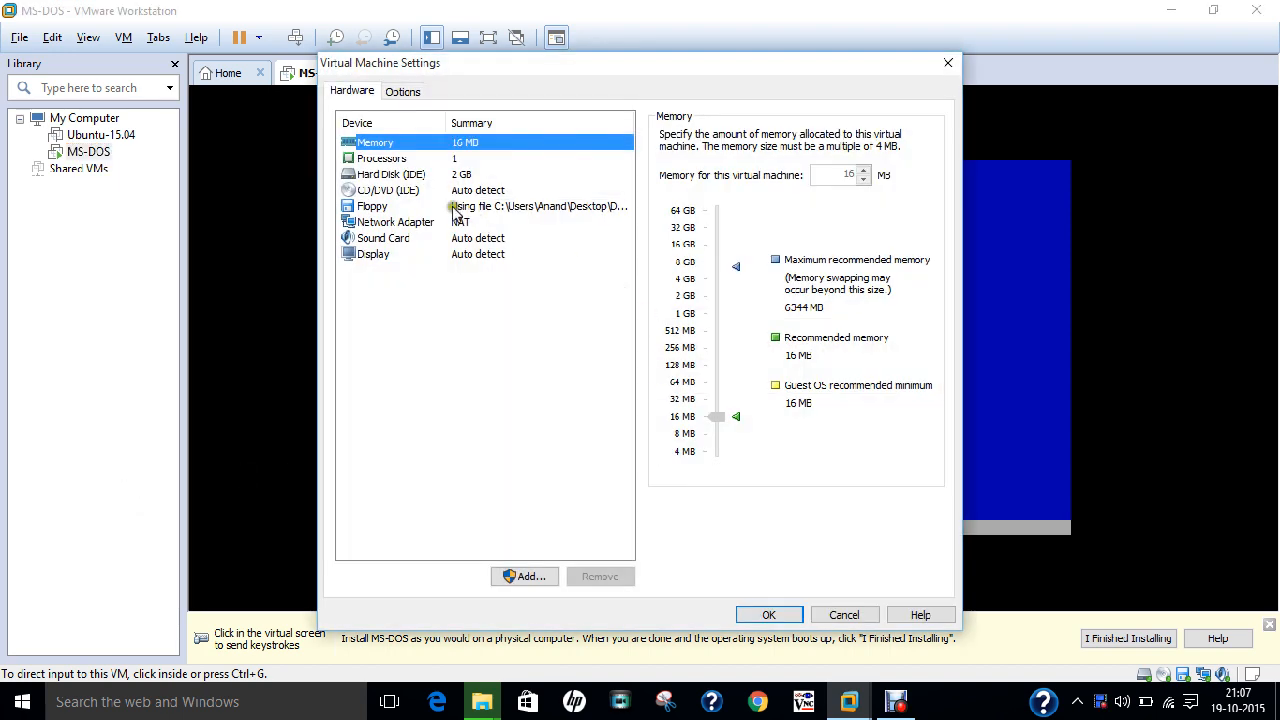
{"action": "left_click", "coordinate": [372, 204]}
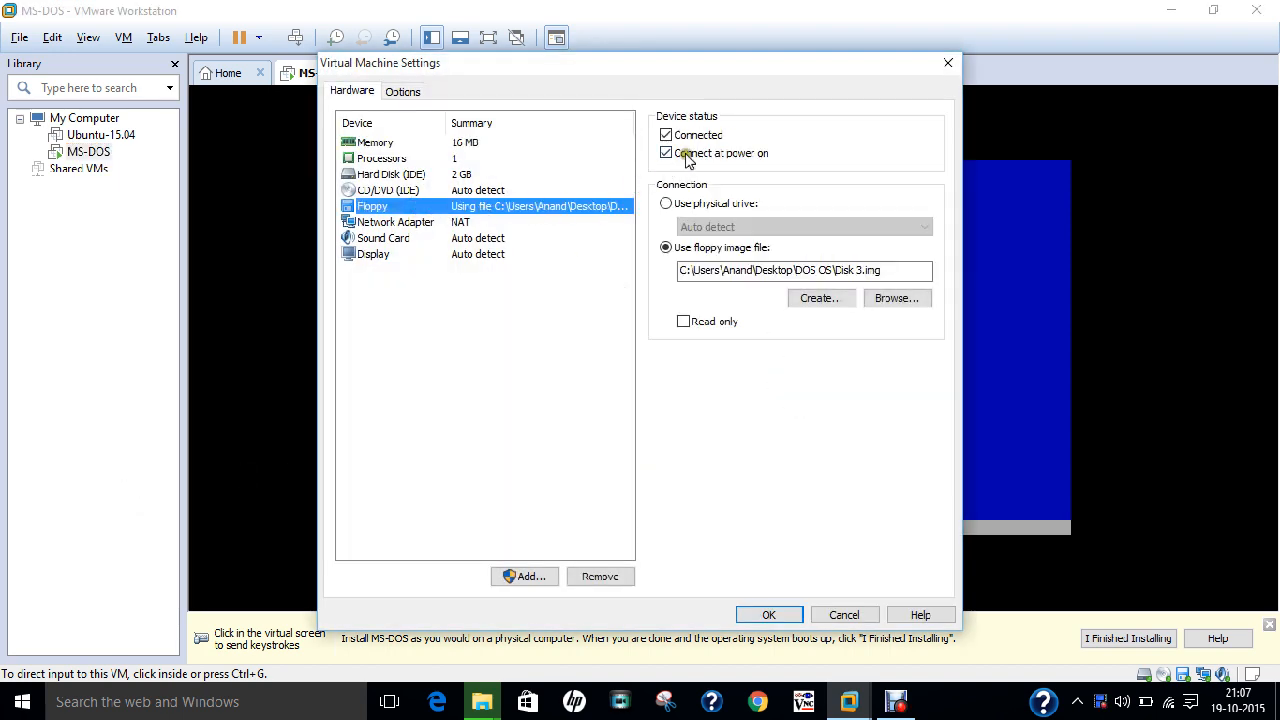
{"action": "left_click", "coordinate": [666, 152]}
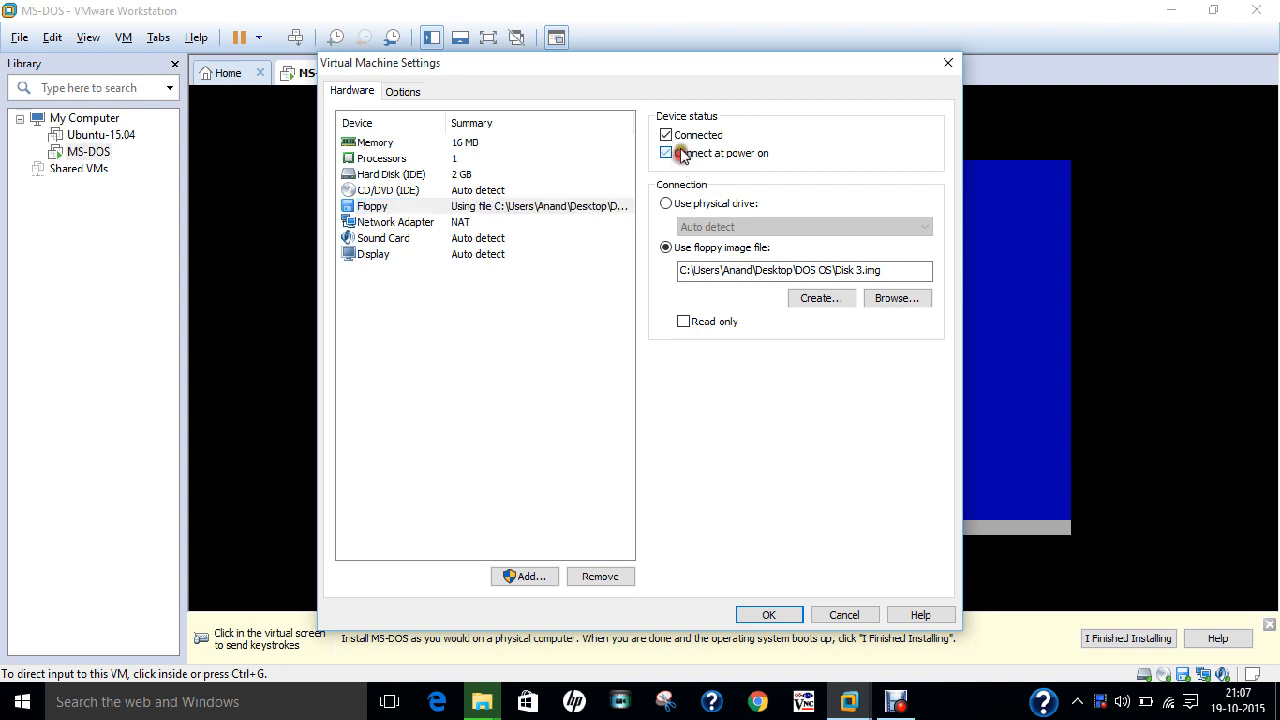
{"action": "left_click", "coordinate": [666, 134]}
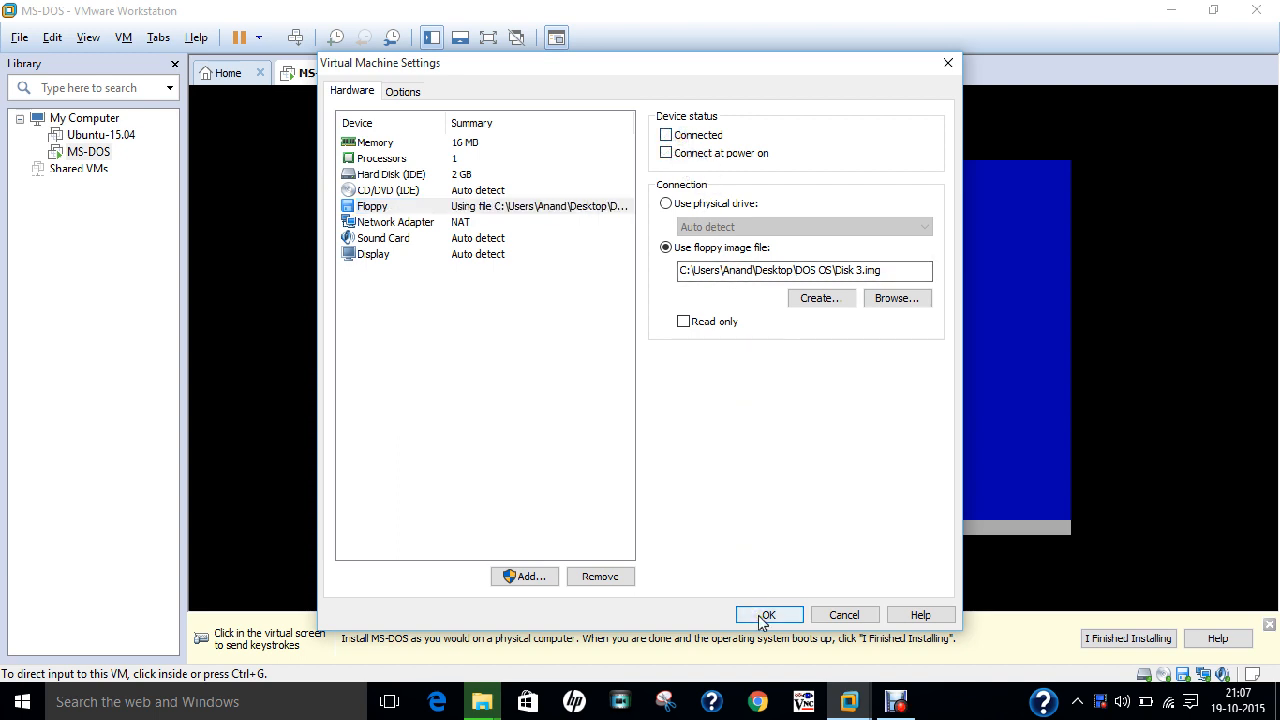
{"action": "left_click", "coordinate": [768, 614]}
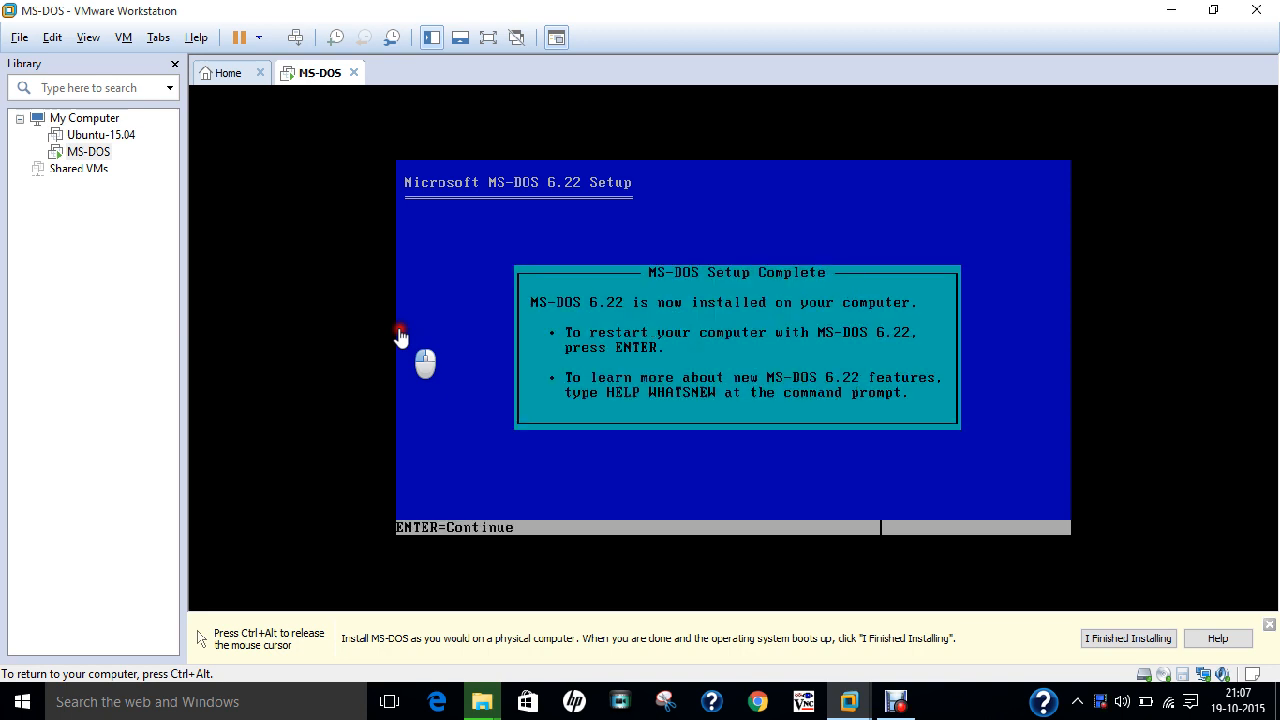
Restart into installed MS-DOS 6.22 and run dir at the C:\> prompt
{"action": "key", "text": "Return"}
{"action": "type", "text": "di"}
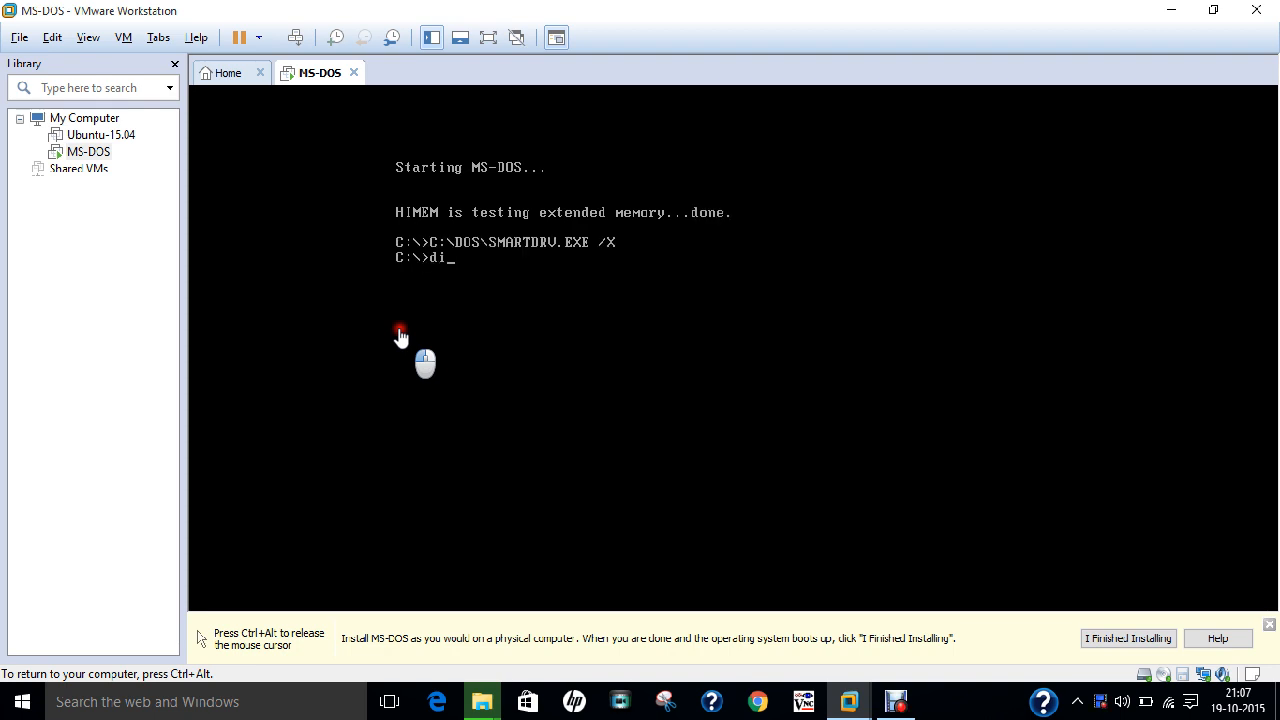
{"action": "key", "text": "Return"}
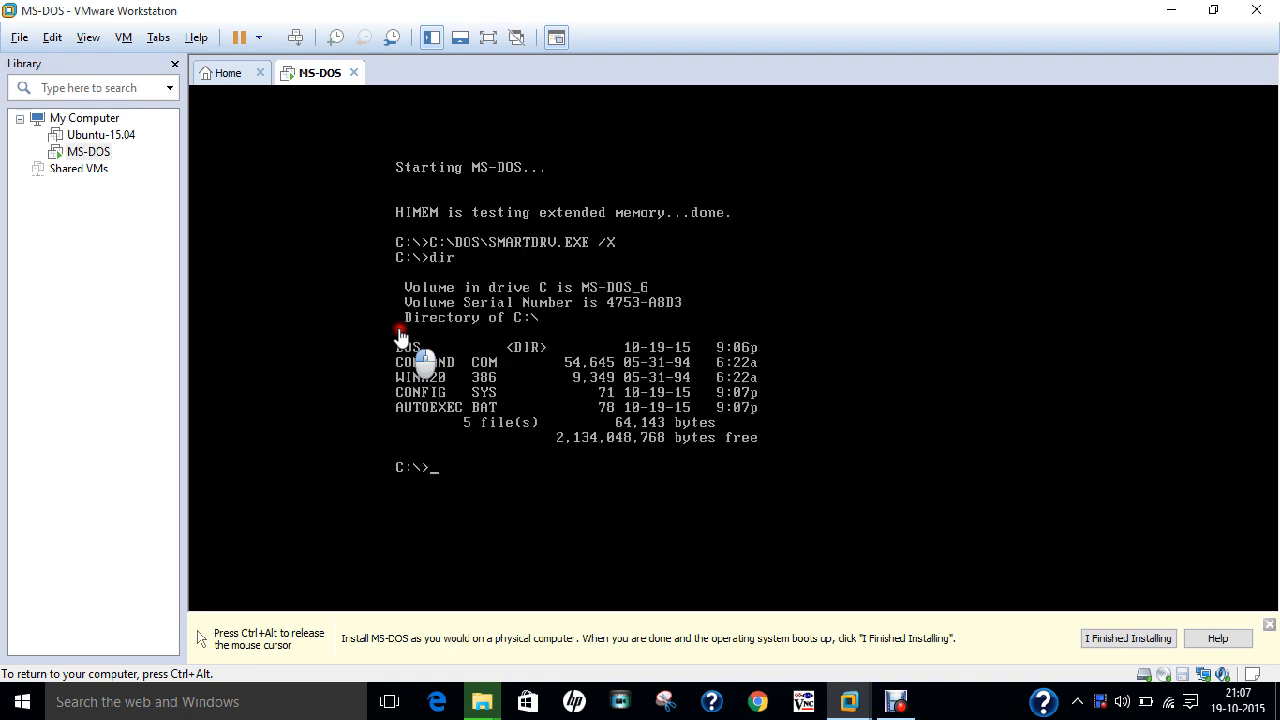